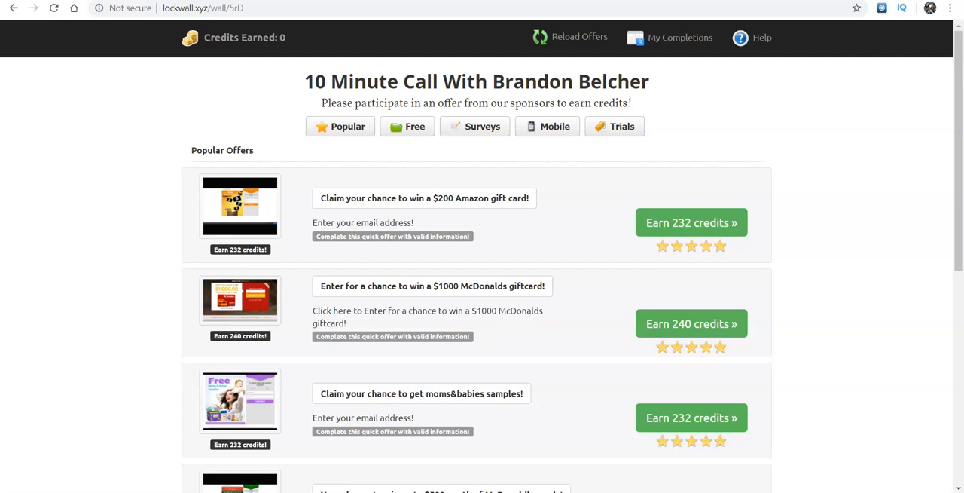
{"action": "mouse_move", "coordinate": [578, 94]}
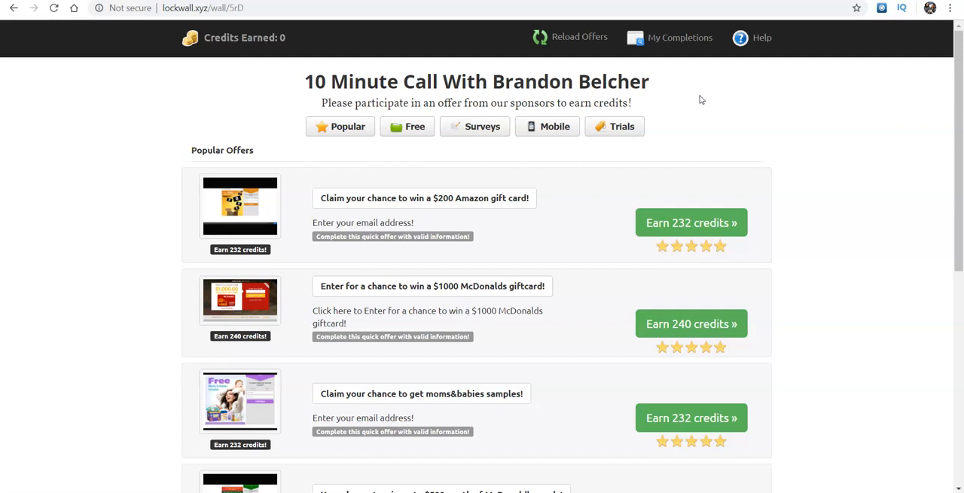
{"action": "mouse_move", "coordinate": [596, 192]}
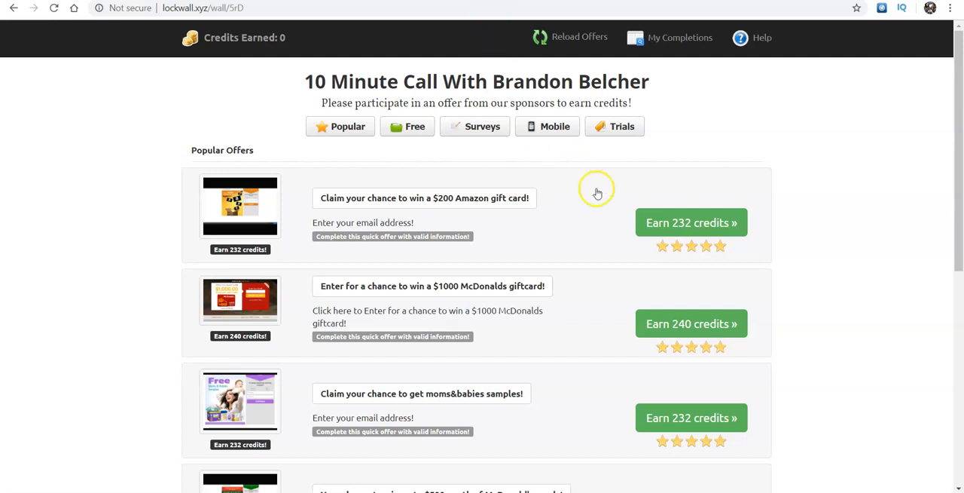
{"action": "mouse_move", "coordinate": [582, 353]}
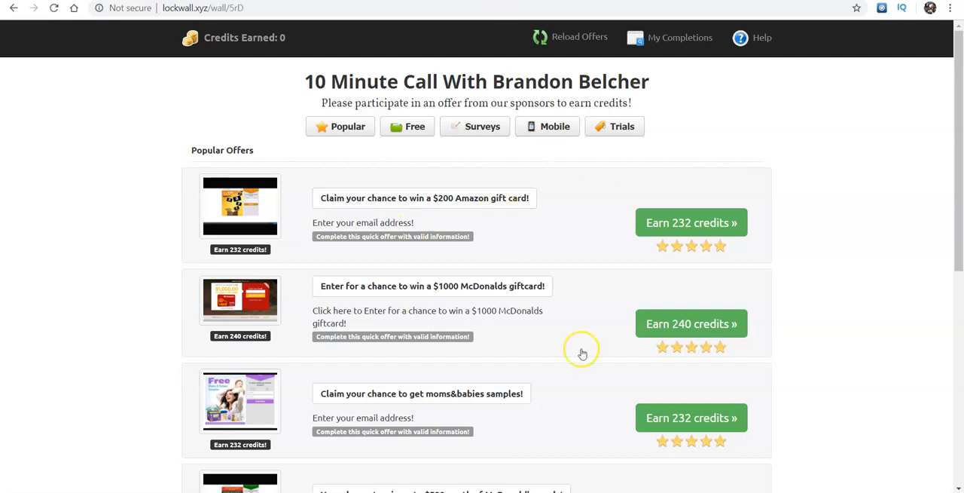
{"action": "mouse_move", "coordinate": [582, 352]}
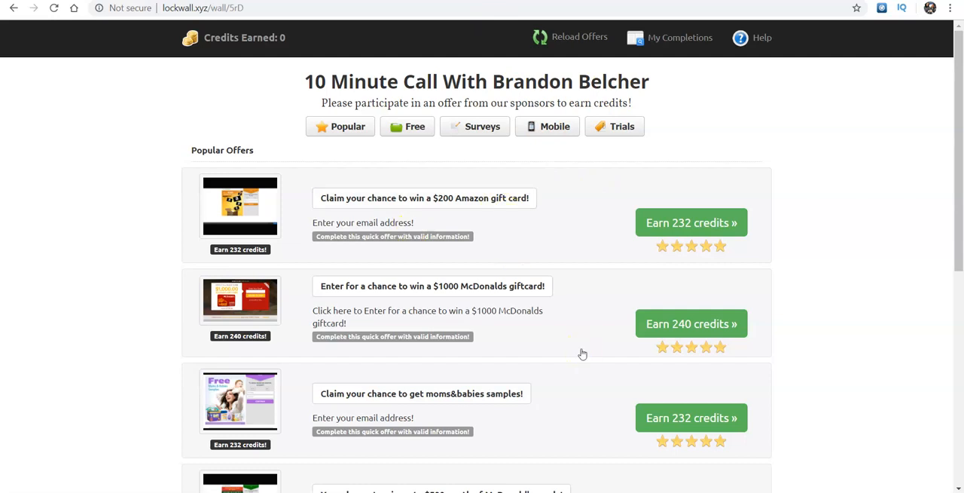
{"action": "mouse_move", "coordinate": [191, 119]}
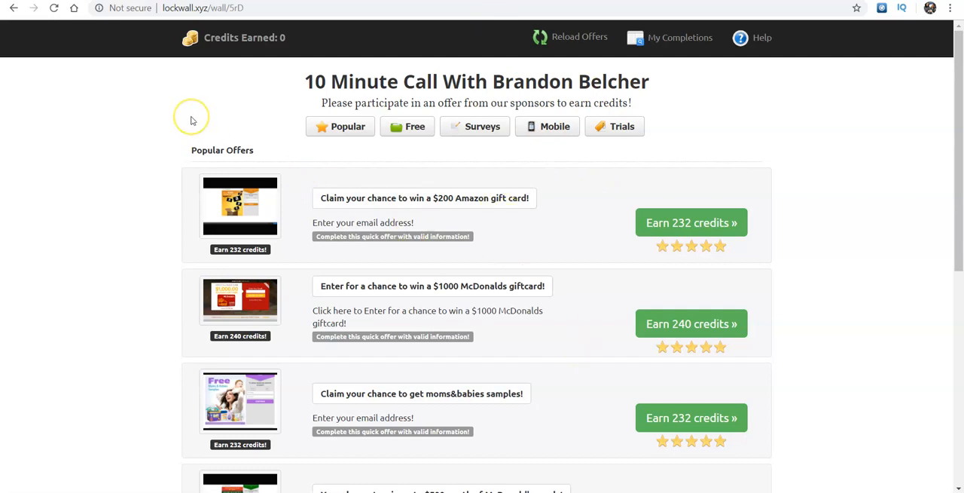
{"action": "mouse_move", "coordinate": [191, 118]}
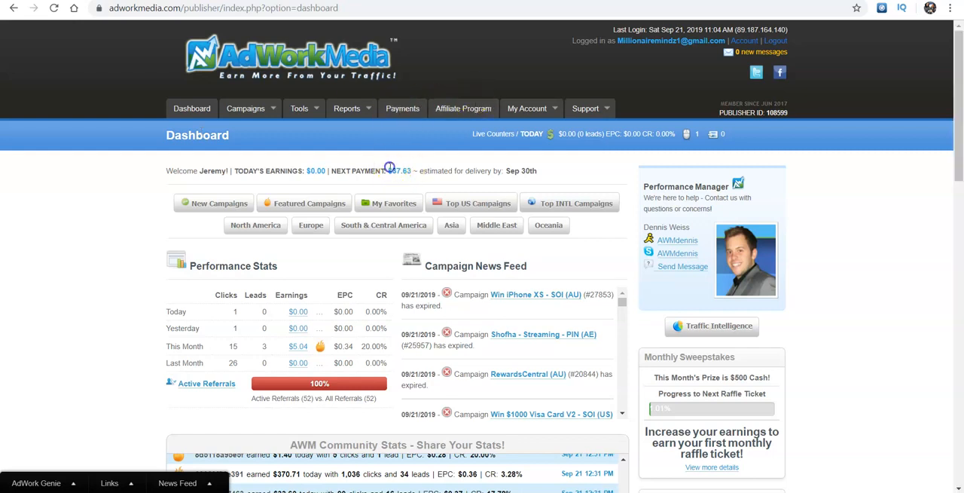
Step: Go to the Offer Wall Manager from the Tools menu
{"action": "double_click", "coordinate": [400, 170]}
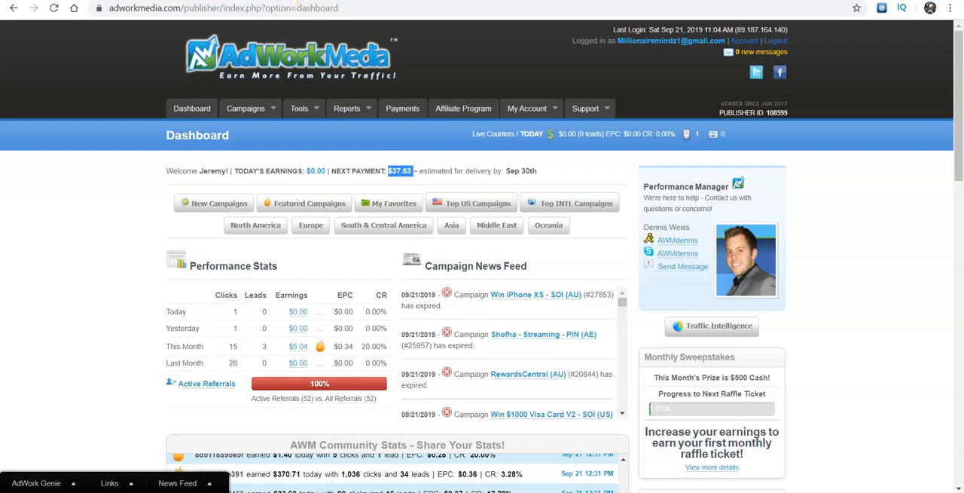
{"action": "left_click", "coordinate": [298, 109]}
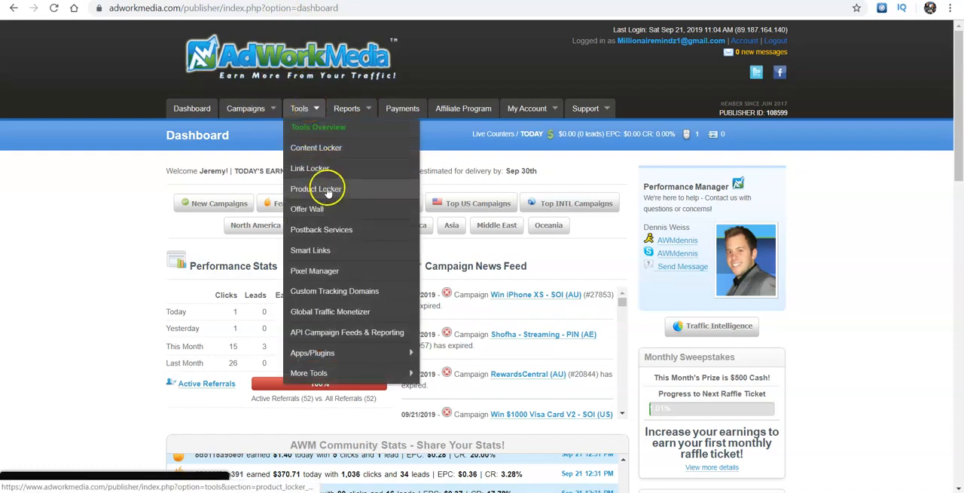
{"action": "left_click", "coordinate": [307, 208]}
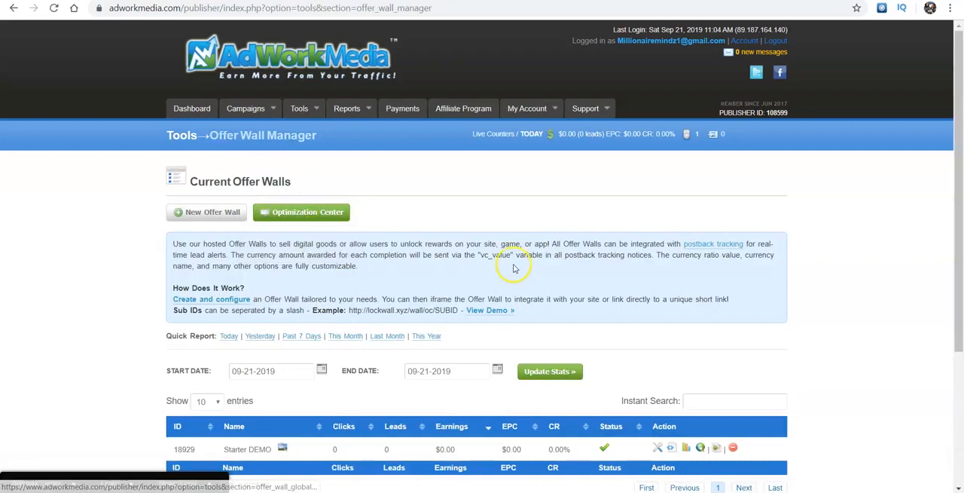
{"action": "mouse_move", "coordinate": [212, 226]}
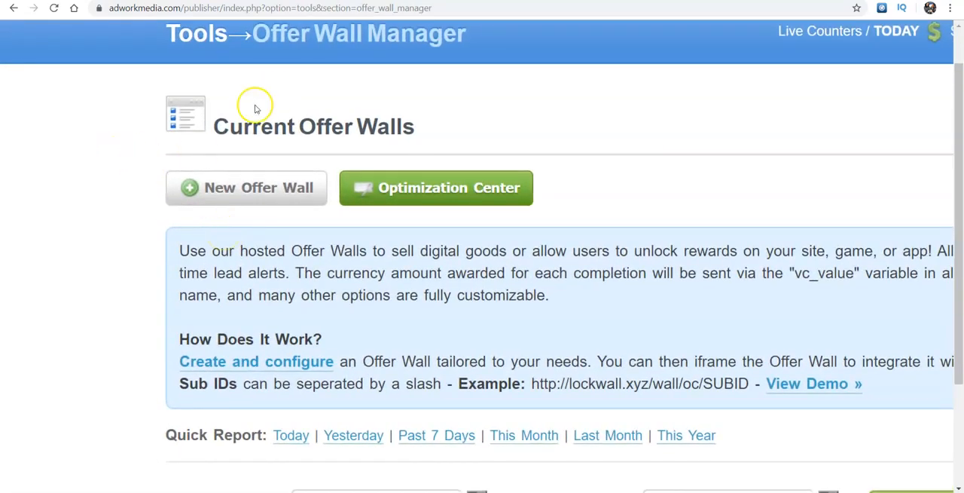
Step: Start a new offer wall with profile name '10 MINUTE PHONE CALL WITH JEREMY CASH'
{"action": "left_click", "coordinate": [246, 187]}
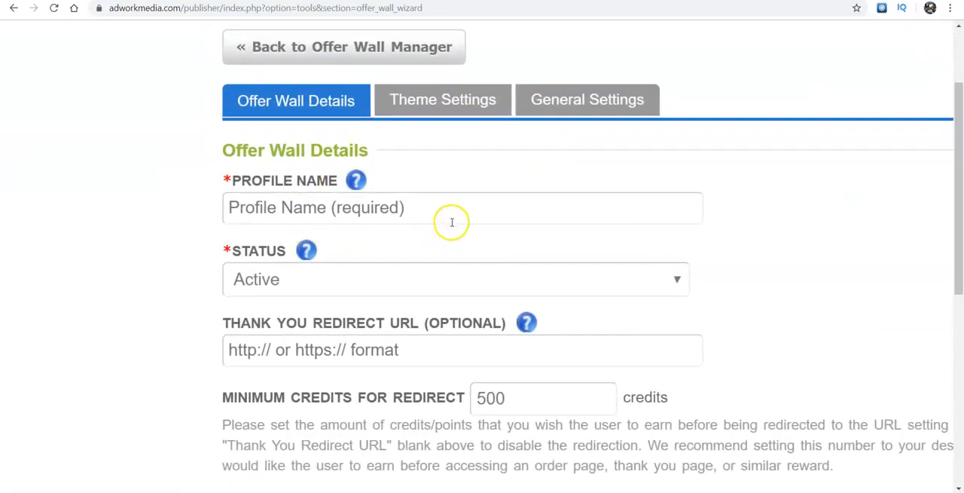
{"action": "left_click", "coordinate": [461, 208]}
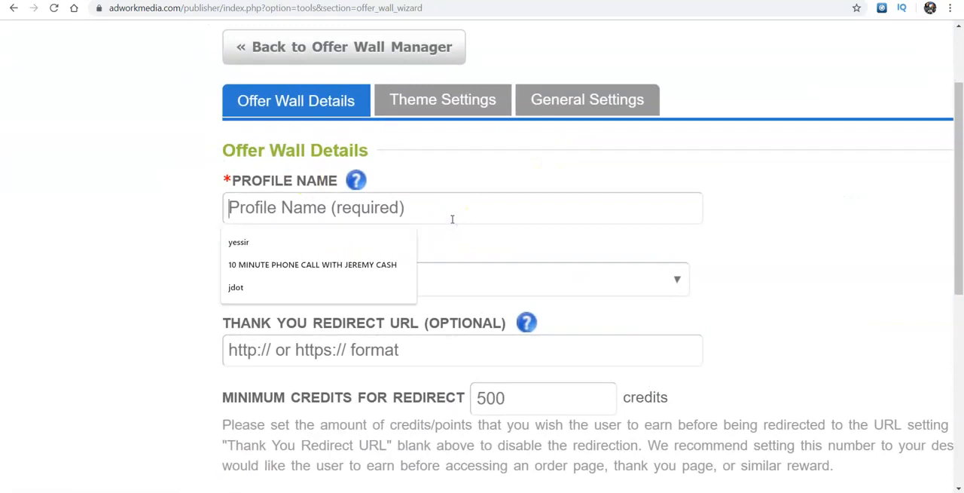
{"action": "left_click", "coordinate": [312, 266]}
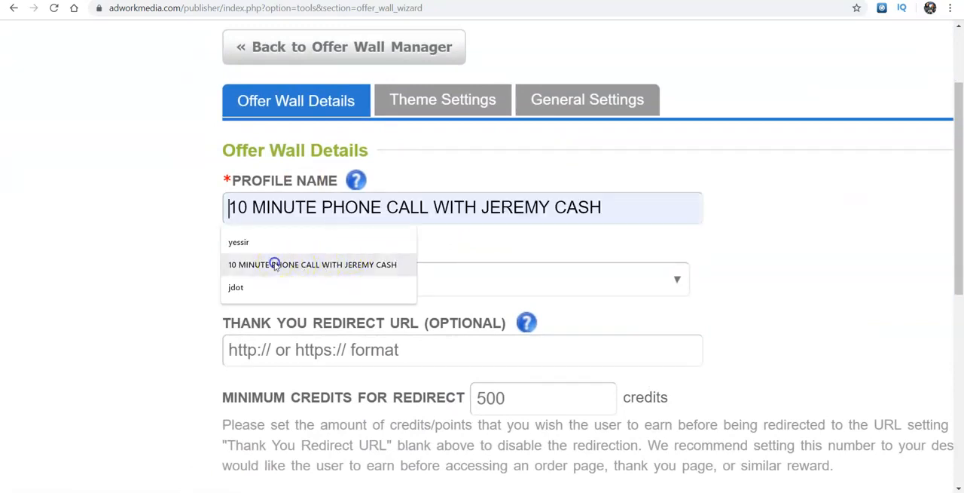
{"action": "left_click", "coordinate": [311, 264]}
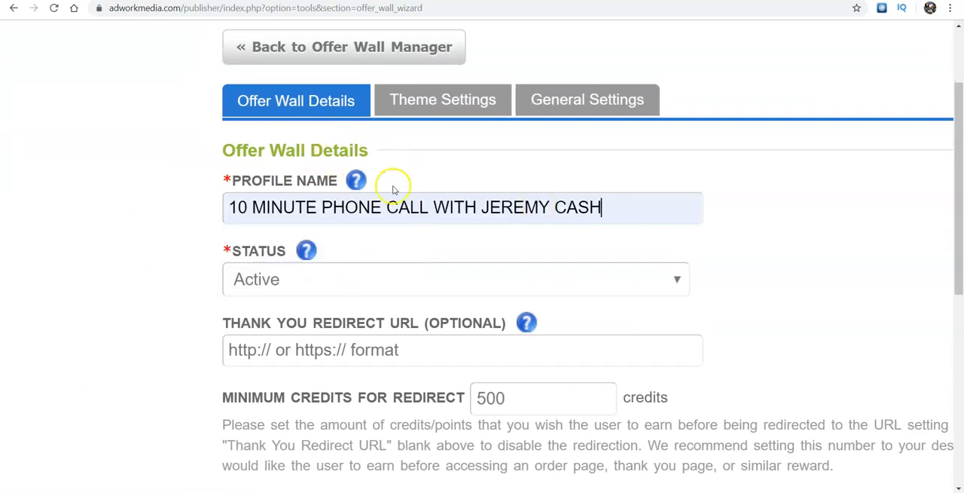
{"action": "mouse_move", "coordinate": [620, 204]}
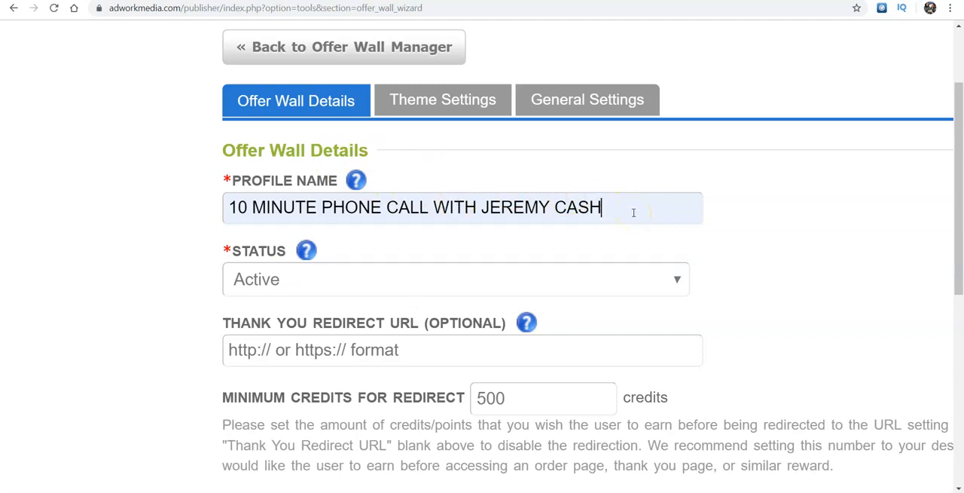
{"action": "mouse_move", "coordinate": [519, 175]}
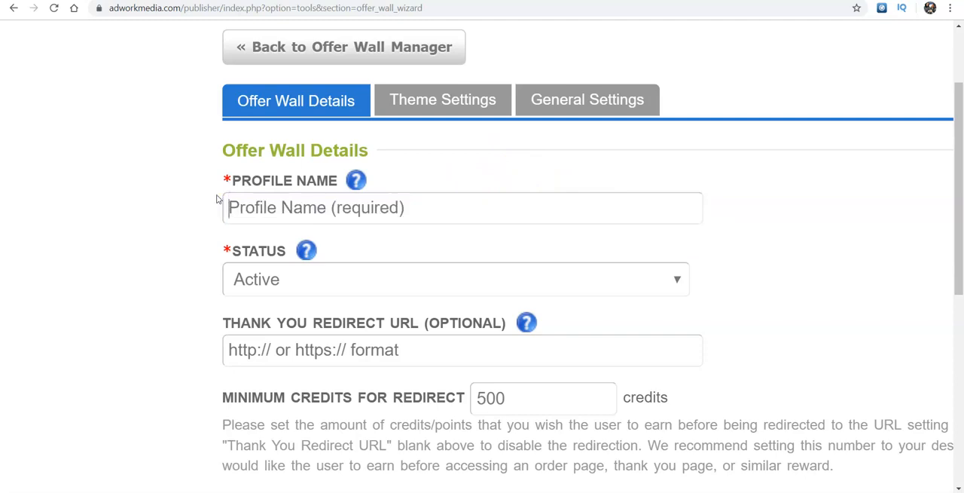
{"action": "type", "text": "10 MINUTE PHONE CALL WITH JEREMY CASH"}
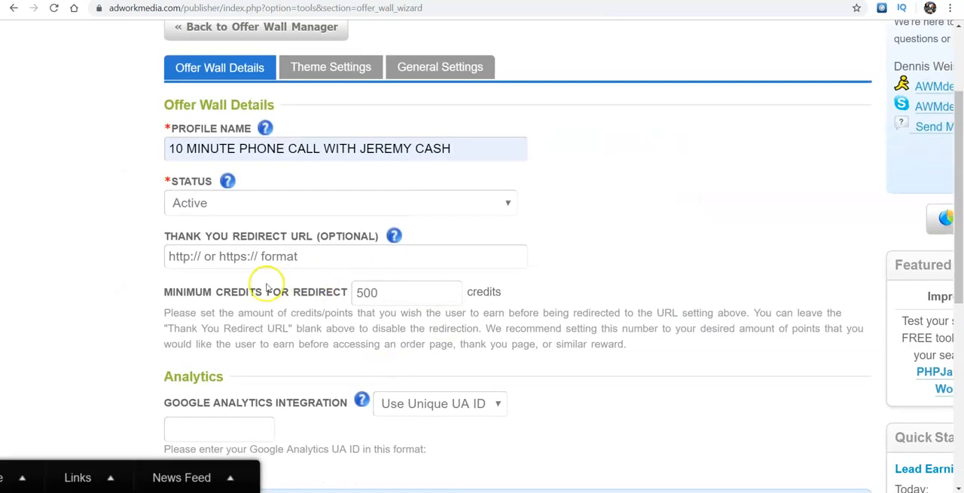
{"action": "mouse_move", "coordinate": [304, 296]}
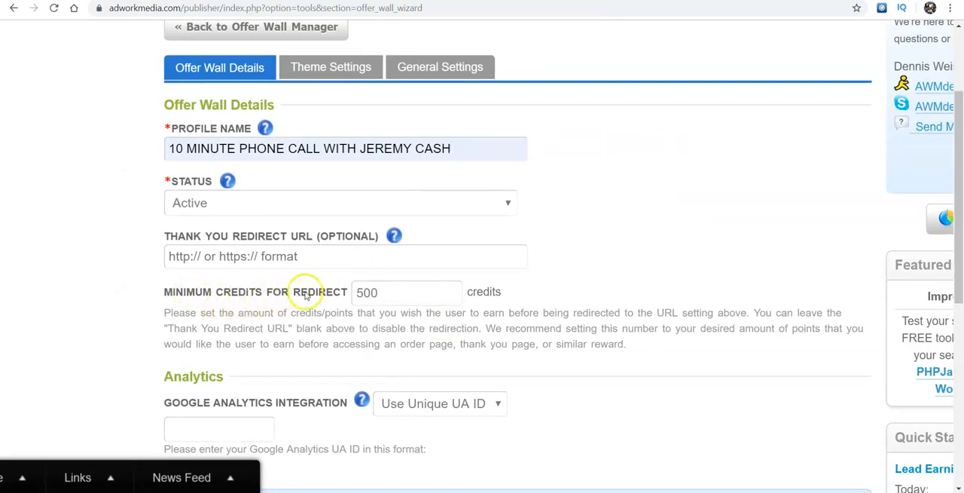
{"action": "mouse_move", "coordinate": [443, 292]}
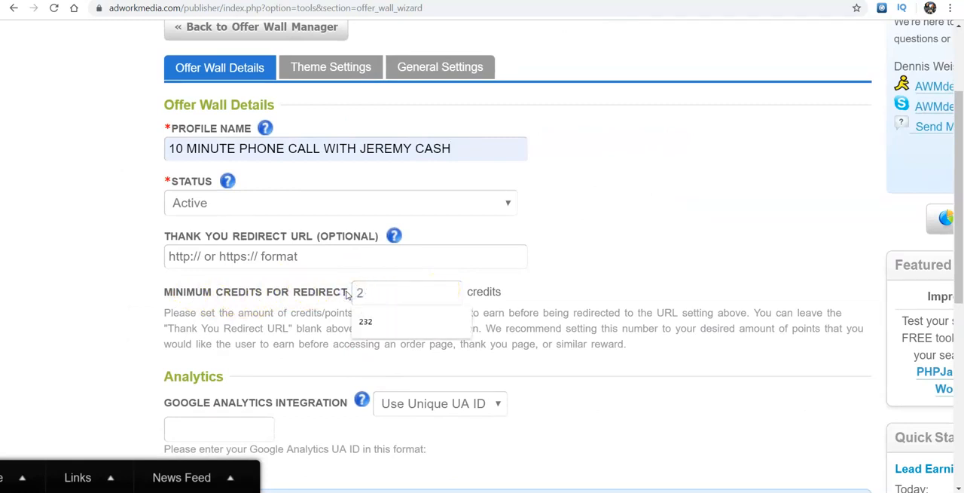
Step: Keep status Active and set the minimum redirect credits to 500
{"action": "type", "text": "500"}
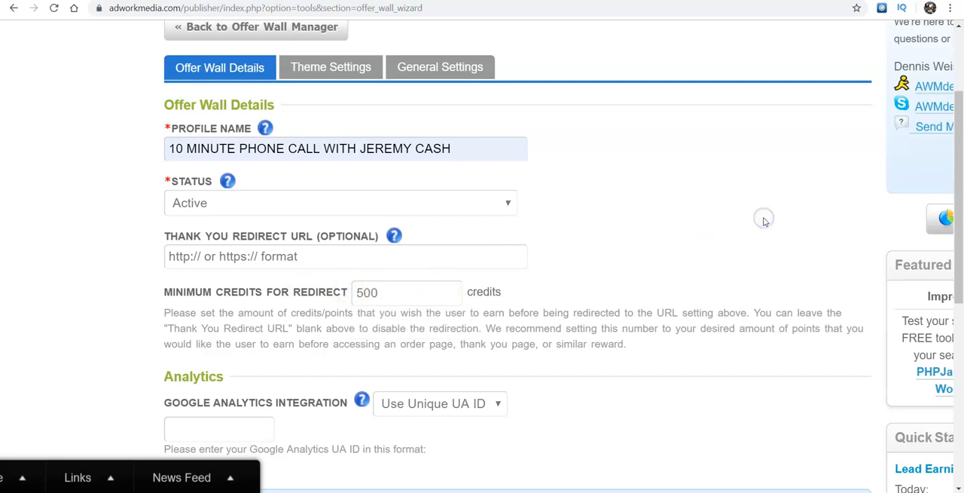
{"action": "scroll", "scroll_direction": "down", "scroll_amount": 3}
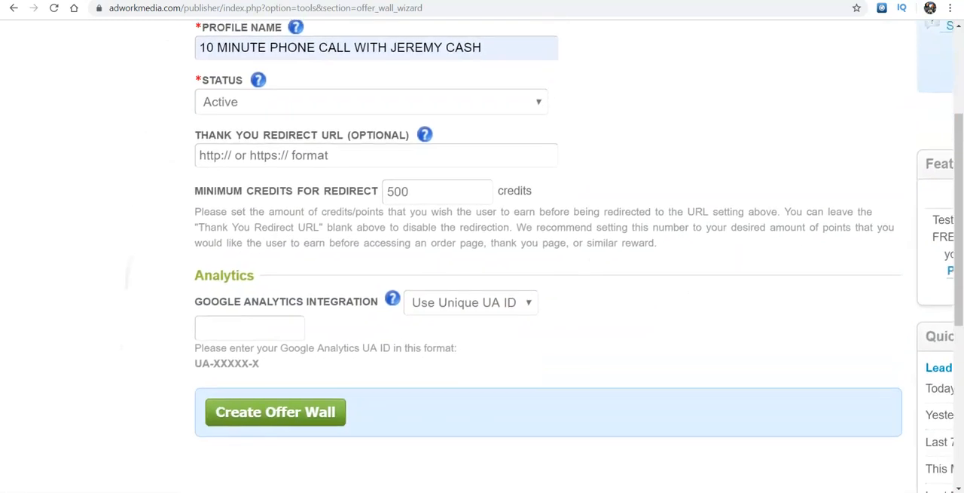
{"action": "scroll", "scroll_direction": "up", "scroll_amount": 3}
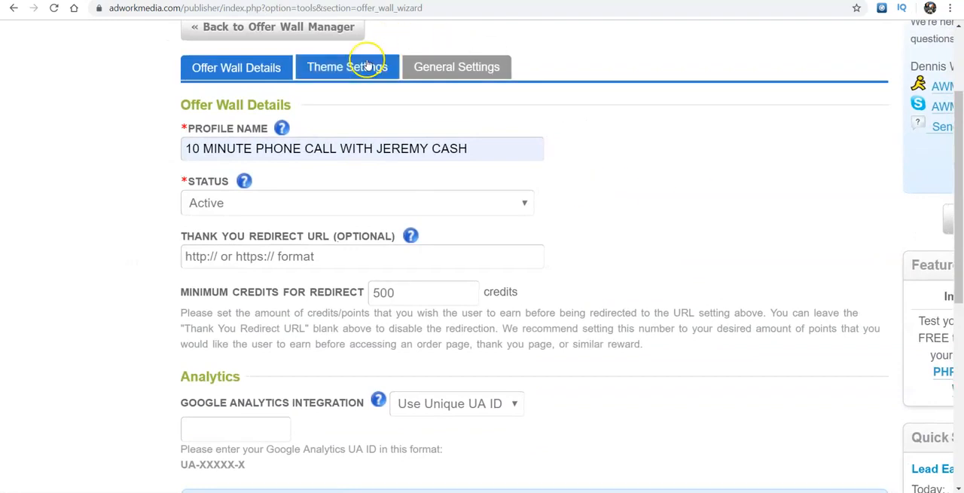
Step: Set the theme header text to '1 ON 1 COACHING WITH JEREMY CASH', keeping the default sub header
{"action": "left_click", "coordinate": [347, 67]}
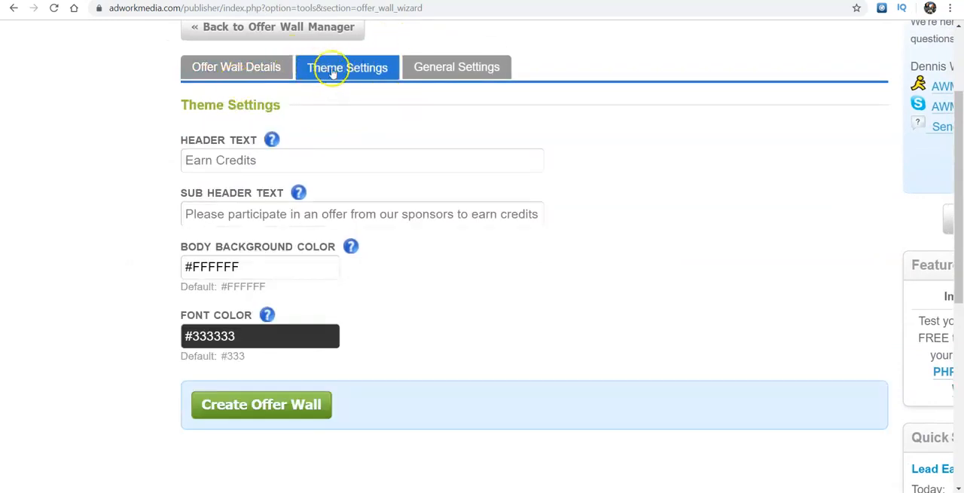
{"action": "mouse_move", "coordinate": [269, 164]}
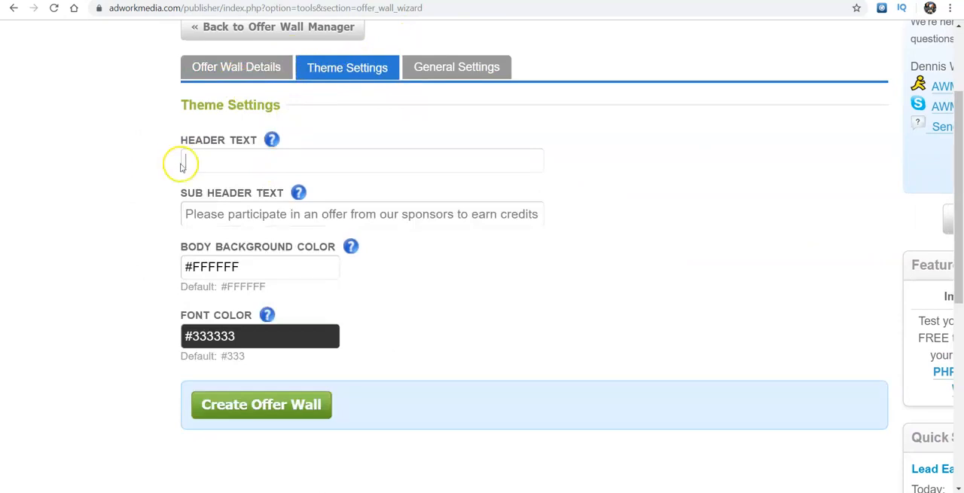
{"action": "type", "text": "10"}
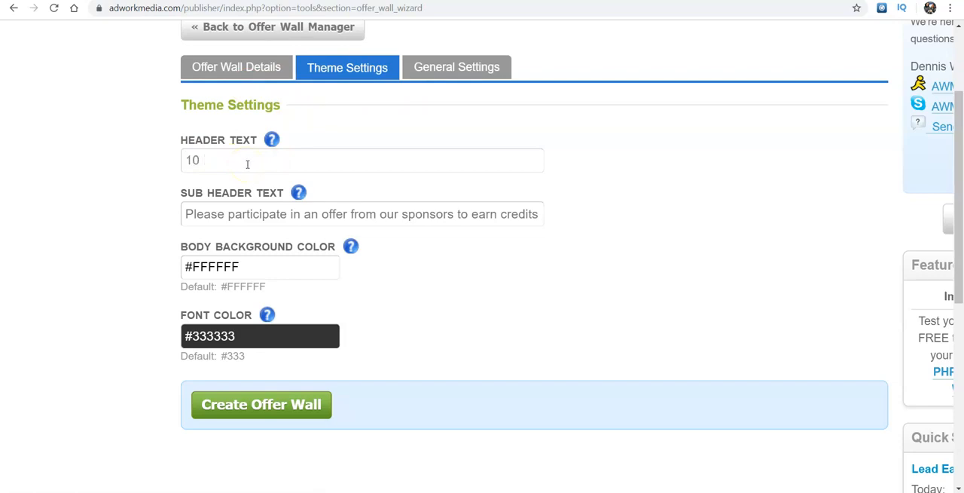
{"action": "type", "text": "M"}
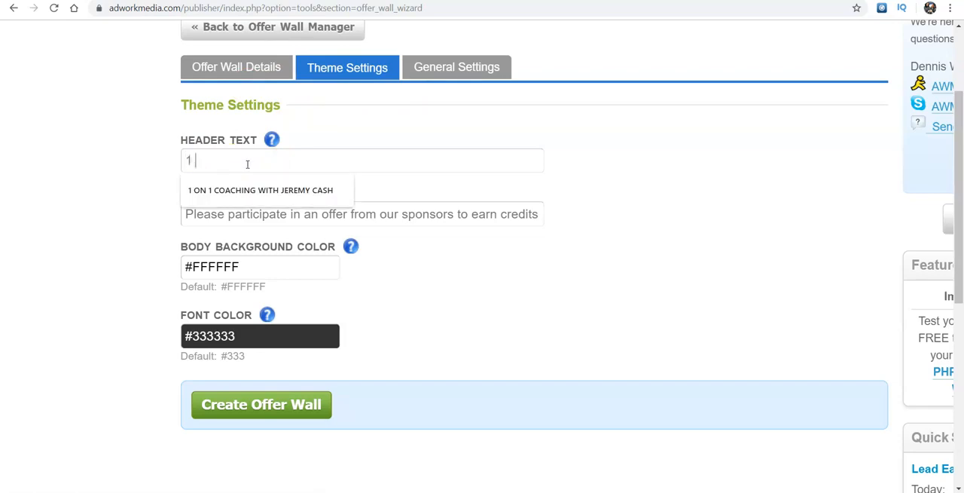
{"action": "left_click", "coordinate": [259, 190]}
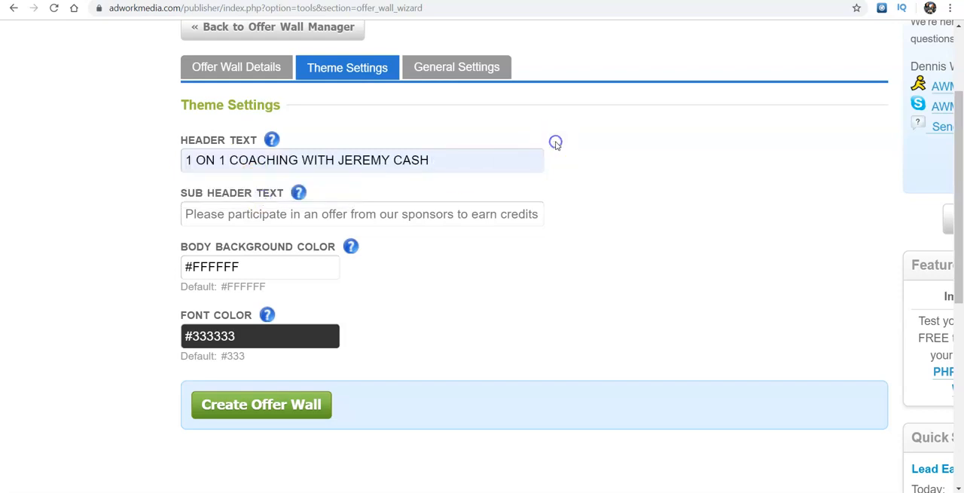
{"action": "mouse_move", "coordinate": [185, 214]}
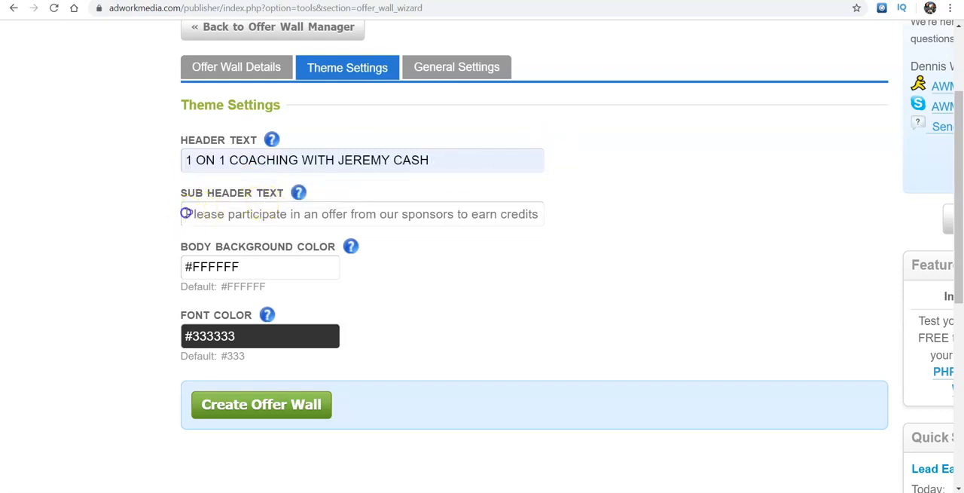
{"action": "triple_click", "coordinate": [362, 214]}
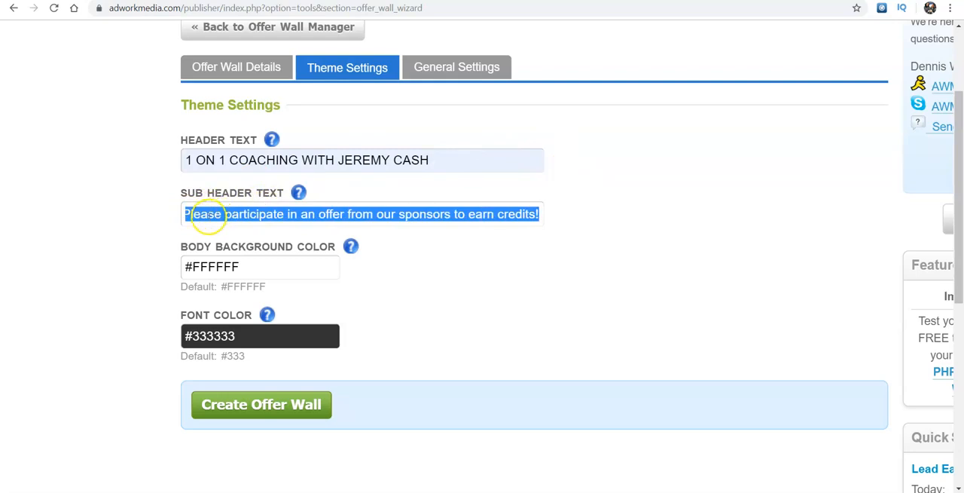
{"action": "mouse_move", "coordinate": [352, 214]}
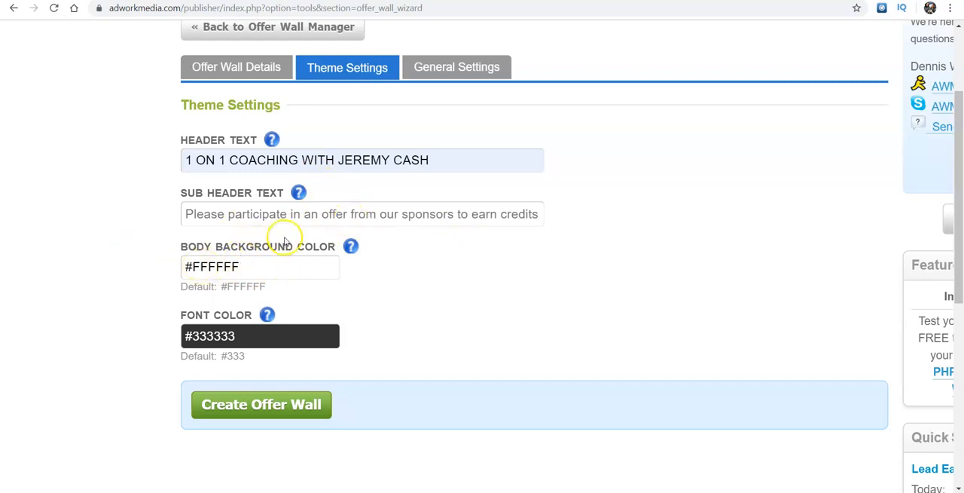
Step: Set body background color to black #000000 and font color to red #FF0000
{"action": "left_click", "coordinate": [262, 404]}
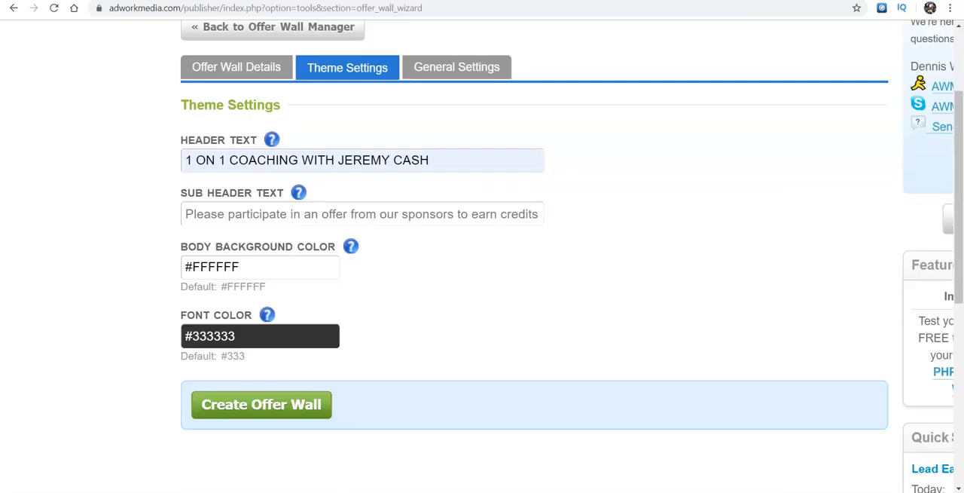
{"action": "left_click", "coordinate": [259, 265]}
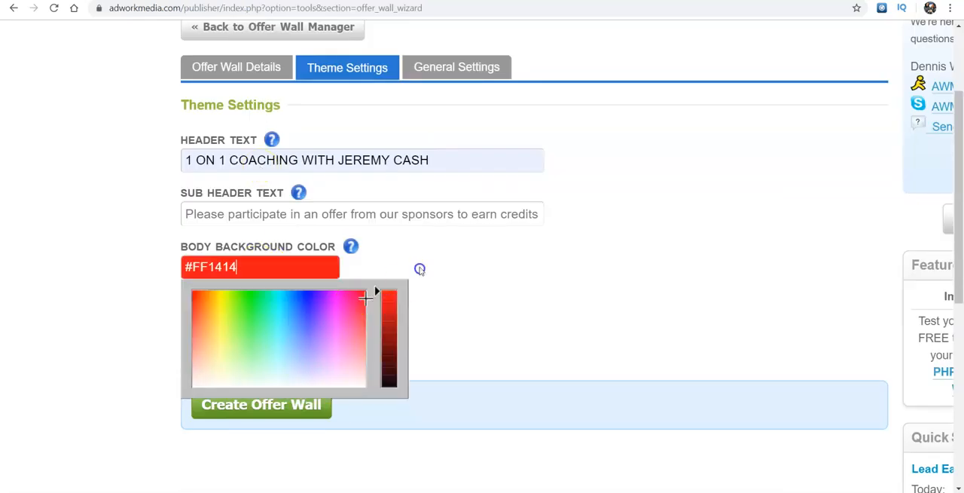
{"action": "left_click", "coordinate": [334, 309]}
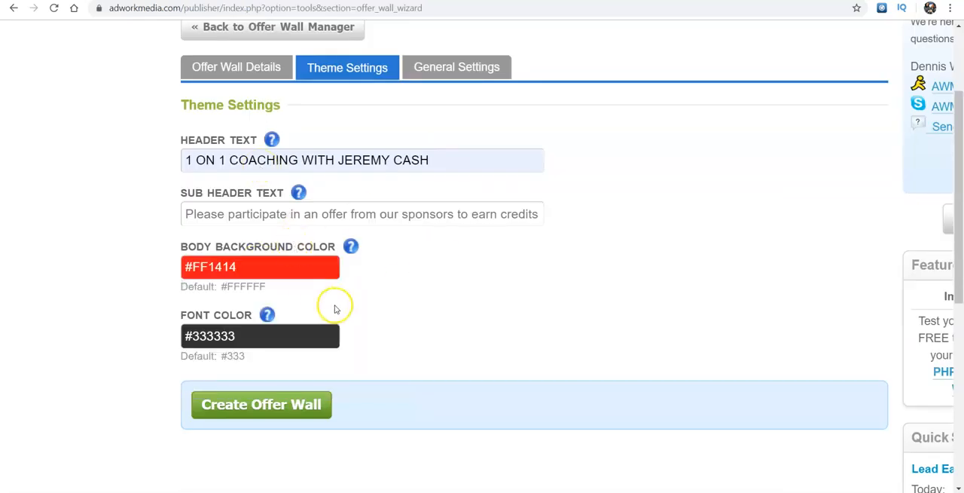
{"action": "mouse_move", "coordinate": [309, 324]}
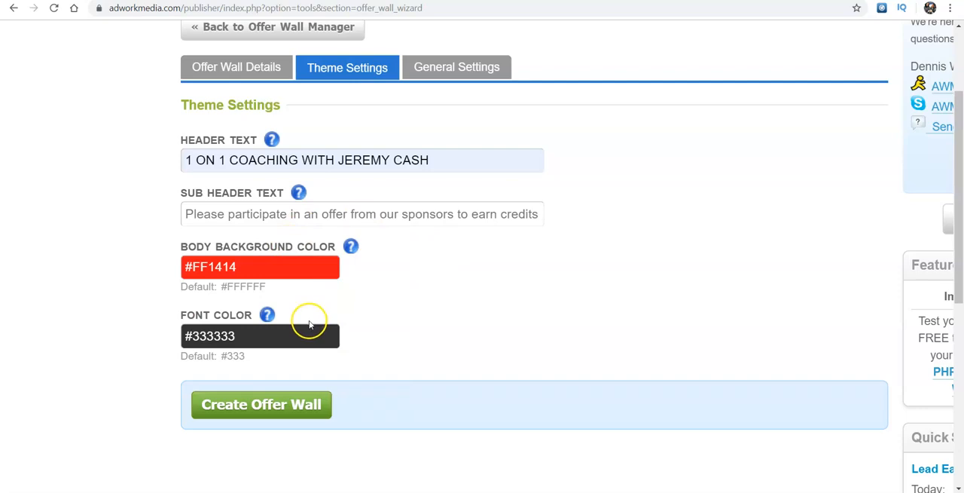
{"action": "left_click", "coordinate": [259, 267]}
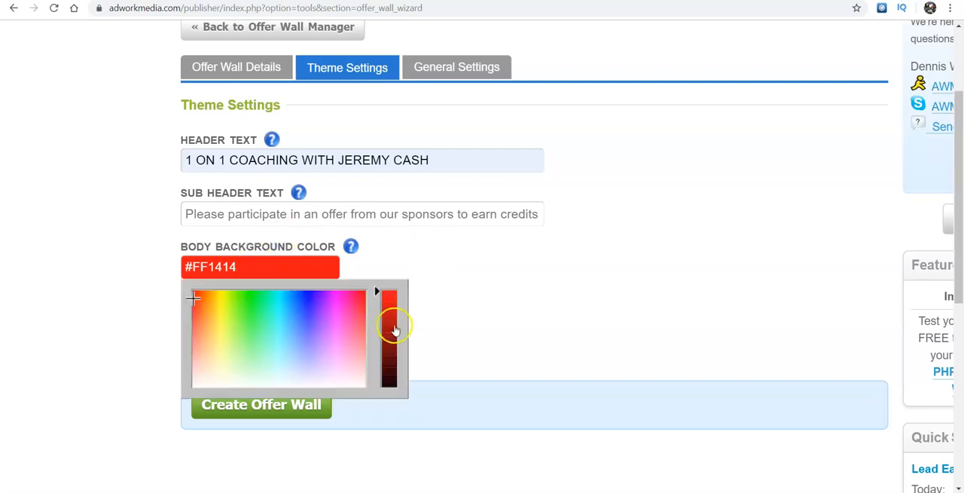
{"action": "left_click_drag", "start_coordinate": [395, 325], "coordinate": [391, 384]}
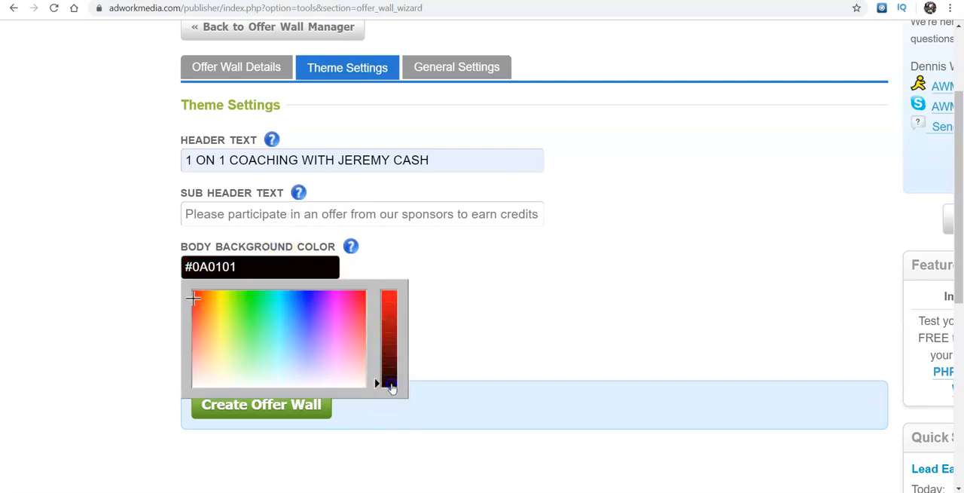
{"action": "left_click", "coordinate": [389, 384]}
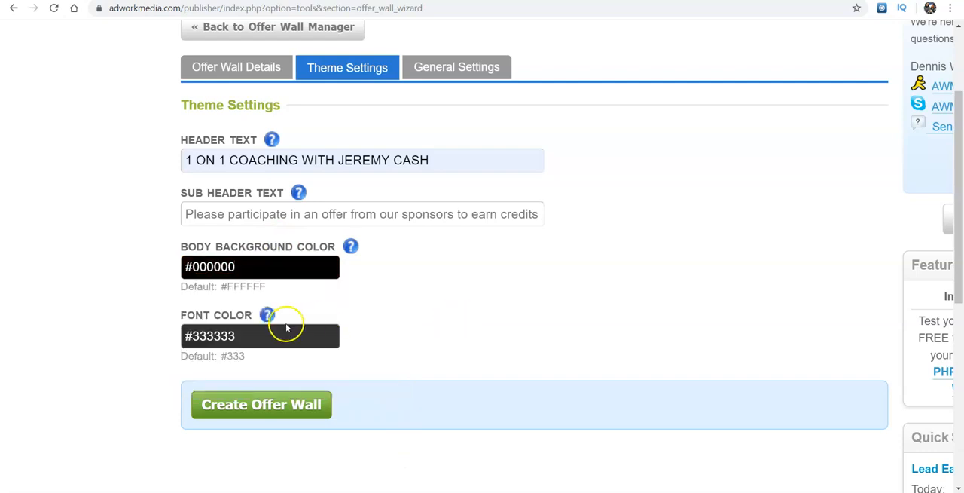
{"action": "left_click", "coordinate": [259, 334]}
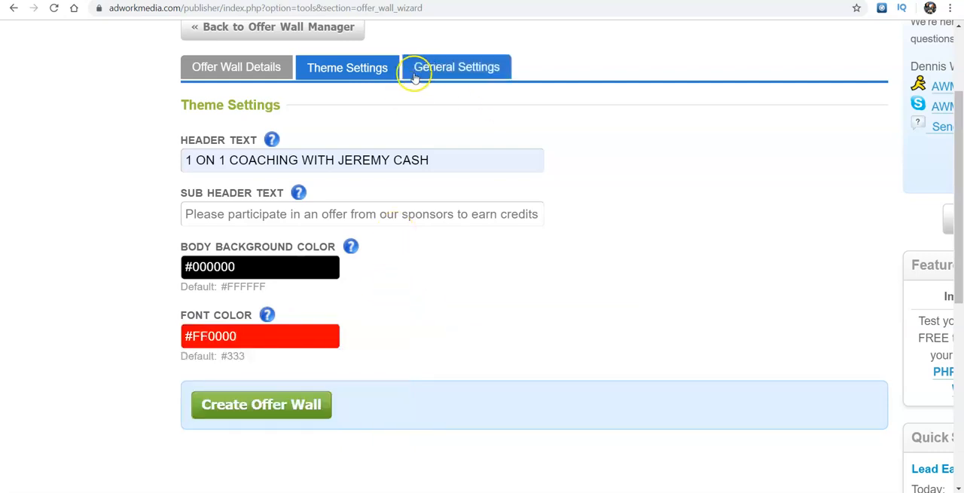
Step: Show General Settings with conversion ratio 100 and currency name 'credits'
{"action": "left_click", "coordinate": [457, 67]}
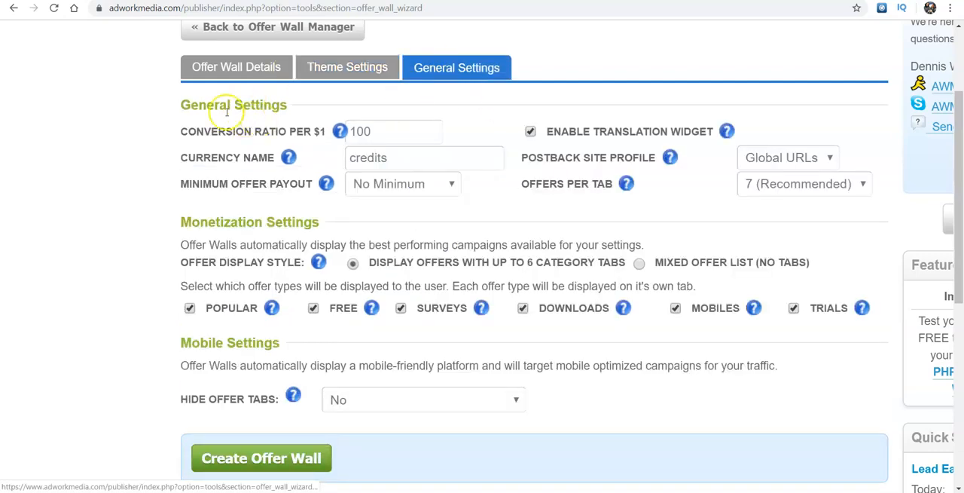
{"action": "mouse_move", "coordinate": [300, 131]}
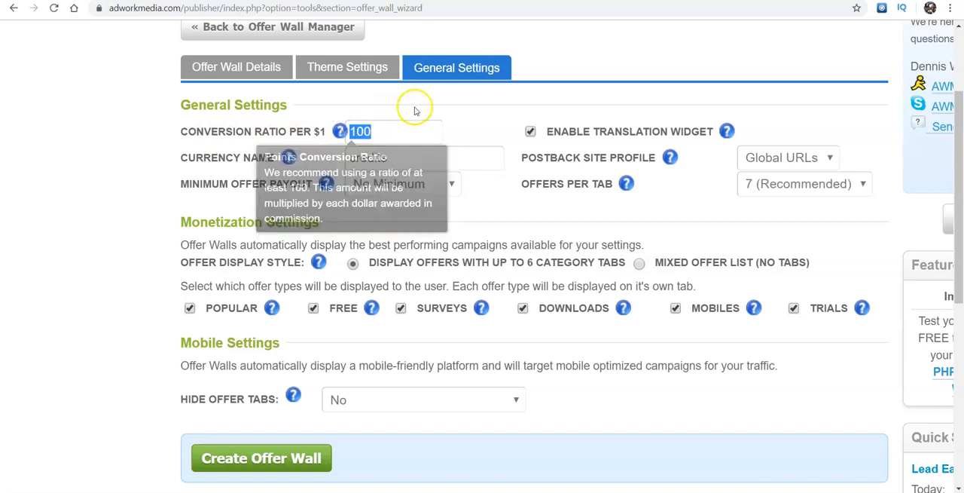
{"action": "mouse_move", "coordinate": [414, 107]}
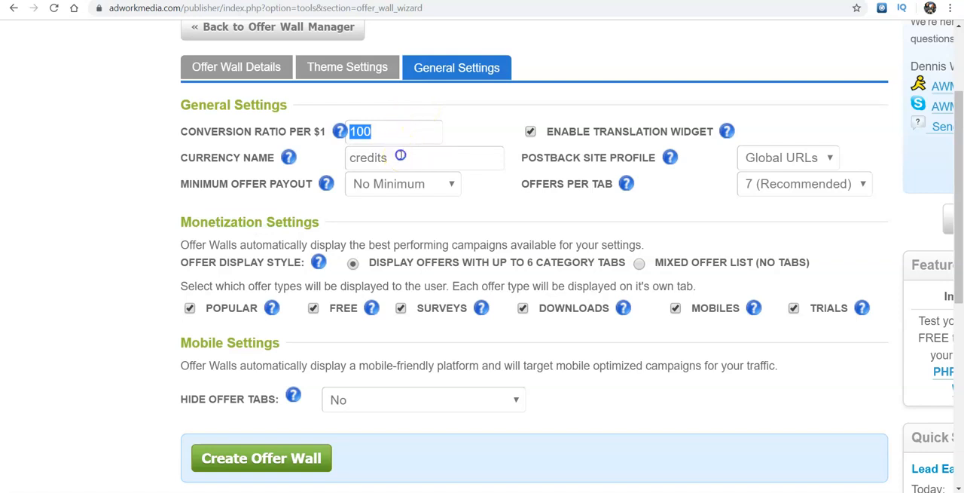
{"action": "triple_click", "coordinate": [368, 156]}
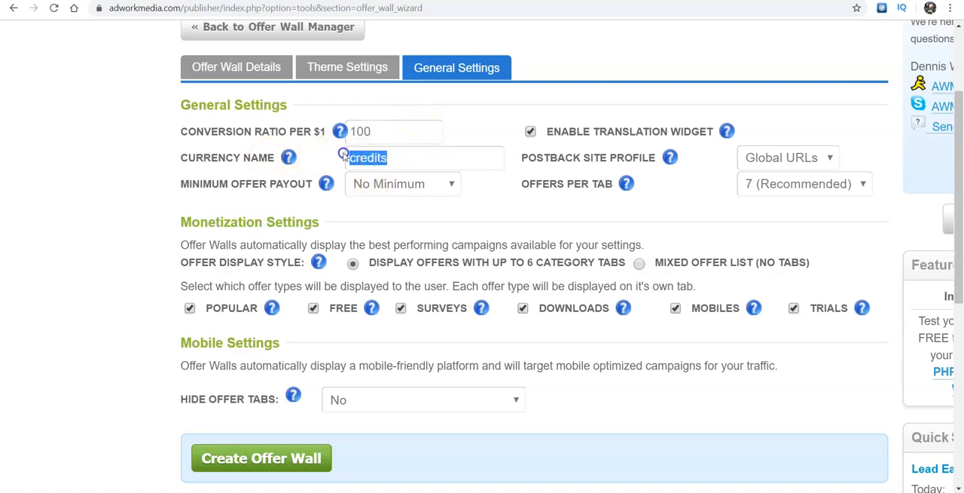
{"action": "left_click", "coordinate": [262, 458]}
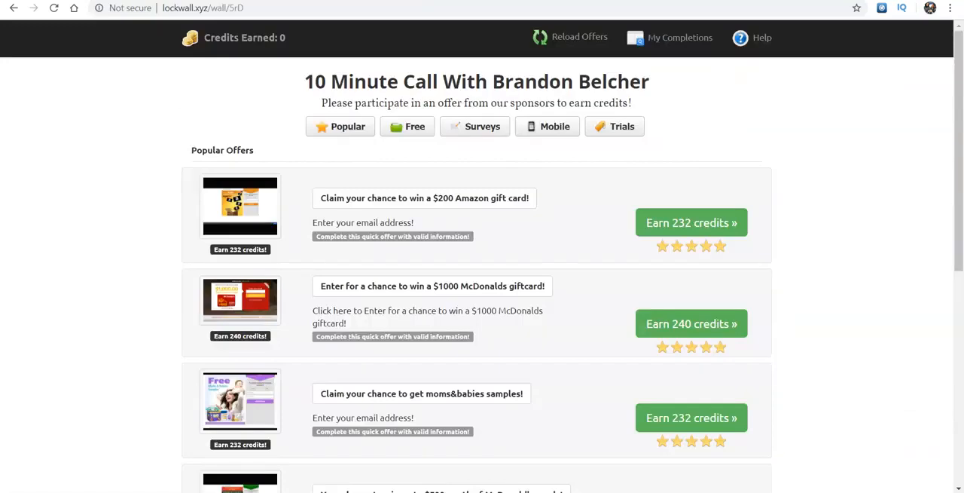
{"action": "mouse_move", "coordinate": [690, 223]}
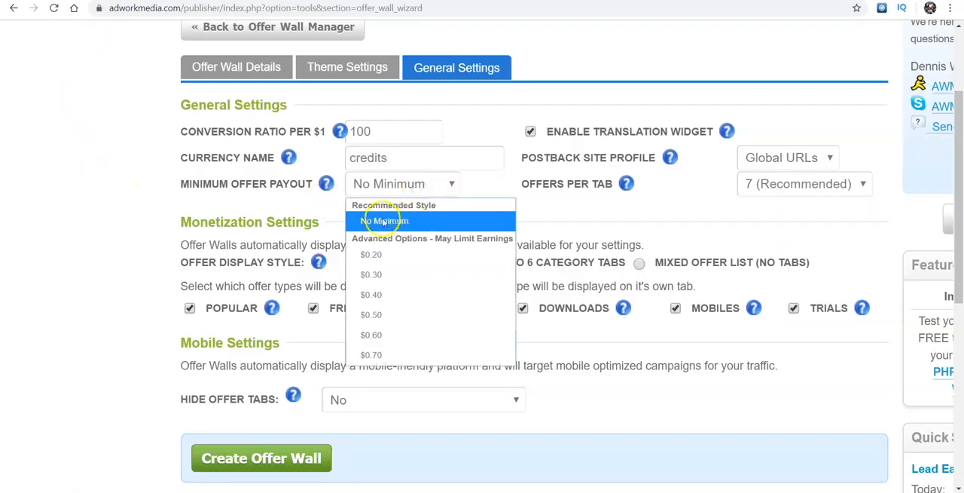
{"action": "left_click", "coordinate": [385, 220]}
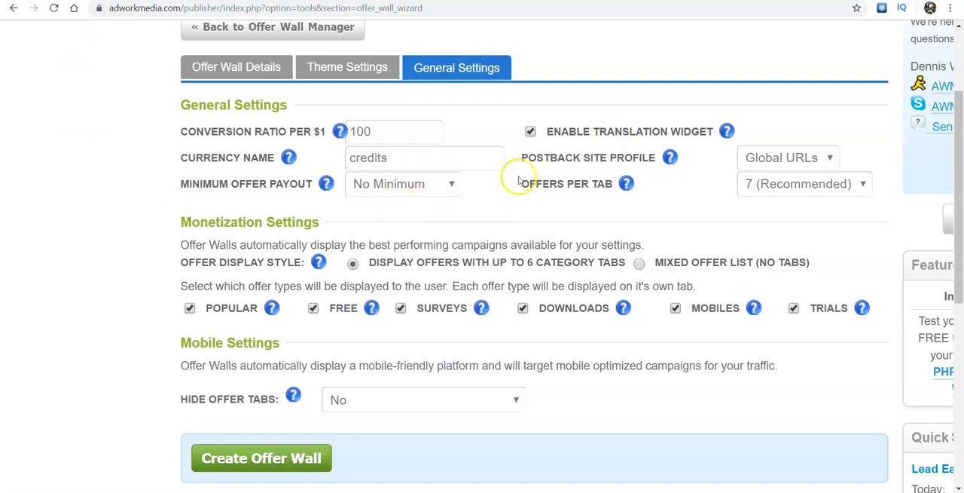
{"action": "mouse_move", "coordinate": [644, 142]}
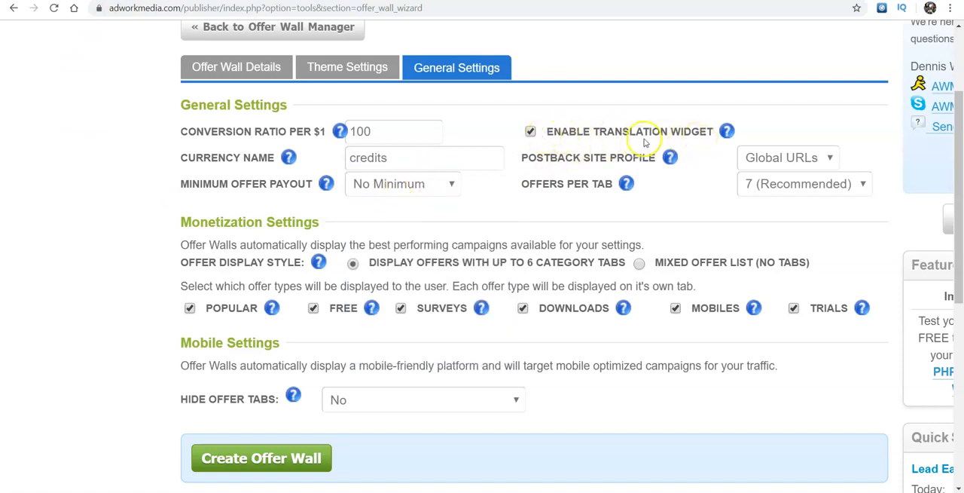
{"action": "mouse_move", "coordinate": [631, 181]}
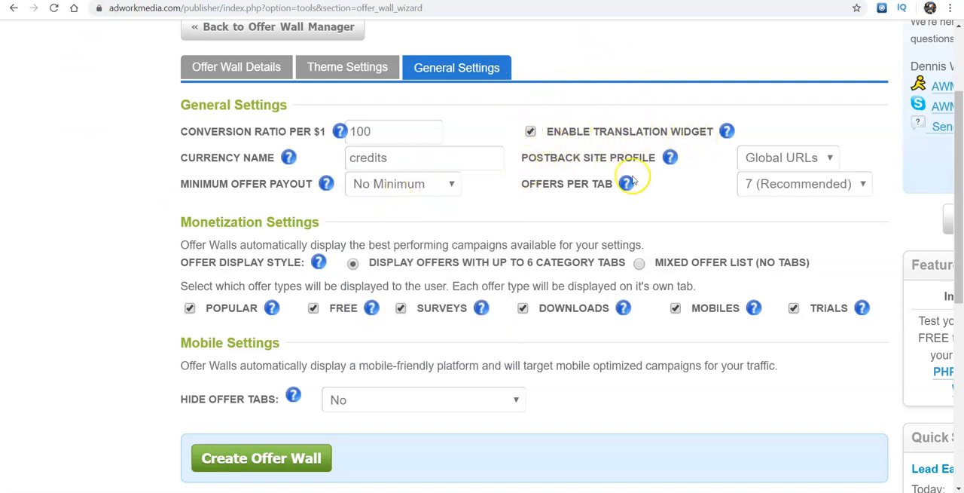
{"action": "mouse_move", "coordinate": [600, 146]}
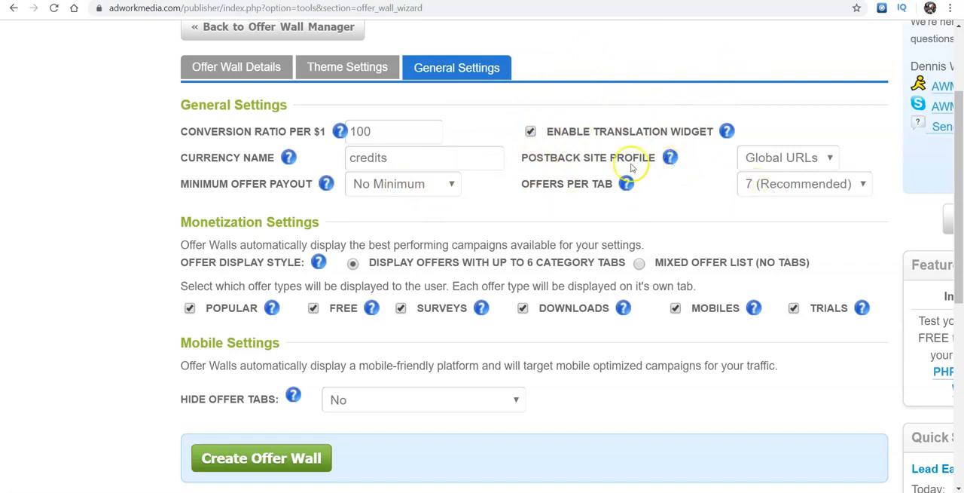
{"action": "left_click", "coordinate": [804, 183]}
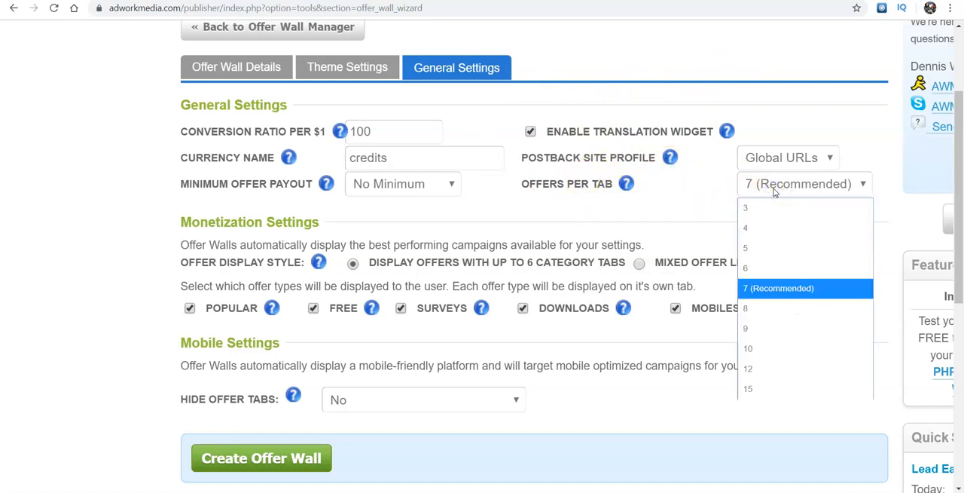
{"action": "left_click", "coordinate": [777, 288]}
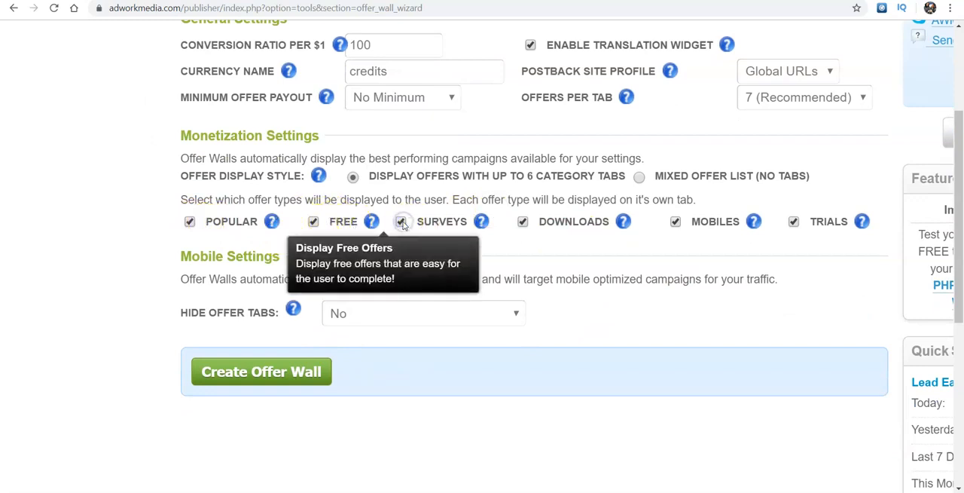
{"action": "mouse_move", "coordinate": [425, 184]}
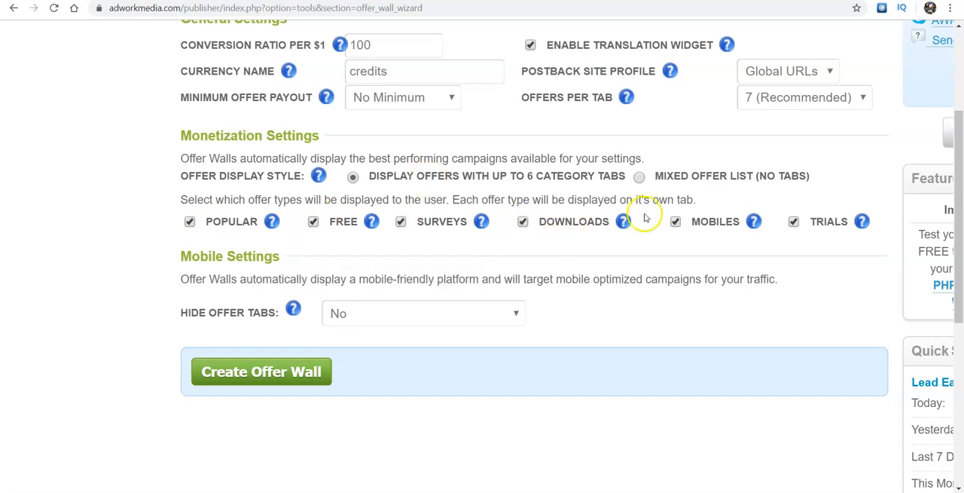
{"action": "mouse_move", "coordinate": [834, 238]}
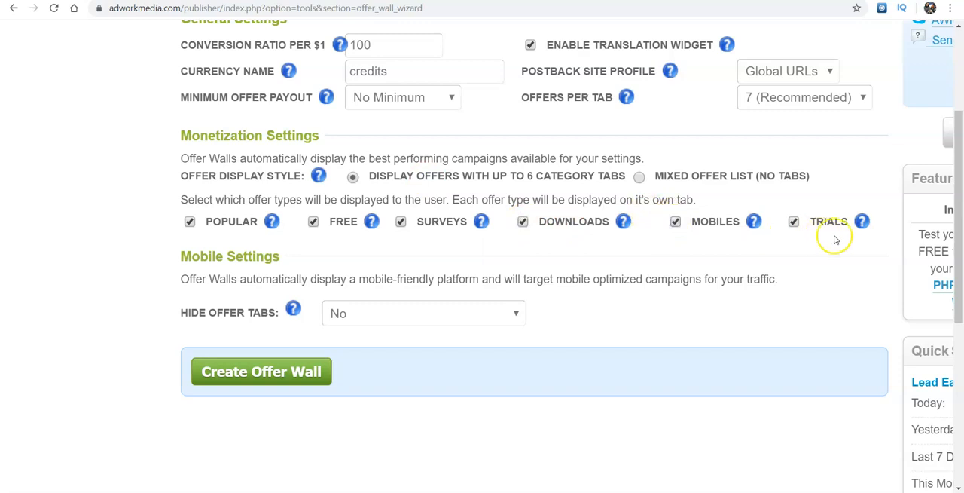
{"action": "mouse_move", "coordinate": [916, 167]}
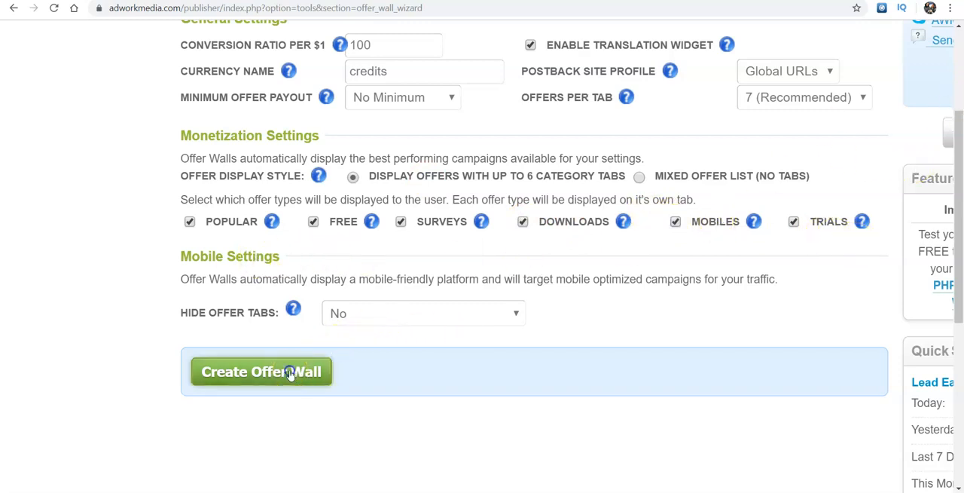
Step: Create the offer wall and copy its direct link from the preview page
{"action": "left_click", "coordinate": [262, 370]}
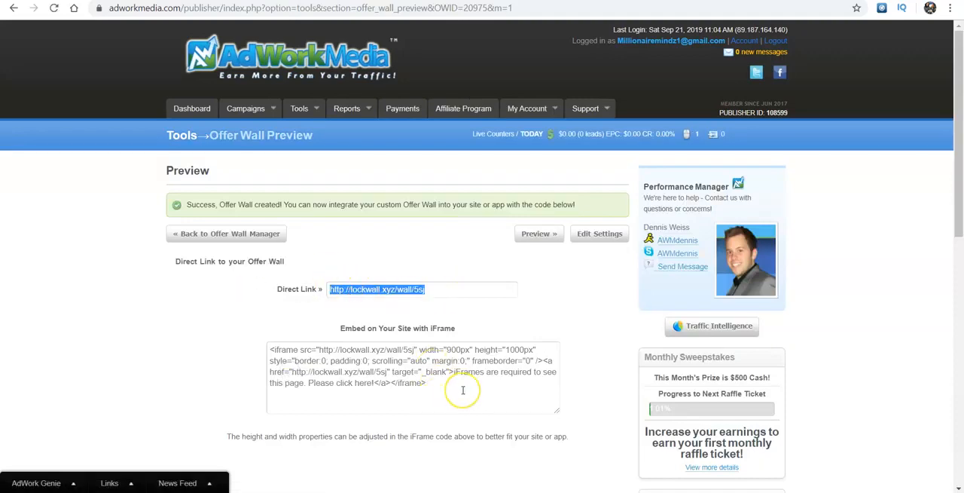
{"action": "triple_click", "coordinate": [413, 366]}
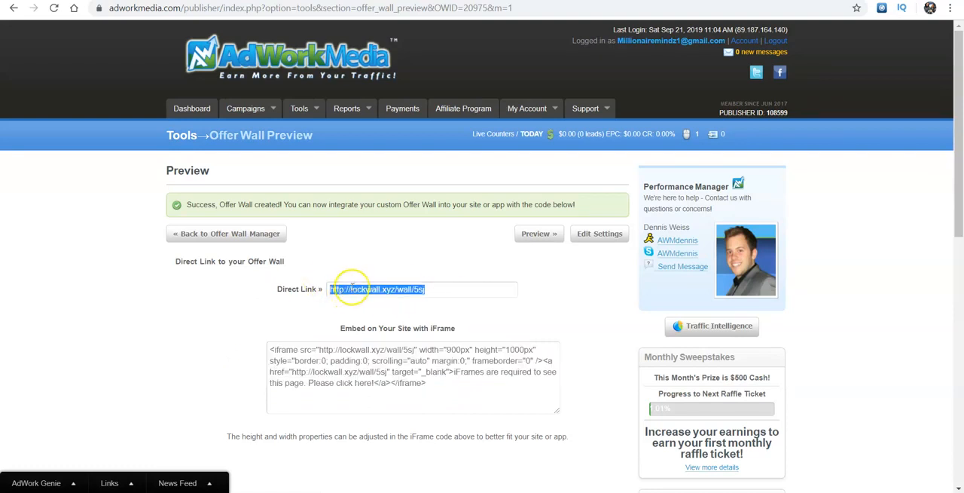
{"action": "right_click", "coordinate": [349, 289]}
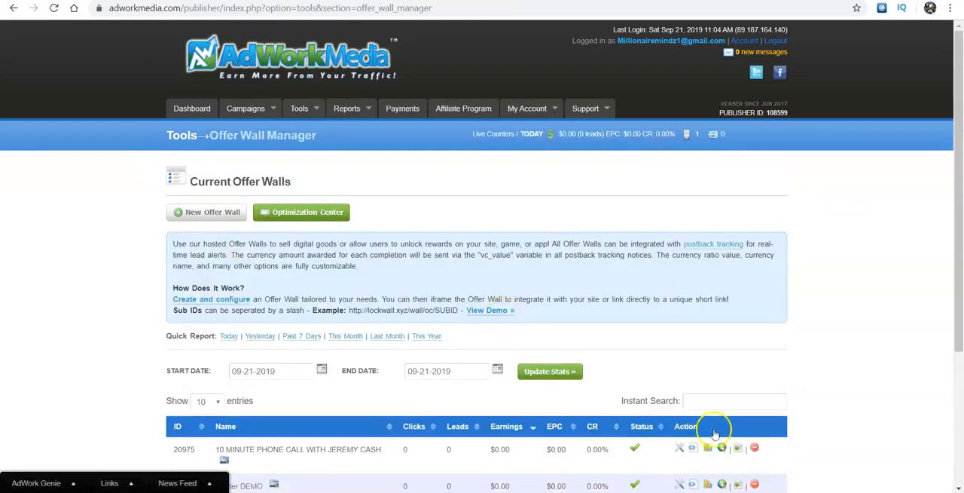
Step: Edit the wall's sub header to 'Need To Earn 500 Credits To Get Coaching' and update it
{"action": "left_click", "coordinate": [707, 448]}
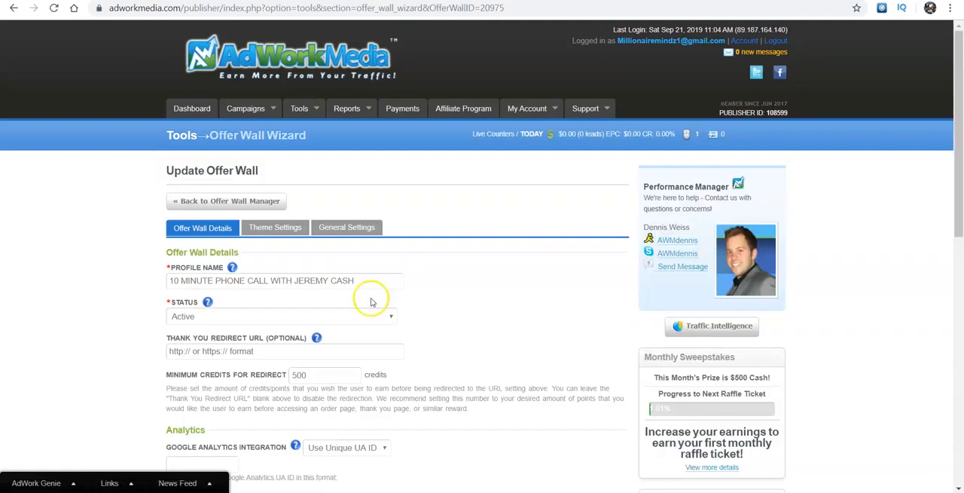
{"action": "left_click", "coordinate": [274, 226]}
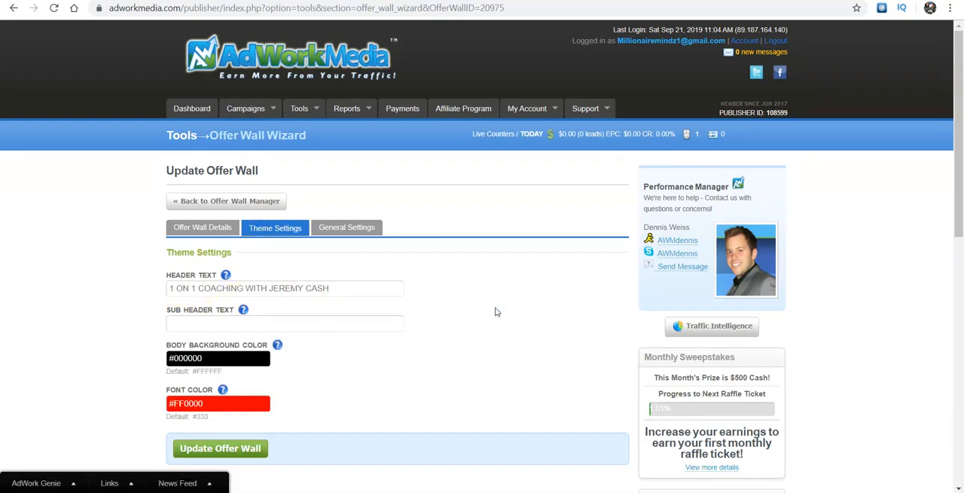
{"action": "type", "text": "Need To Ea"}
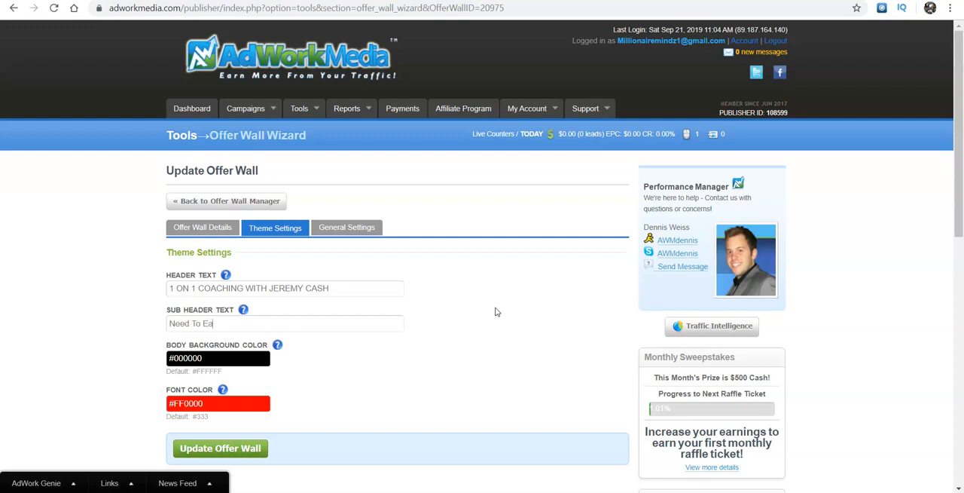
{"action": "type", "text": "rn 500"}
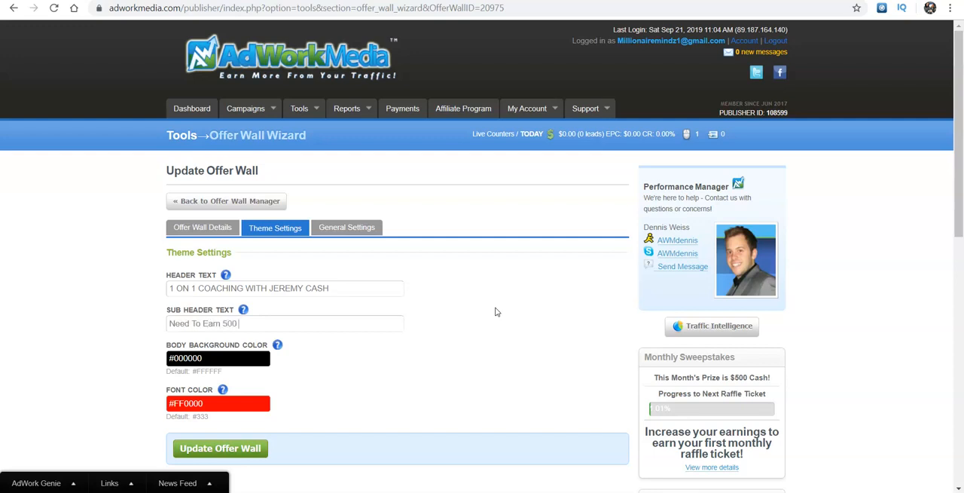
{"action": "type", "text": "Credits"}
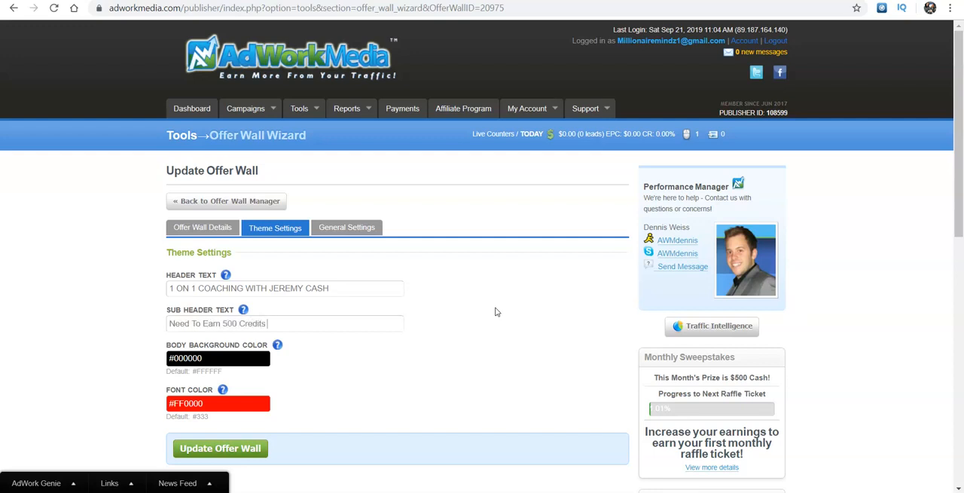
{"action": "type", "text": "To"}
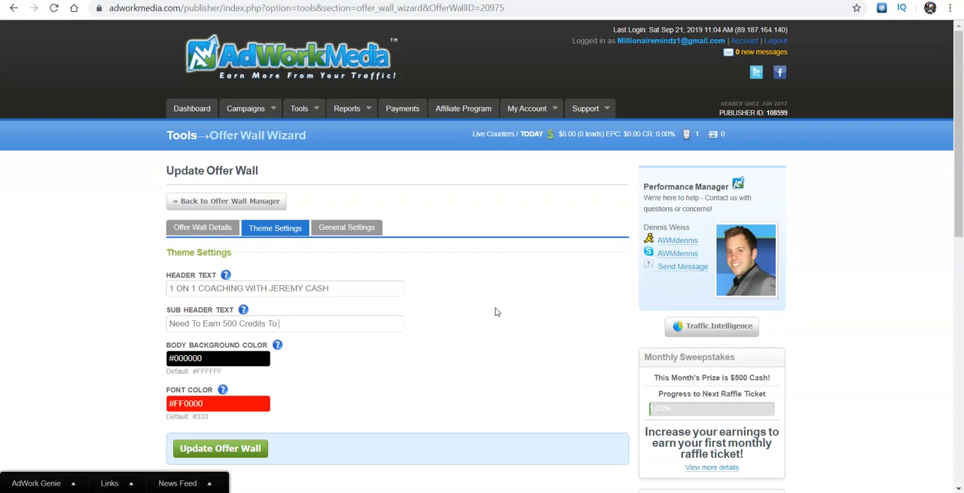
{"action": "type", "text": "g"}
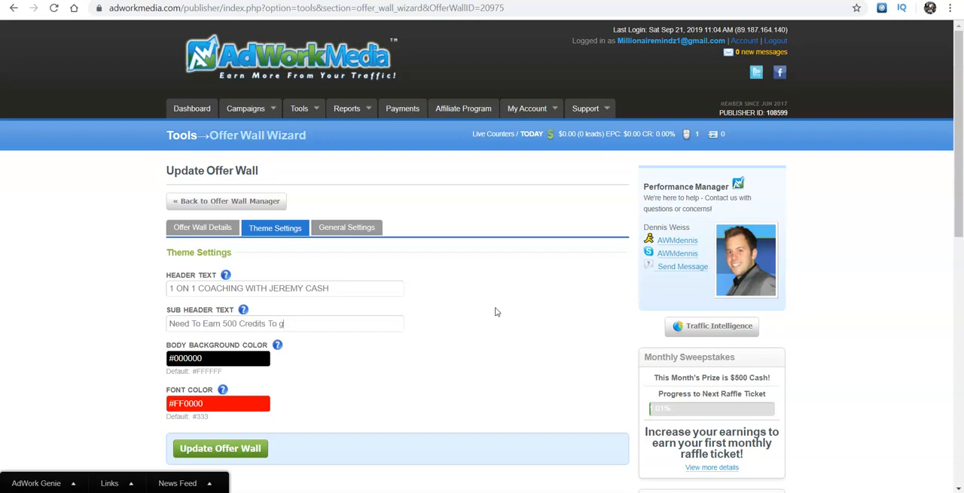
{"action": "type", "text": "Get Coa"}
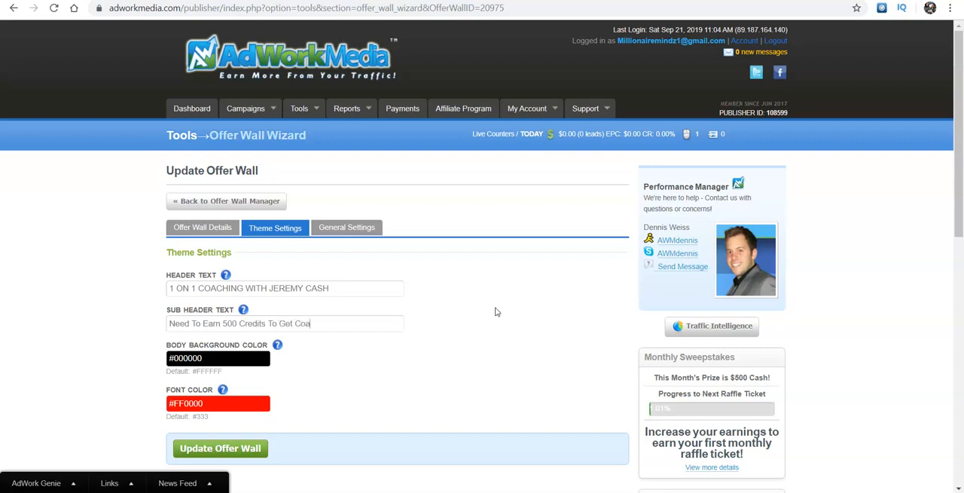
{"action": "type", "text": "ching"}
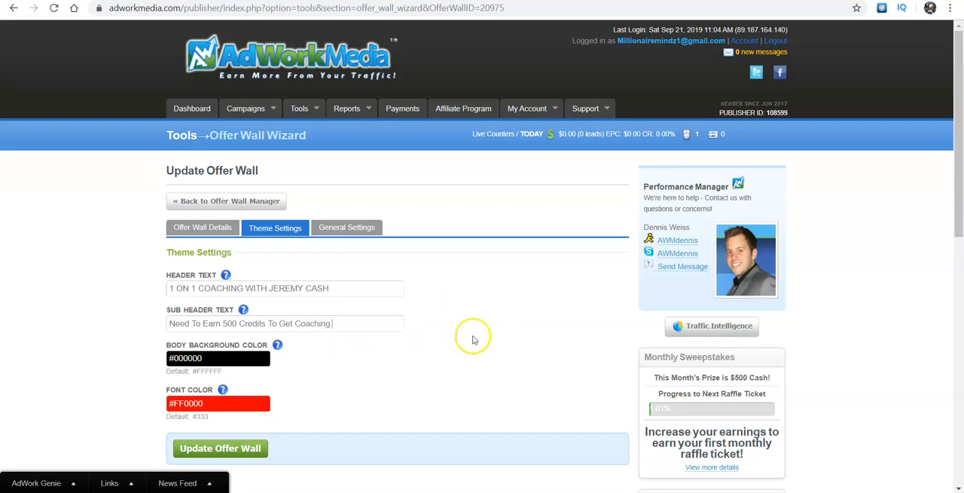
{"action": "left_click", "coordinate": [220, 447]}
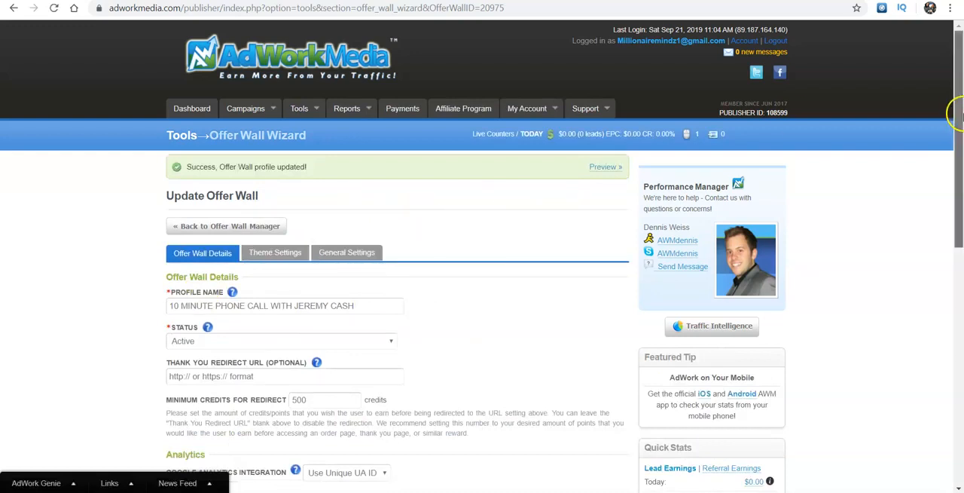
Step: Review the theme's body background color picker, then the general settings
{"action": "left_click", "coordinate": [274, 252]}
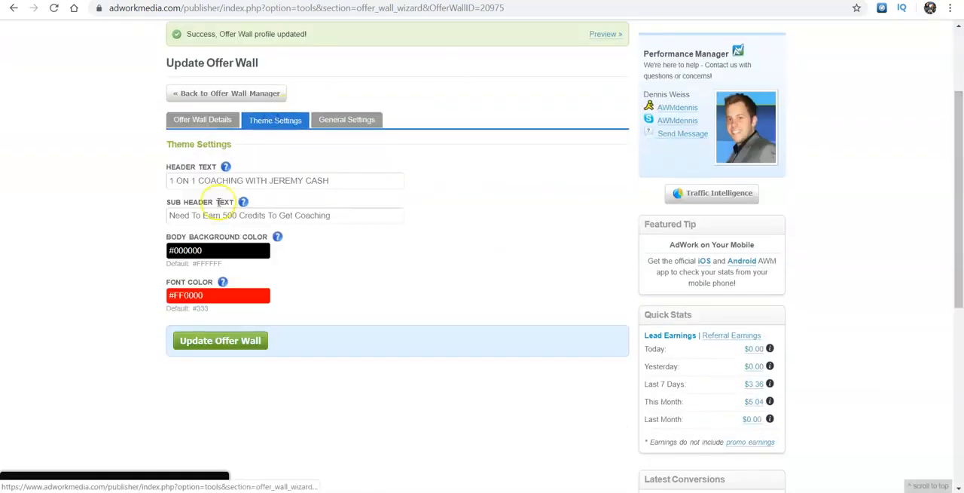
{"action": "left_click", "coordinate": [217, 250]}
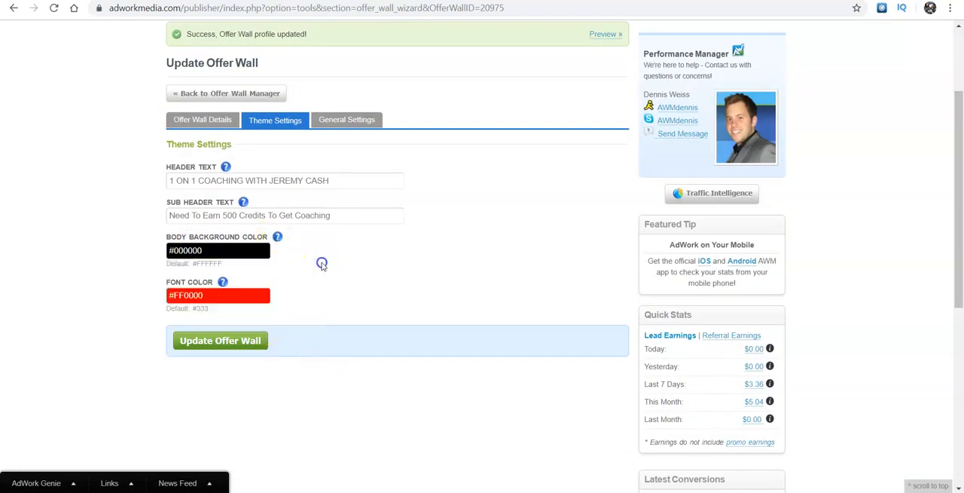
{"action": "left_click", "coordinate": [217, 250]}
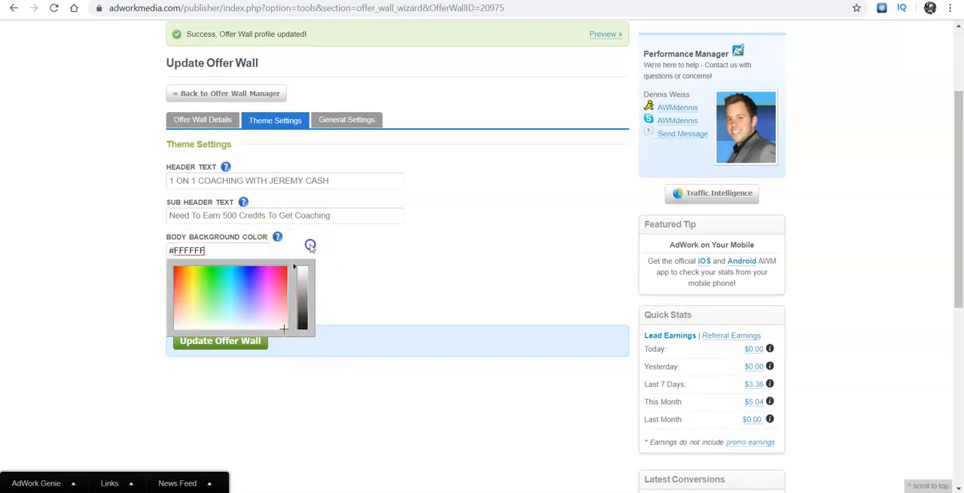
{"action": "left_click", "coordinate": [220, 340]}
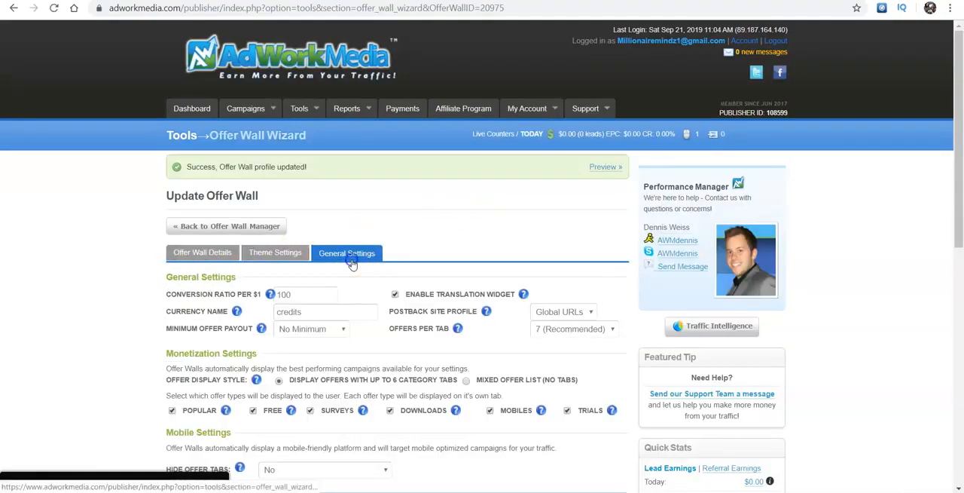
{"action": "scroll", "scroll_direction": "down", "scroll_amount": 3}
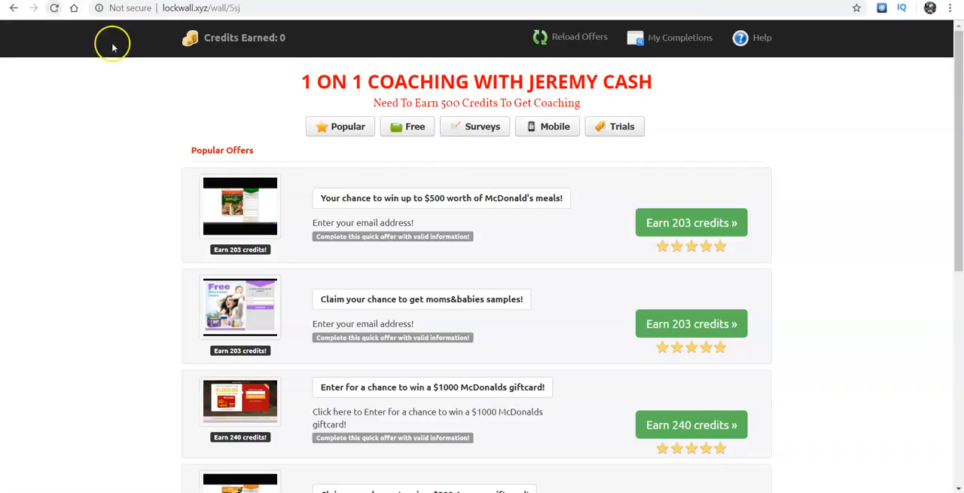
{"action": "mouse_move", "coordinate": [304, 81]}
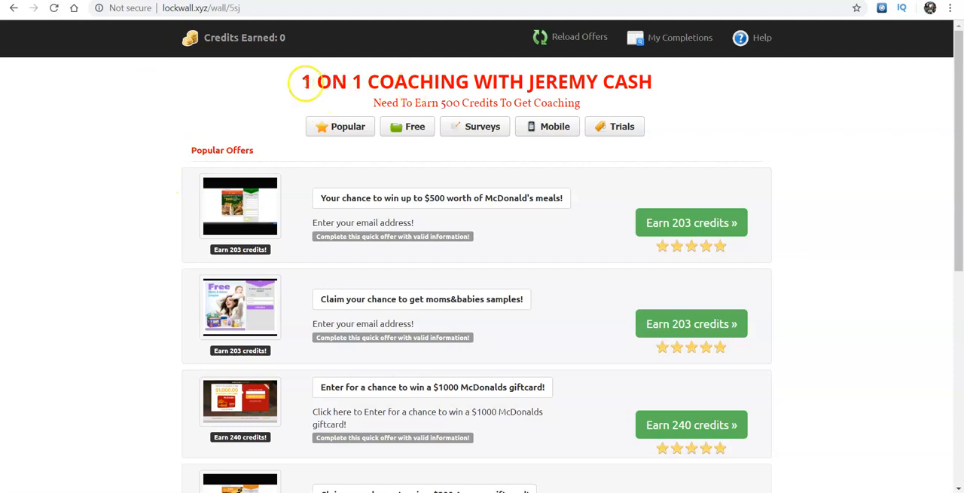
{"action": "mouse_move", "coordinate": [467, 102]}
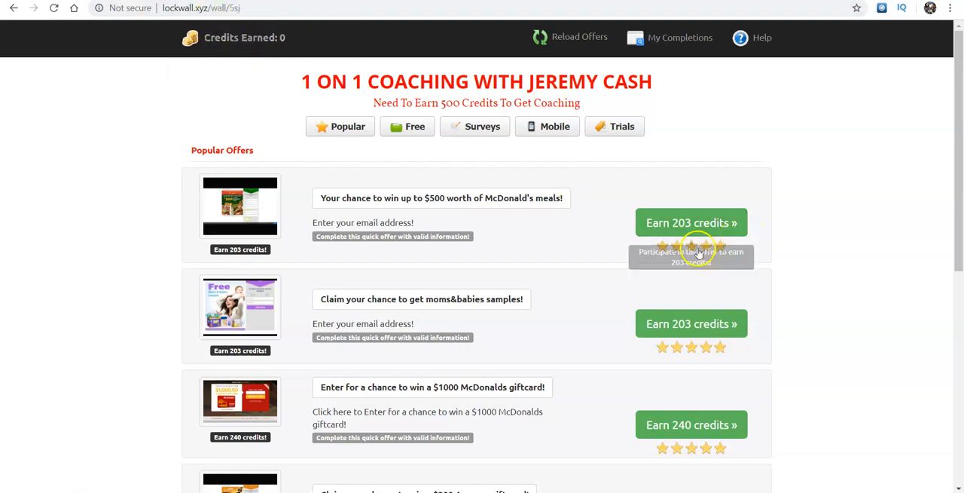
{"action": "mouse_move", "coordinate": [681, 299]}
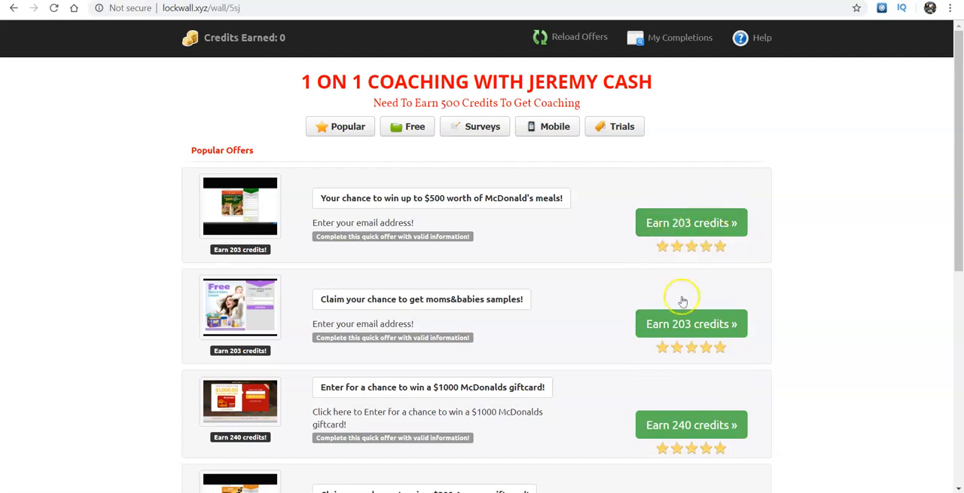
{"action": "mouse_move", "coordinate": [690, 323]}
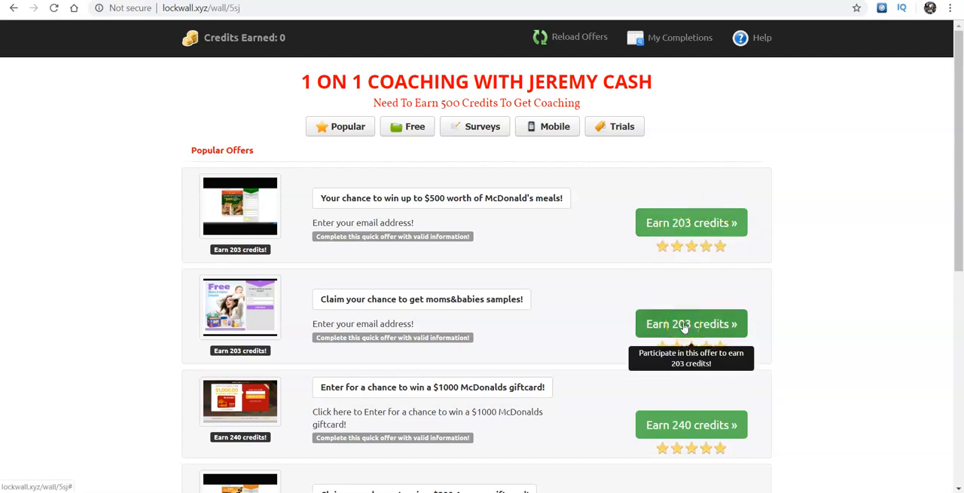
{"action": "mouse_move", "coordinate": [671, 248]}
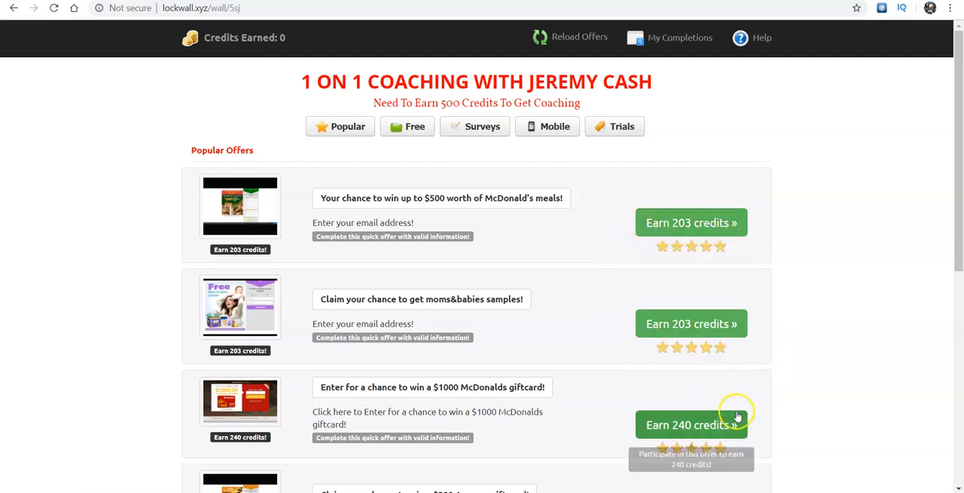
Step: Scroll the live wall preview through its offers to the 63-credit survey and back up
{"action": "scroll", "scroll_direction": "down", "scroll_amount": 3}
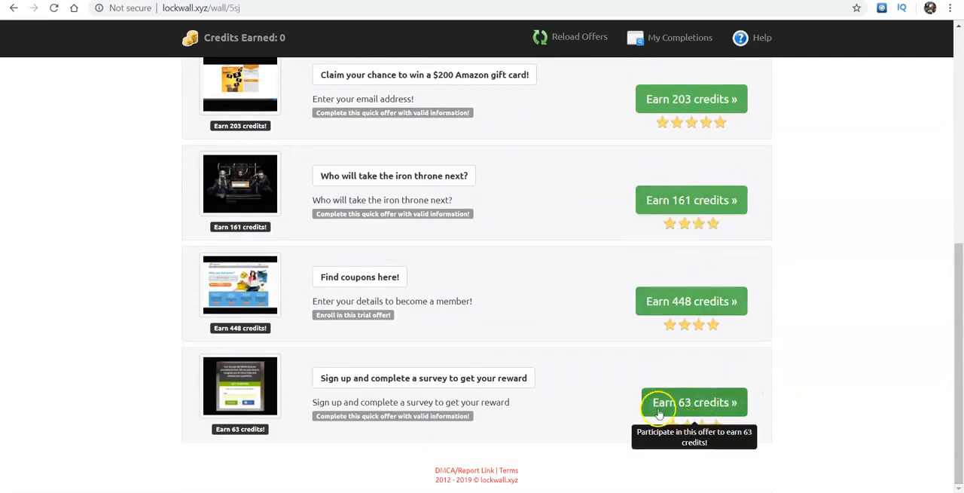
{"action": "scroll", "scroll_direction": "up", "scroll_amount": 3}
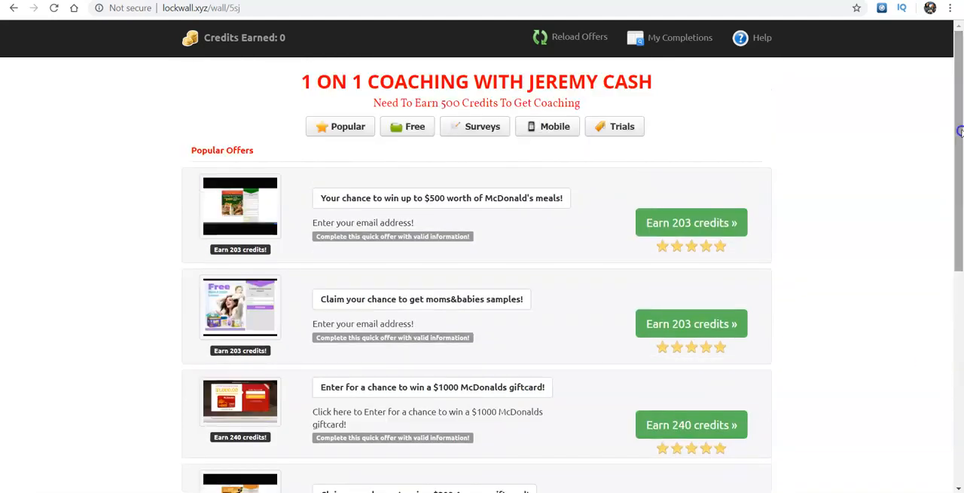
{"action": "mouse_move", "coordinate": [579, 36]}
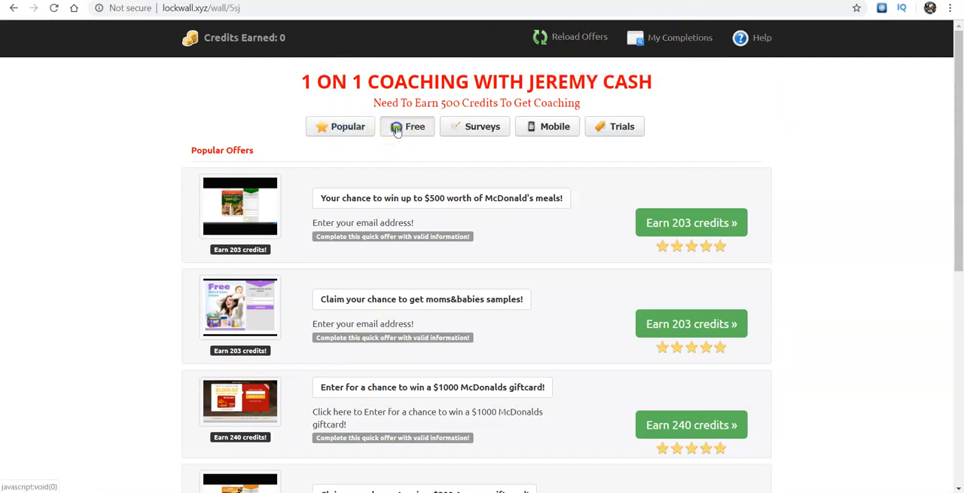
{"action": "left_click", "coordinate": [407, 126]}
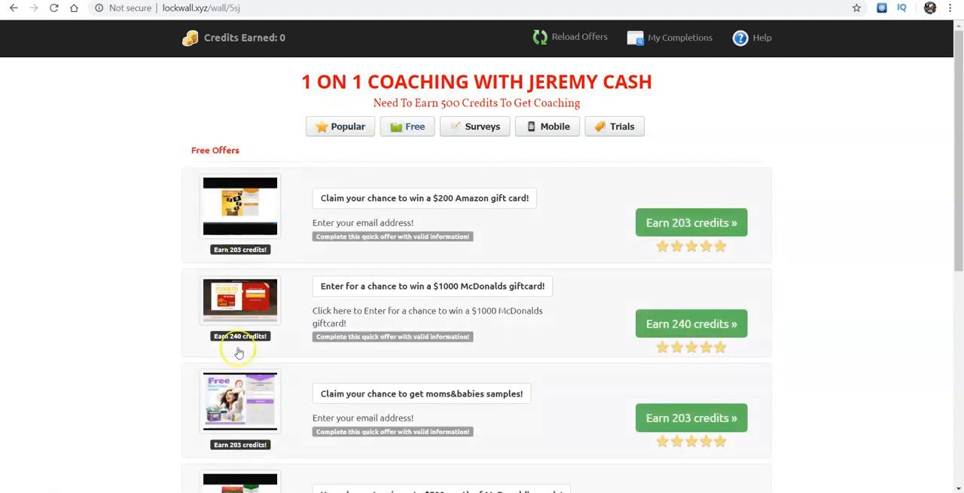
{"action": "mouse_move", "coordinate": [474, 127]}
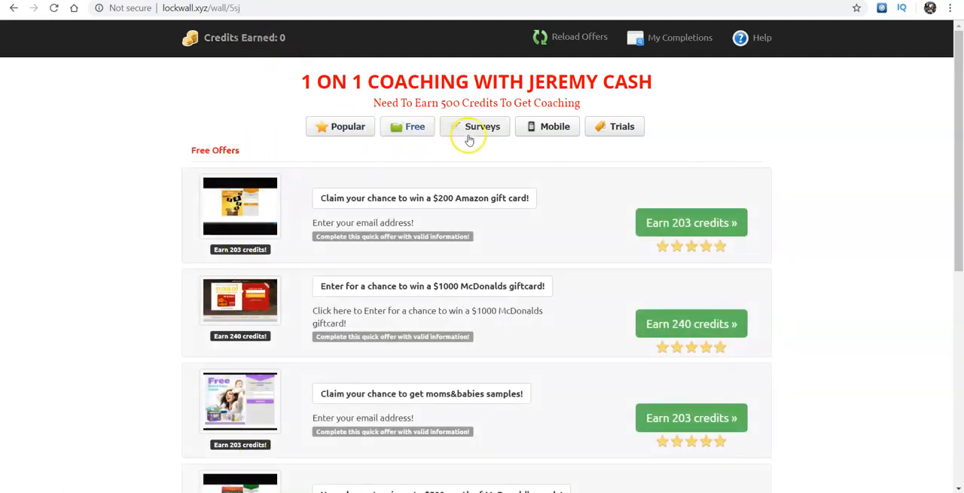
{"action": "left_click", "coordinate": [482, 127]}
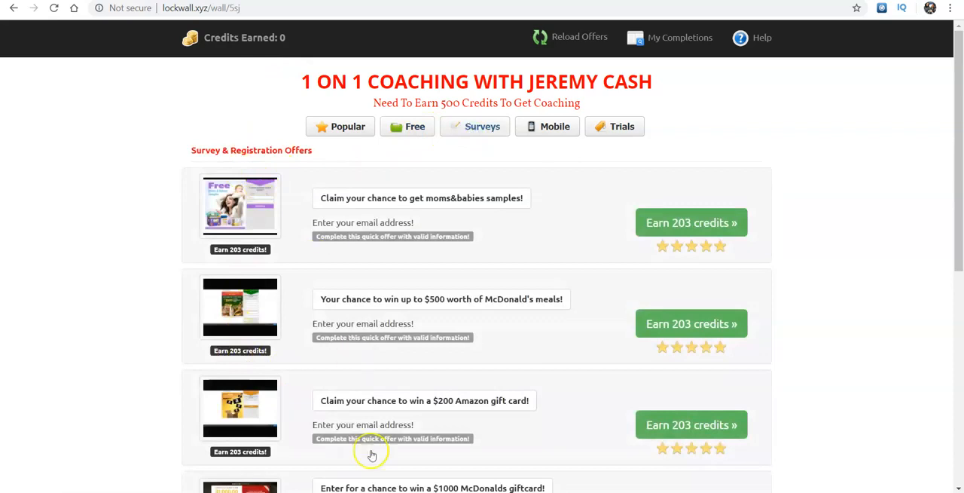
{"action": "left_click", "coordinate": [554, 126]}
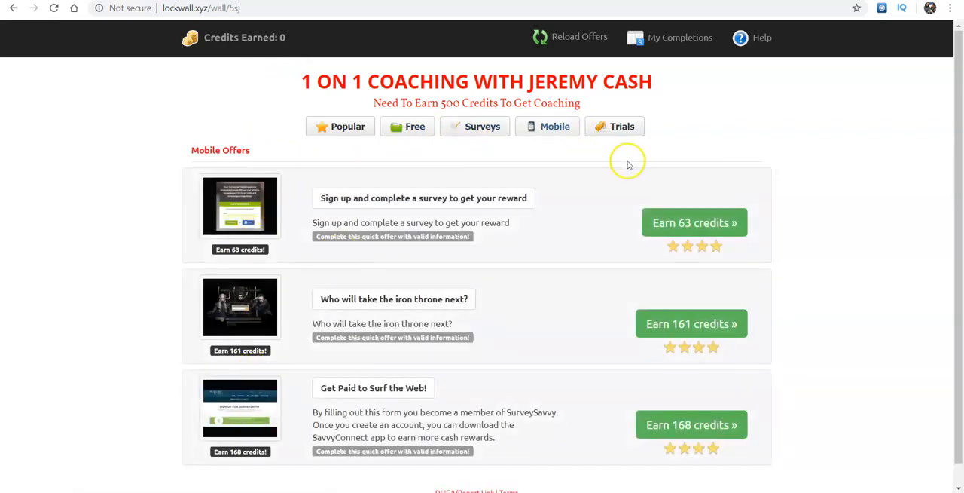
{"action": "left_click", "coordinate": [614, 127]}
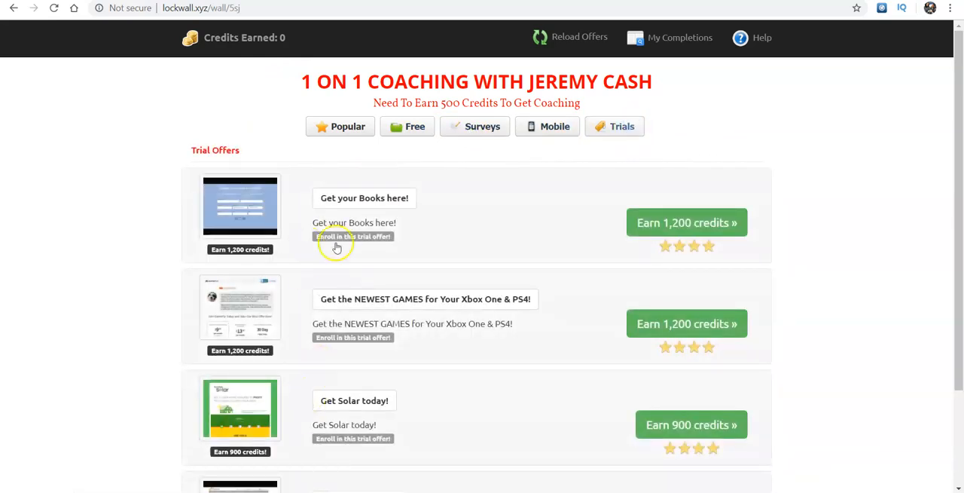
{"action": "mouse_move", "coordinate": [651, 126]}
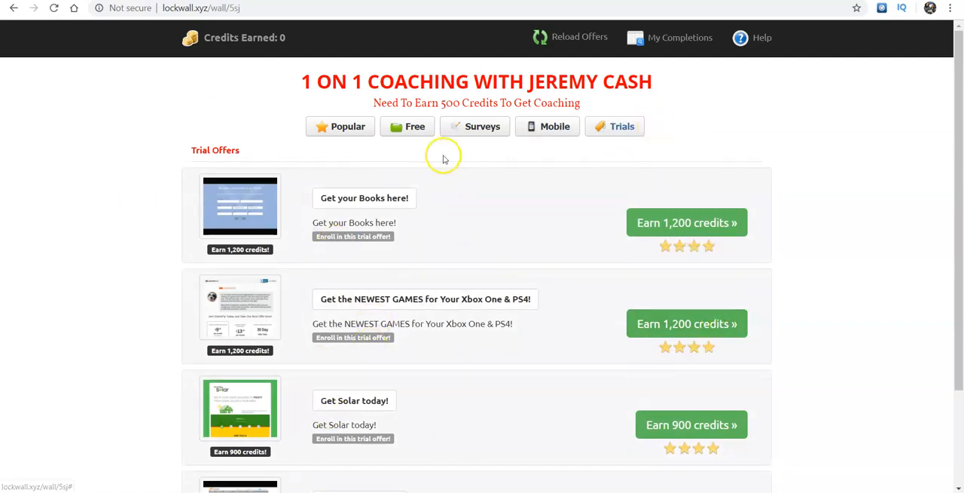
{"action": "left_click", "coordinate": [341, 127]}
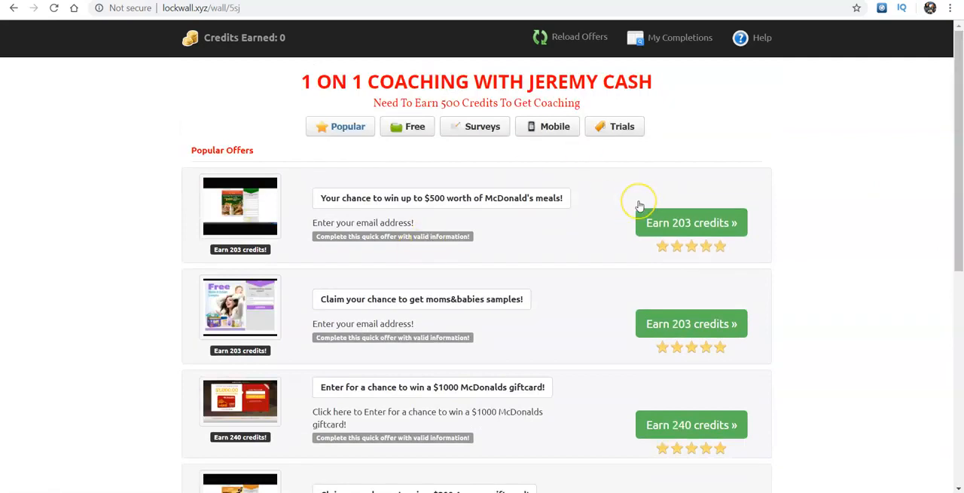
{"action": "mouse_move", "coordinate": [638, 205]}
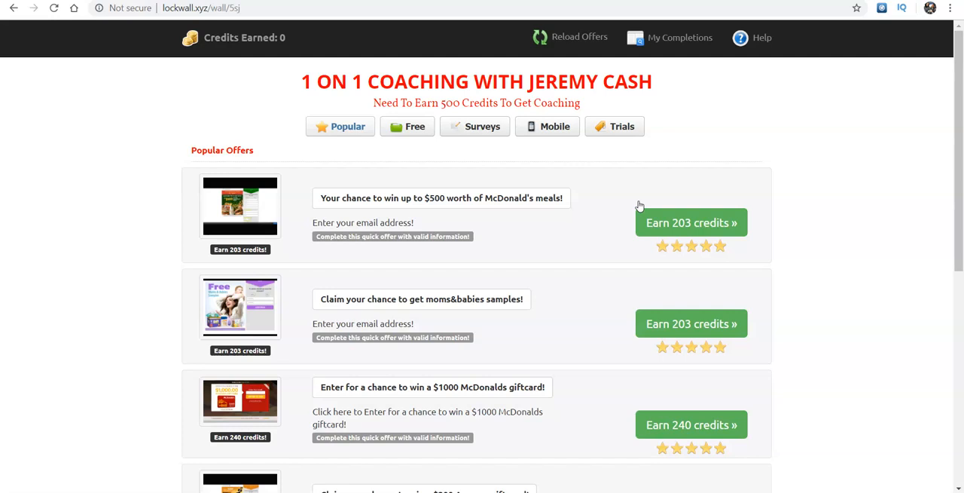
{"action": "mouse_move", "coordinate": [957, 113]}
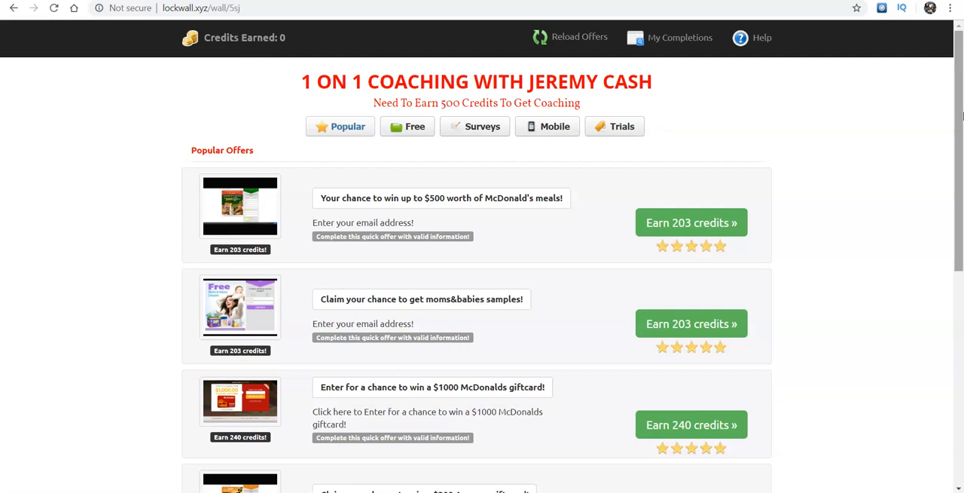
{"action": "mouse_move", "coordinate": [678, 154]}
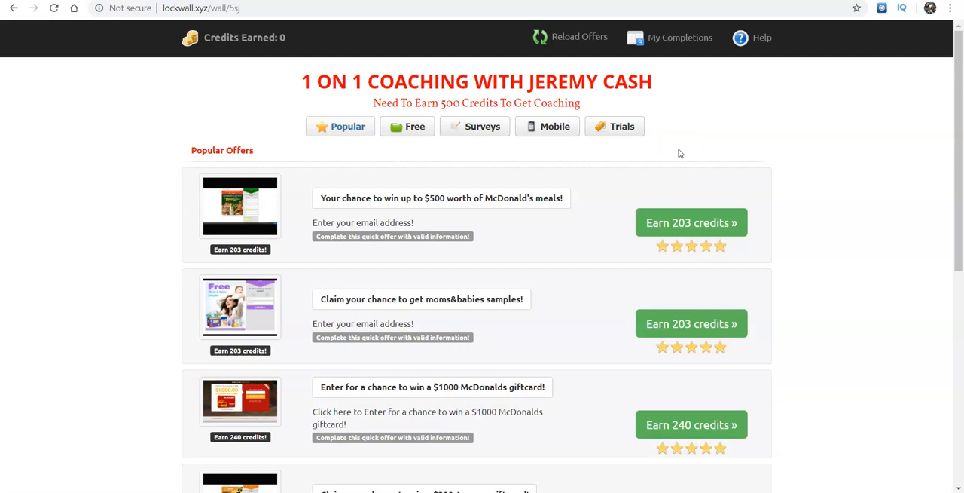
{"action": "mouse_move", "coordinate": [849, 183]}
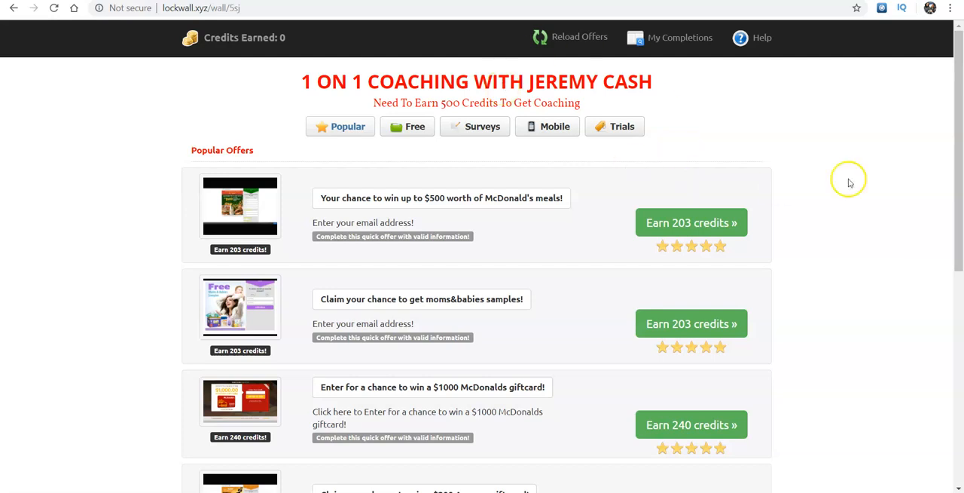
Step: Scroll through the wall's Popular Offers and back, then head to facebook.com
{"action": "scroll", "scroll_direction": "down", "scroll_amount": 3}
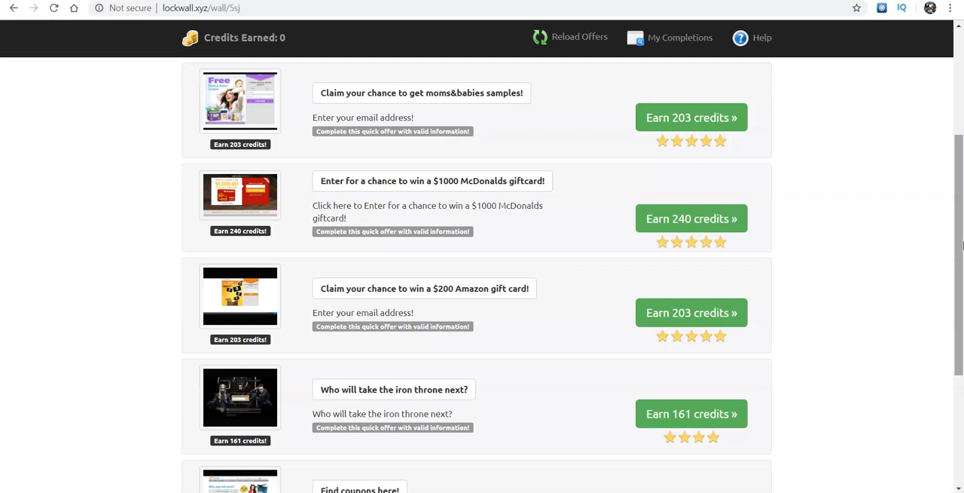
{"action": "scroll", "scroll_direction": "up", "scroll_amount": 3}
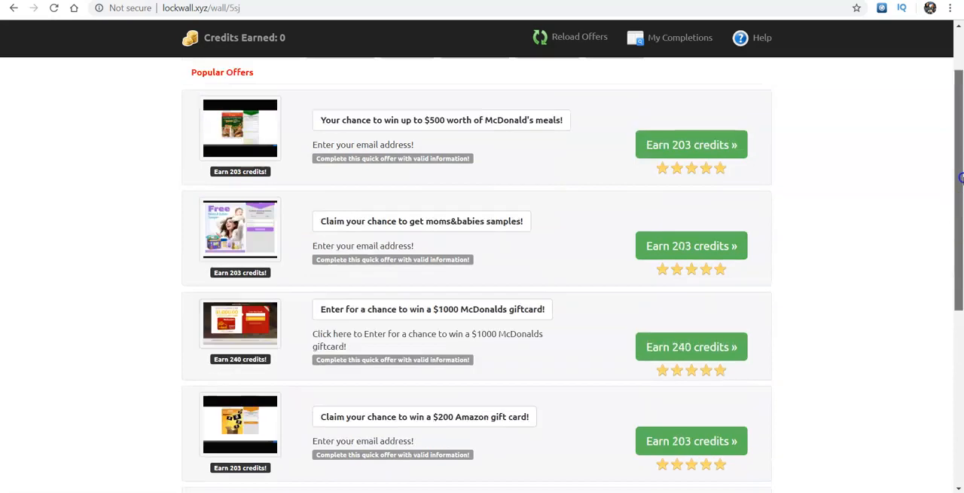
{"action": "scroll", "scroll_direction": "up", "scroll_amount": 3}
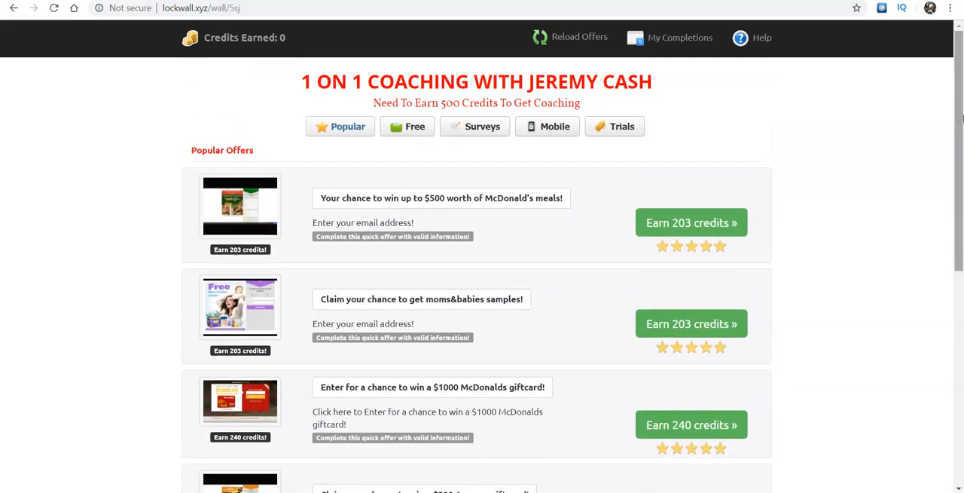
{"action": "mouse_move", "coordinate": [849, 127]}
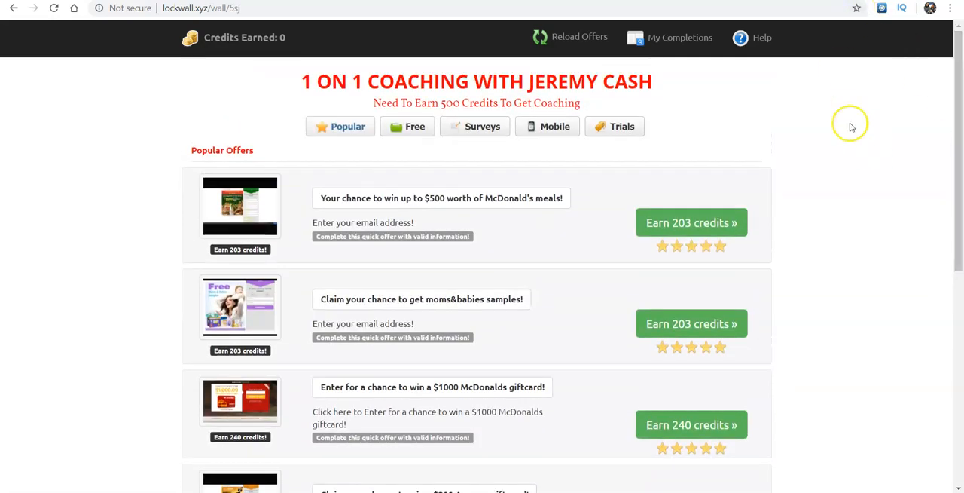
{"action": "mouse_move", "coordinate": [211, 111]}
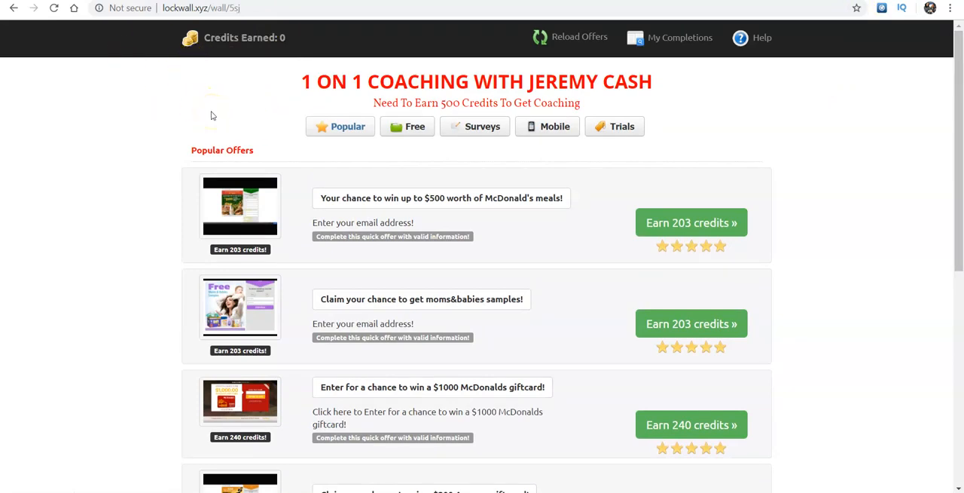
{"action": "mouse_move", "coordinate": [494, 67]}
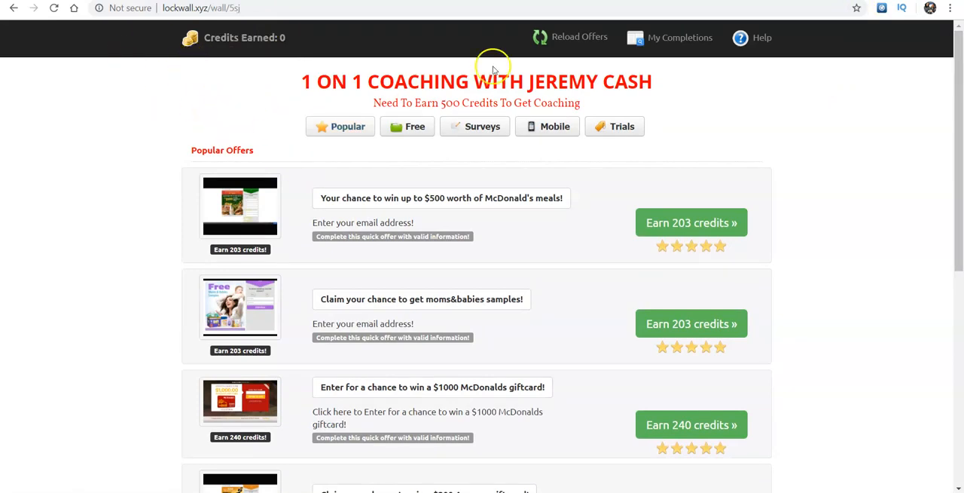
{"action": "type", "text": "facebook.com"}
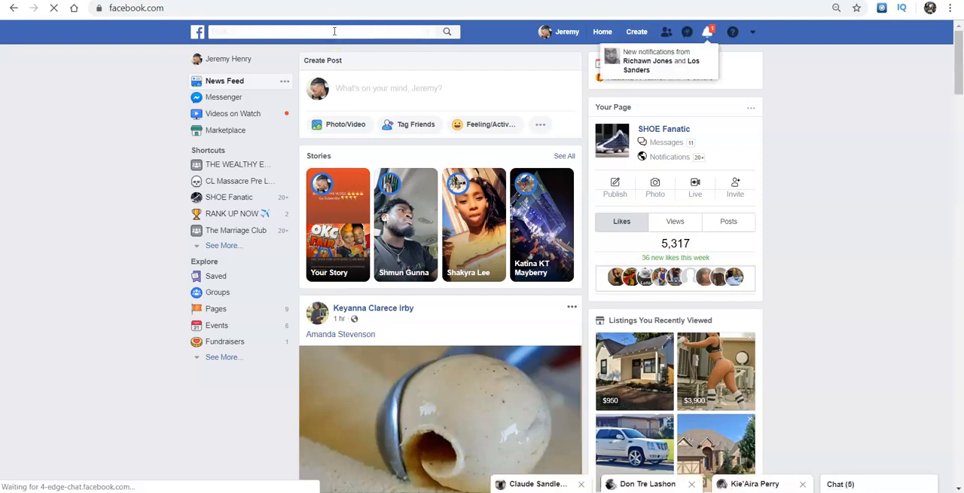
Step: Search Facebook for 'solo' and open the SOLO ADS TESTIMONIALS group
{"action": "type", "text": "solo"}
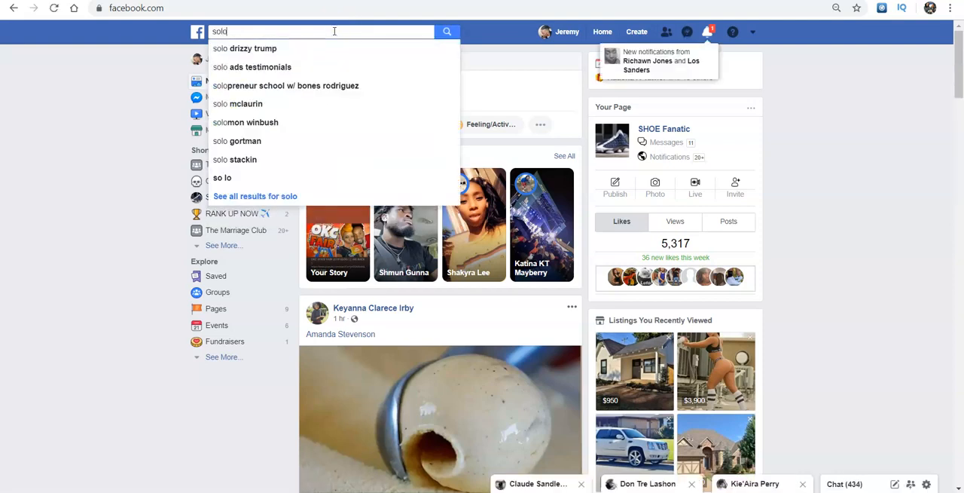
{"action": "left_click", "coordinate": [251, 66]}
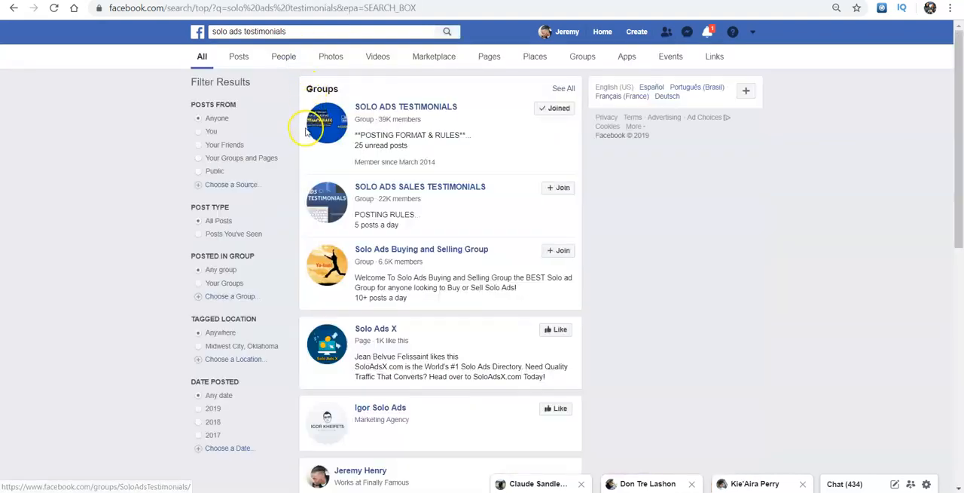
{"action": "left_click", "coordinate": [405, 106]}
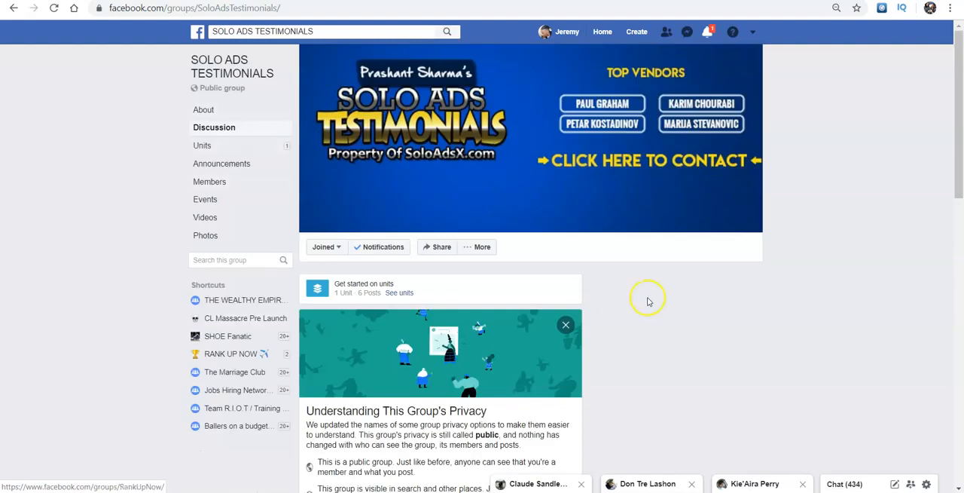
Step: Scroll through the group's seller posts and return toward the top
{"action": "scroll", "scroll_direction": "down", "scroll_amount": 3}
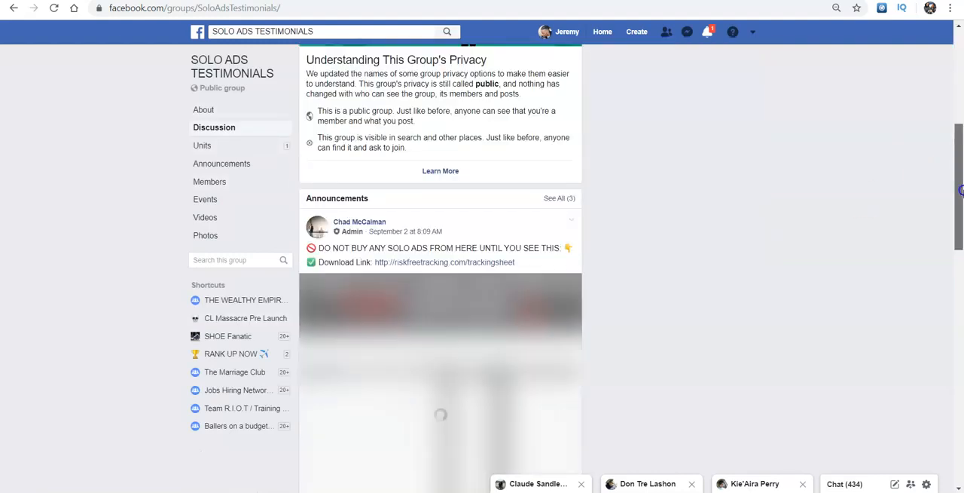
{"action": "scroll", "scroll_direction": "down", "scroll_amount": 3}
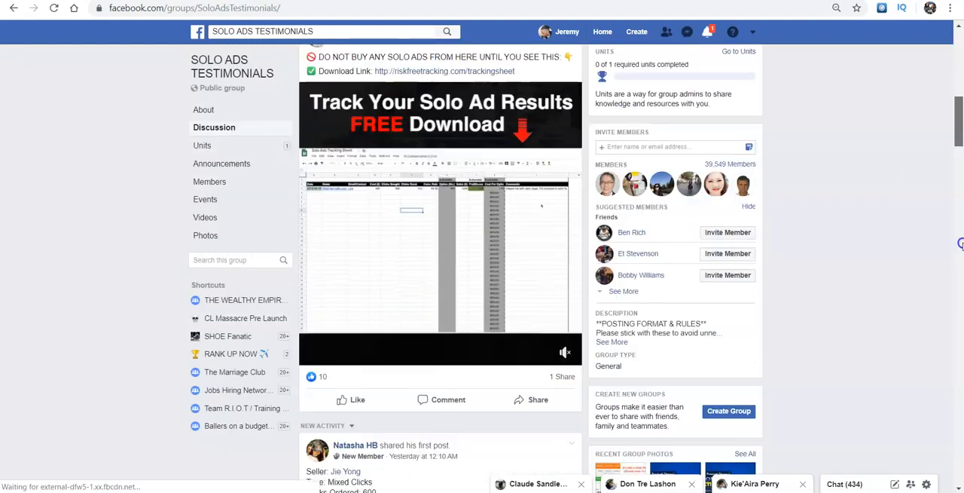
{"action": "scroll", "scroll_direction": "down", "scroll_amount": 3}
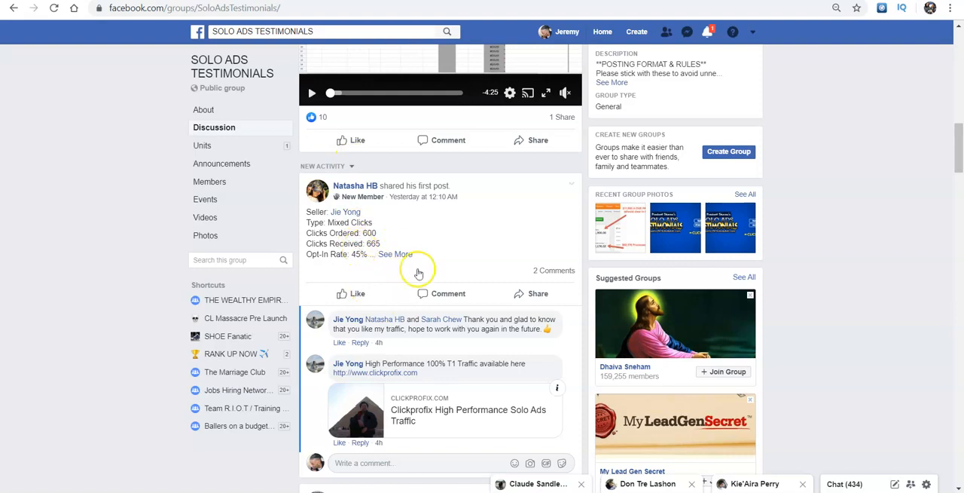
{"action": "mouse_move", "coordinate": [450, 247]}
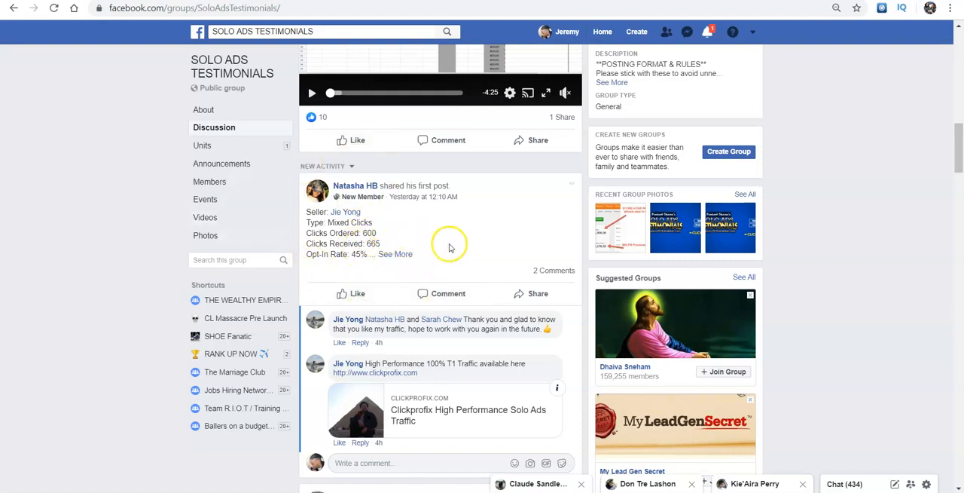
{"action": "scroll", "scroll_direction": "down", "scroll_amount": 3}
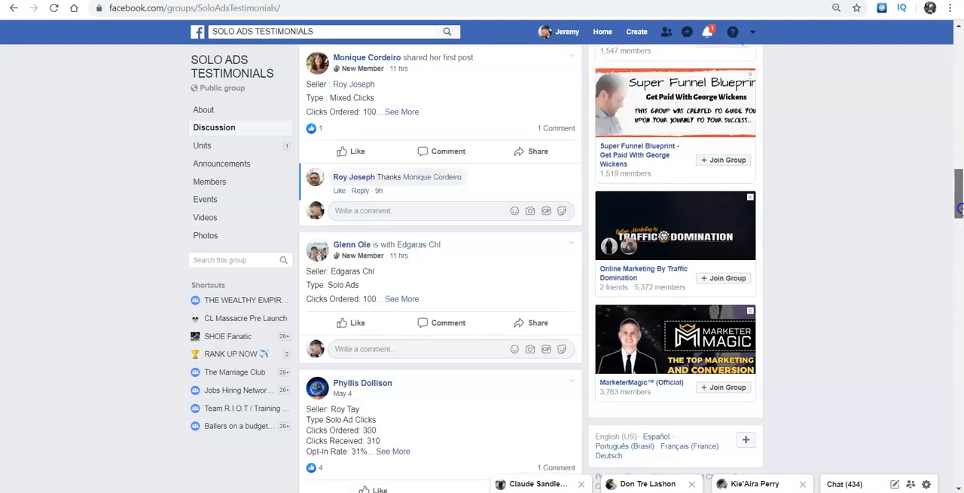
{"action": "scroll", "scroll_direction": "down", "scroll_amount": 3}
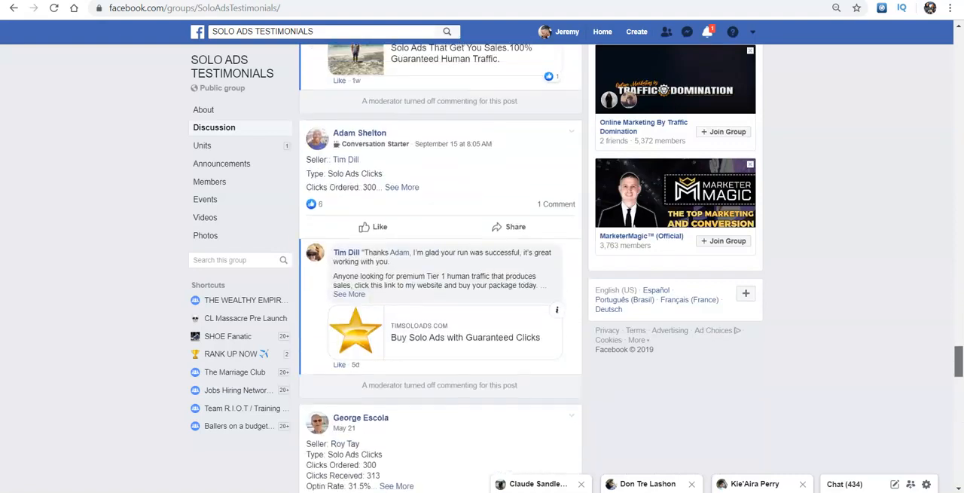
{"action": "scroll", "scroll_direction": "up", "scroll_amount": 3}
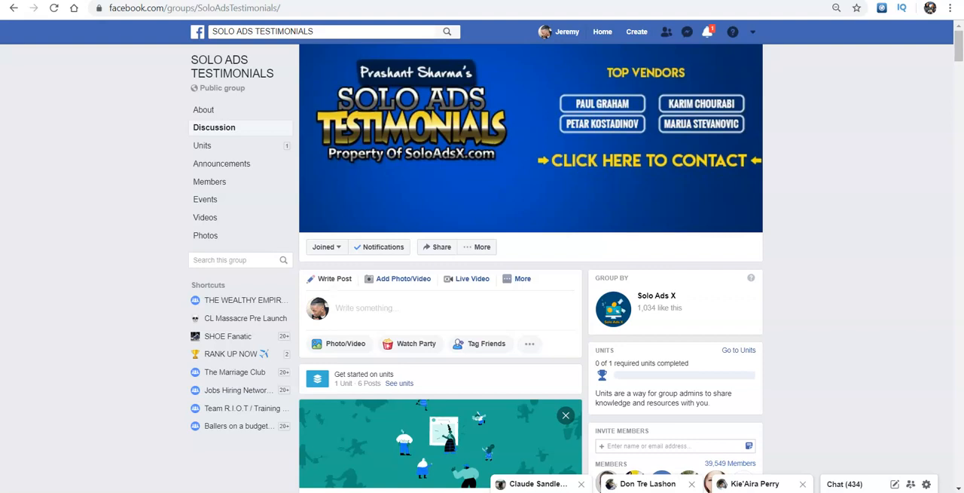
{"action": "mouse_move", "coordinate": [925, 467]}
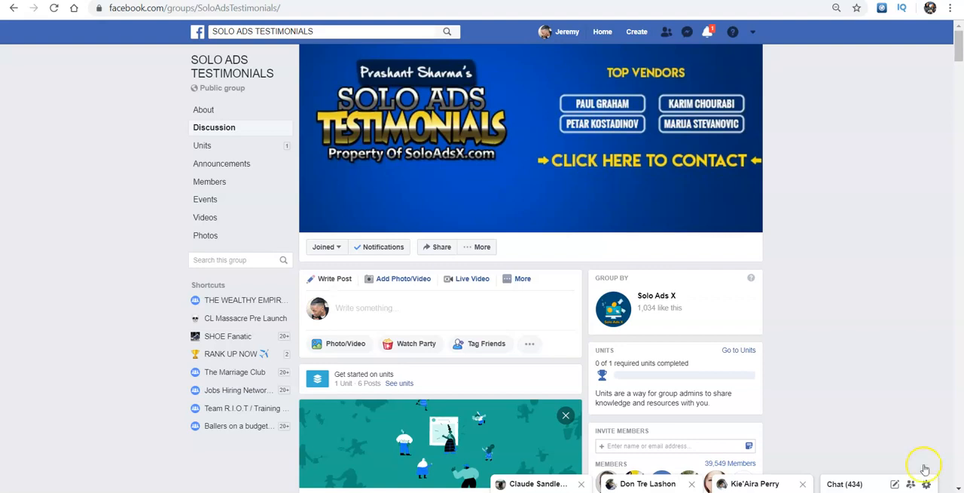
{"action": "mouse_move", "coordinate": [922, 460]}
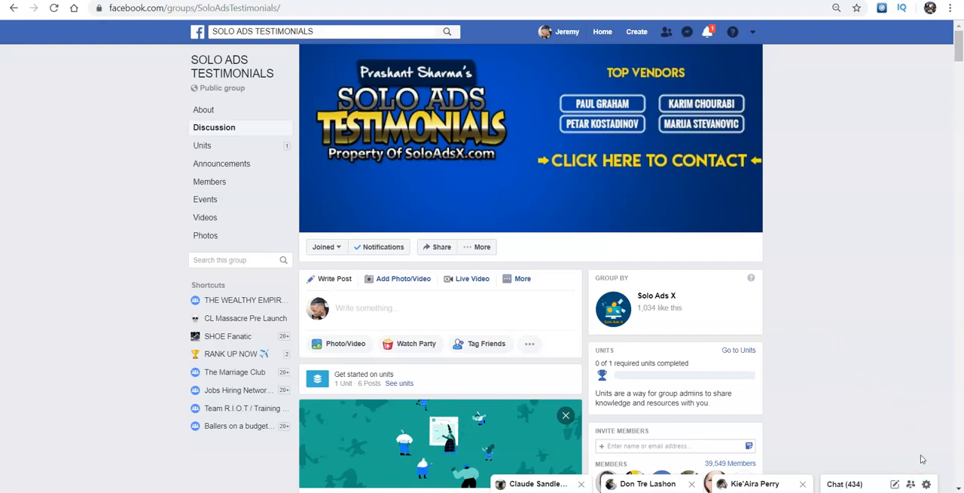
{"action": "mouse_move", "coordinate": [708, 292]}
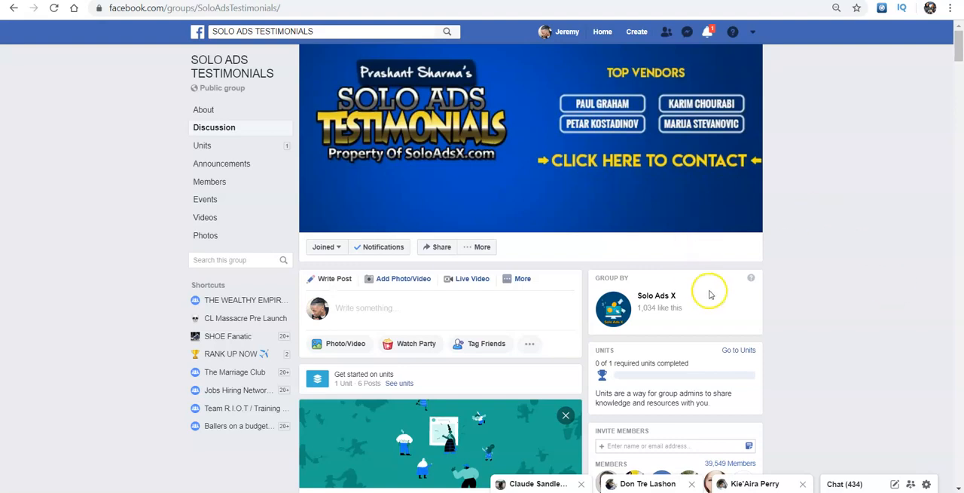
{"action": "mouse_move", "coordinate": [857, 123]}
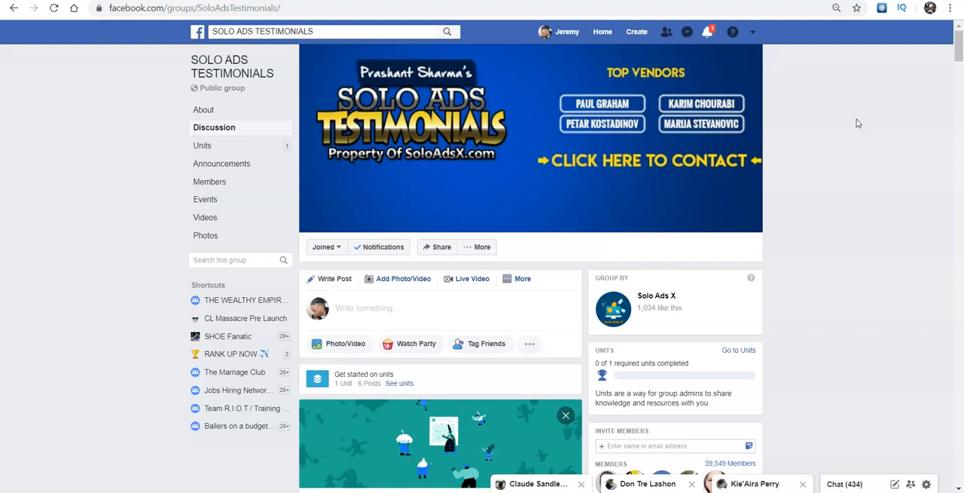
{"action": "mouse_move", "coordinate": [886, 77]}
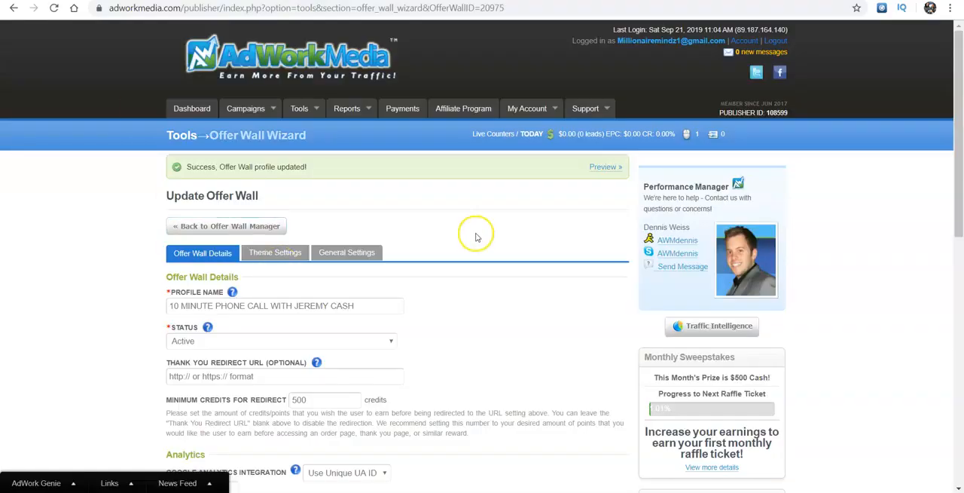
{"action": "mouse_move", "coordinate": [404, 313]}
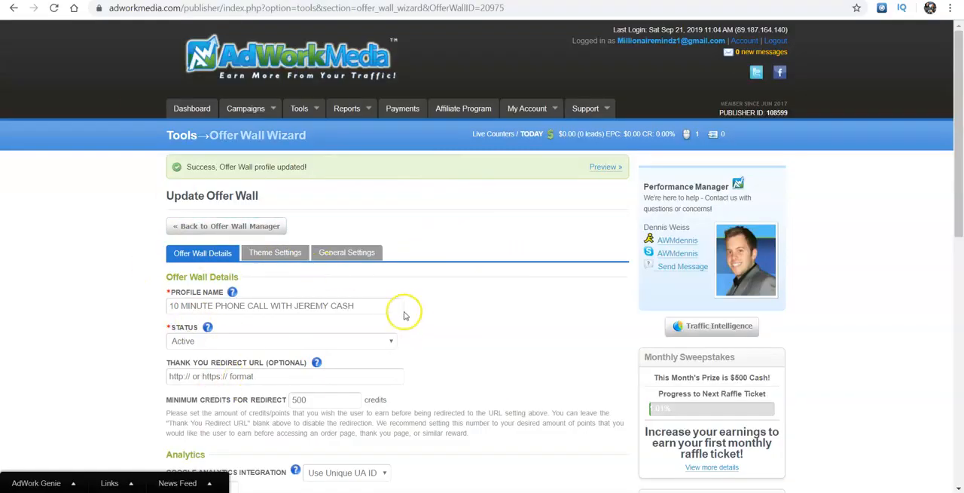
Step: Leave the Update Offer Wall page for the Product Locker Manager via the Tools menu
{"action": "triple_click", "coordinate": [262, 304]}
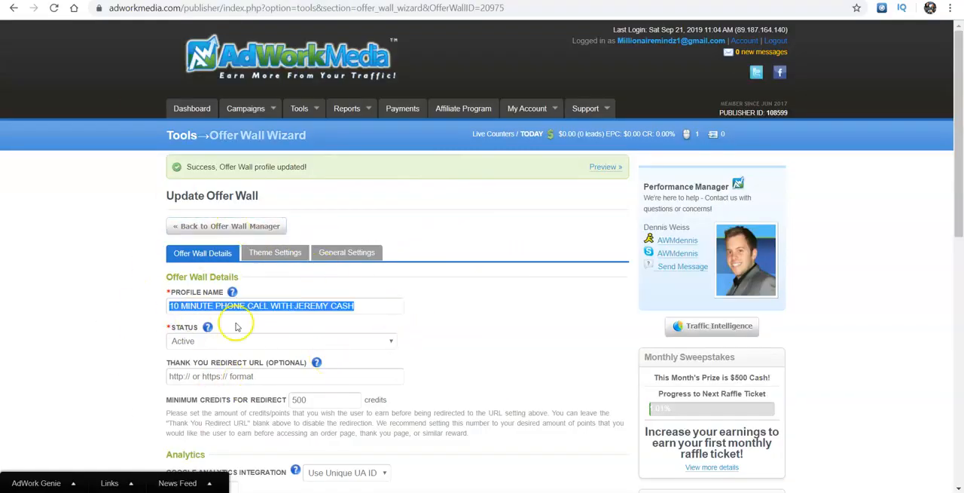
{"action": "left_click", "coordinate": [298, 108]}
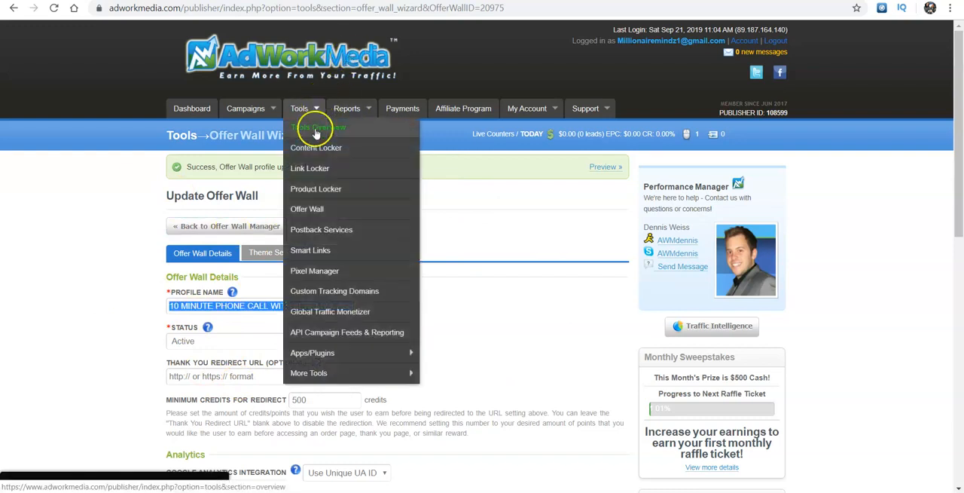
{"action": "mouse_move", "coordinate": [315, 189]}
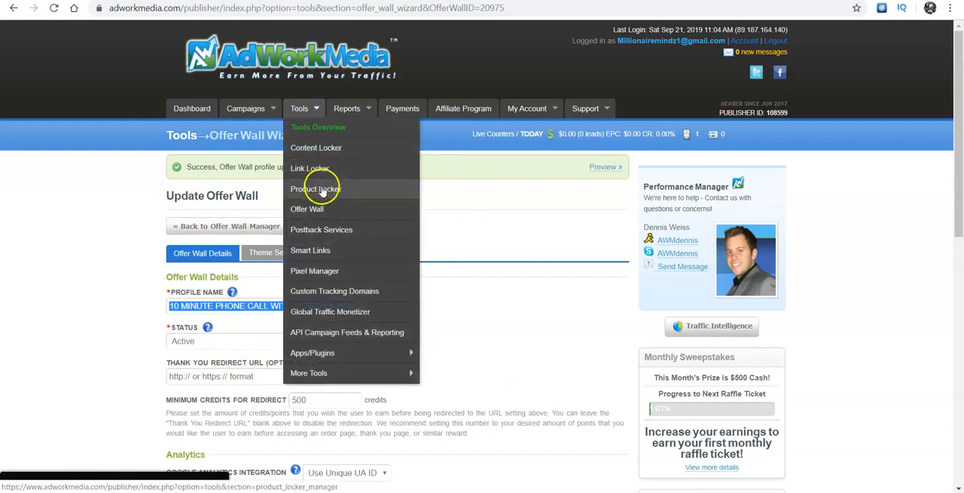
{"action": "left_click", "coordinate": [313, 188]}
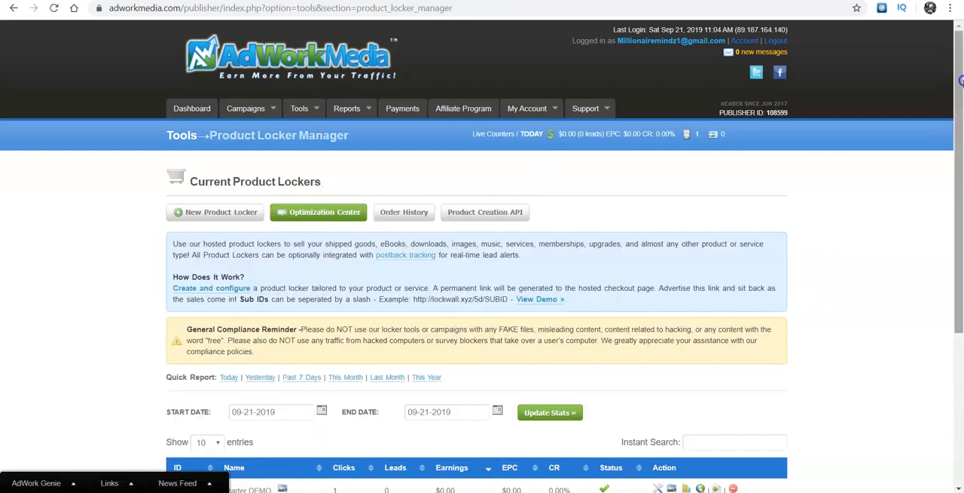
Step: Start a new product locker with the Shopping Cart/Shipped Product style
{"action": "scroll", "scroll_direction": "down", "scroll_amount": 3}
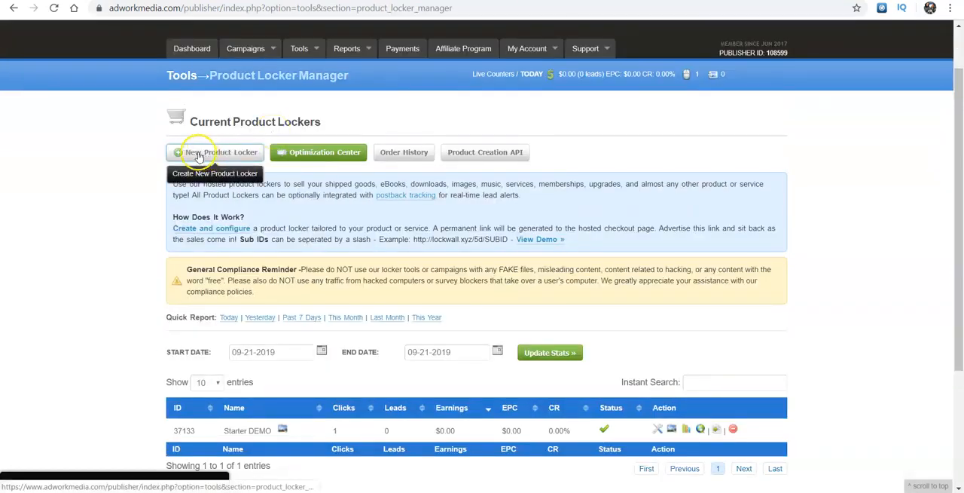
{"action": "left_click", "coordinate": [218, 152]}
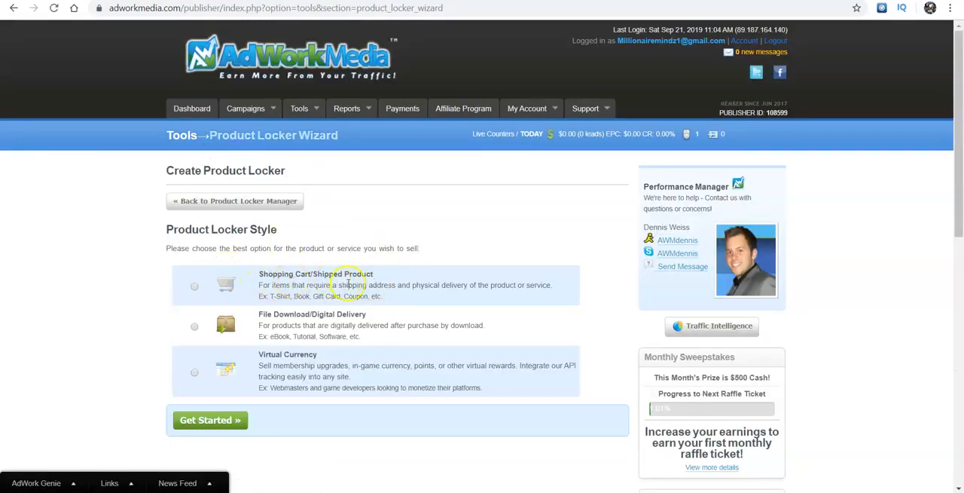
{"action": "mouse_move", "coordinate": [269, 325]}
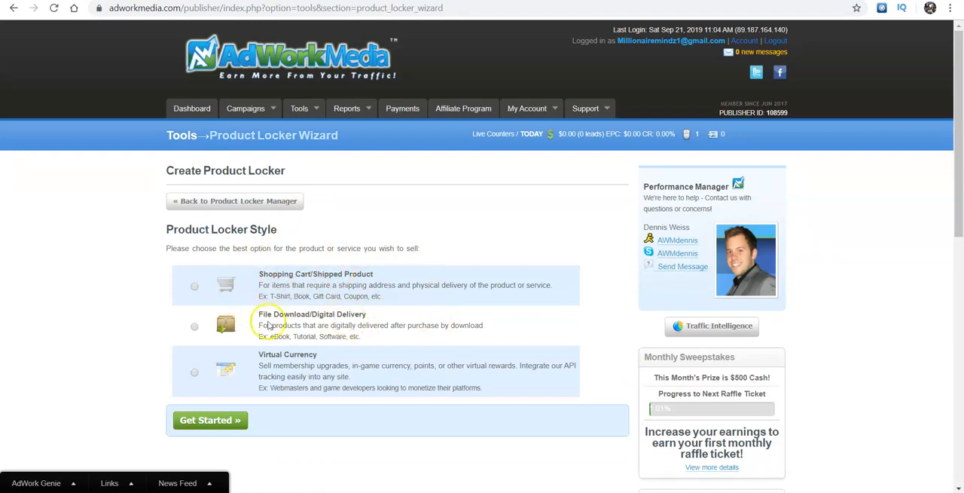
{"action": "mouse_move", "coordinate": [295, 345]}
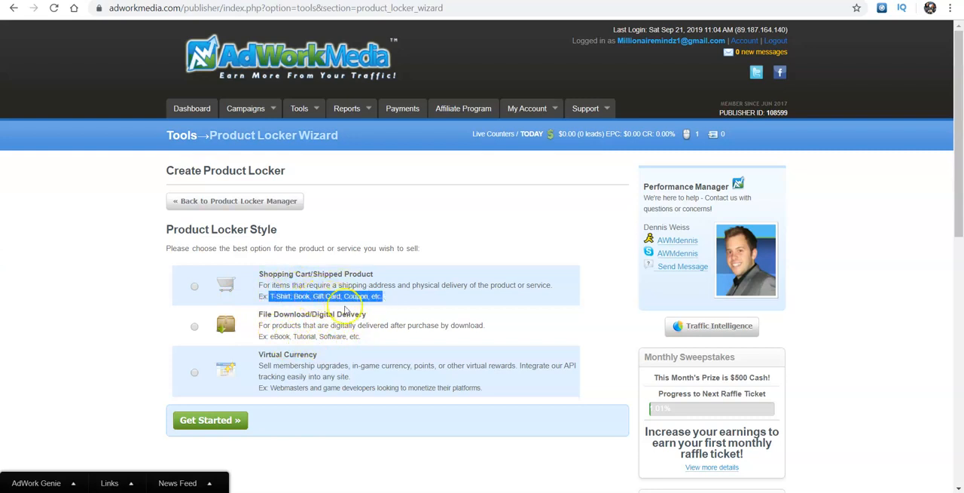
{"action": "mouse_move", "coordinate": [285, 373]}
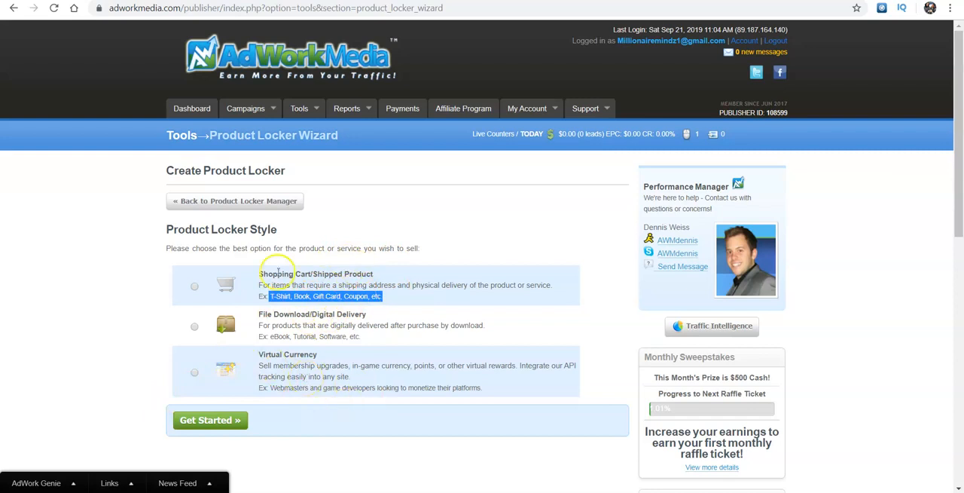
{"action": "left_click", "coordinate": [194, 286]}
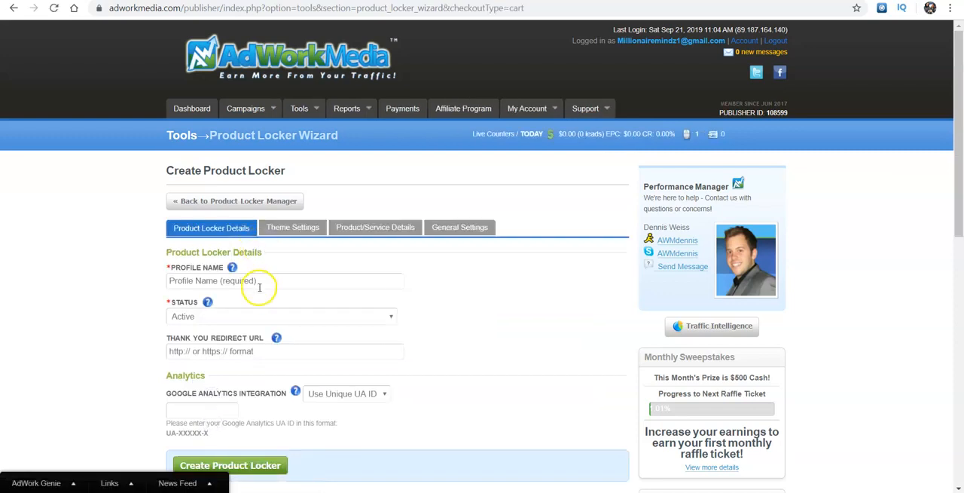
Step: Name the locker profile 'product reveal'
{"action": "left_click", "coordinate": [285, 280]}
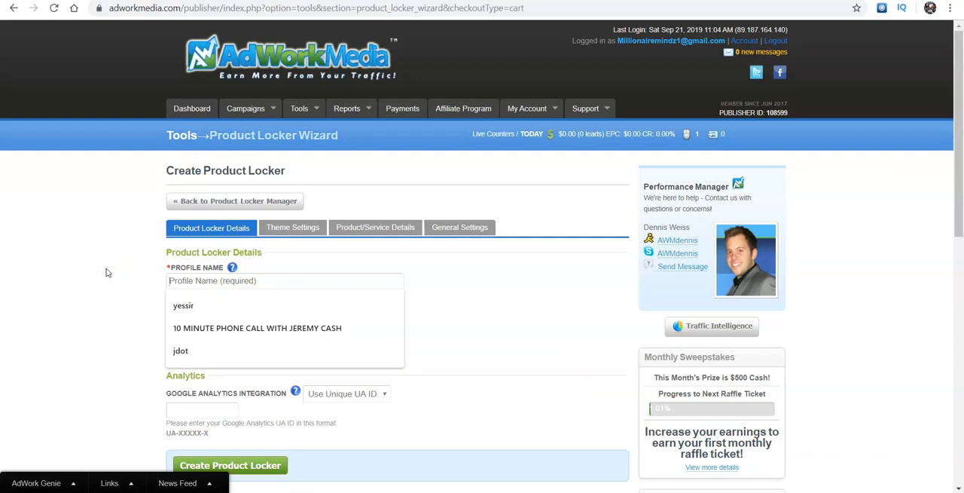
{"action": "type", "text": "product"}
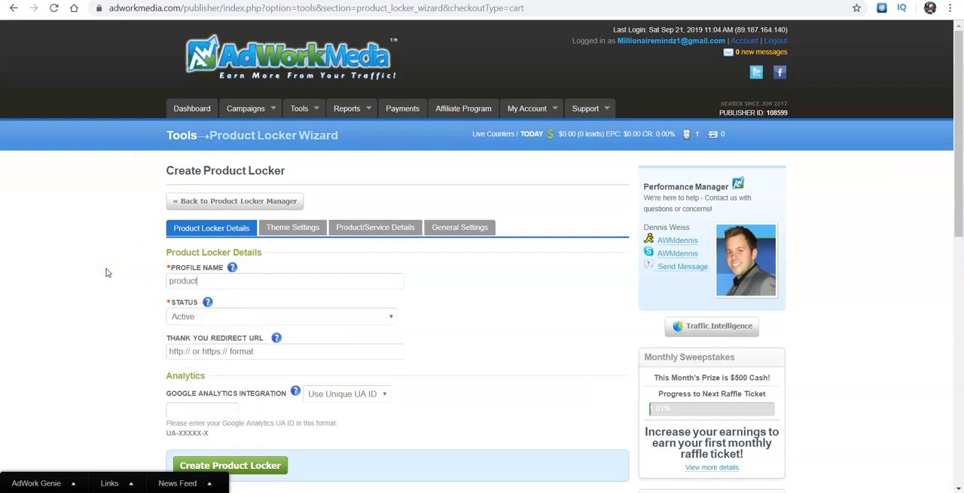
{"action": "type", "text": "reveal"}
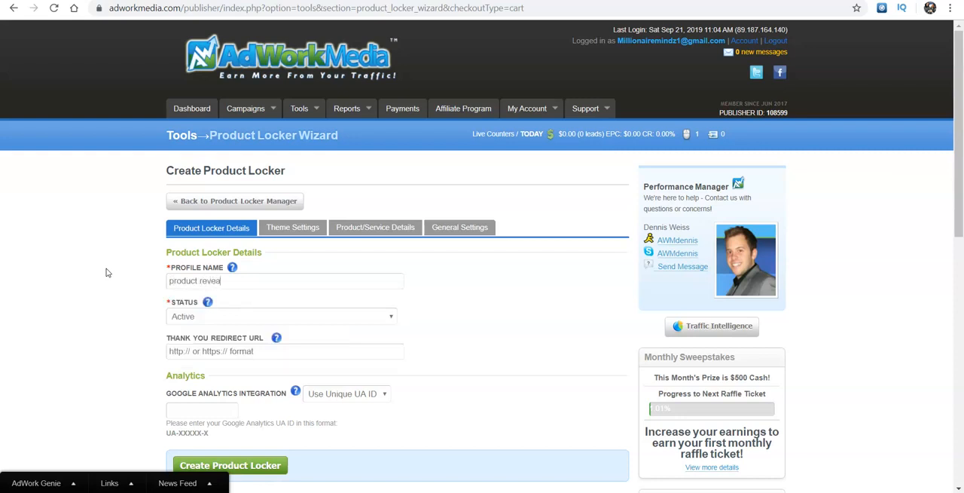
{"action": "mouse_move", "coordinate": [364, 281]}
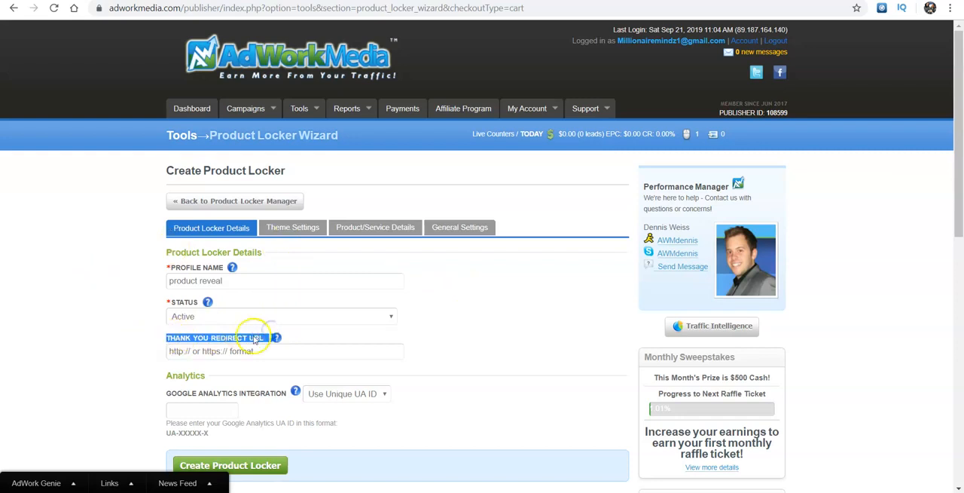
{"action": "left_click", "coordinate": [283, 351]}
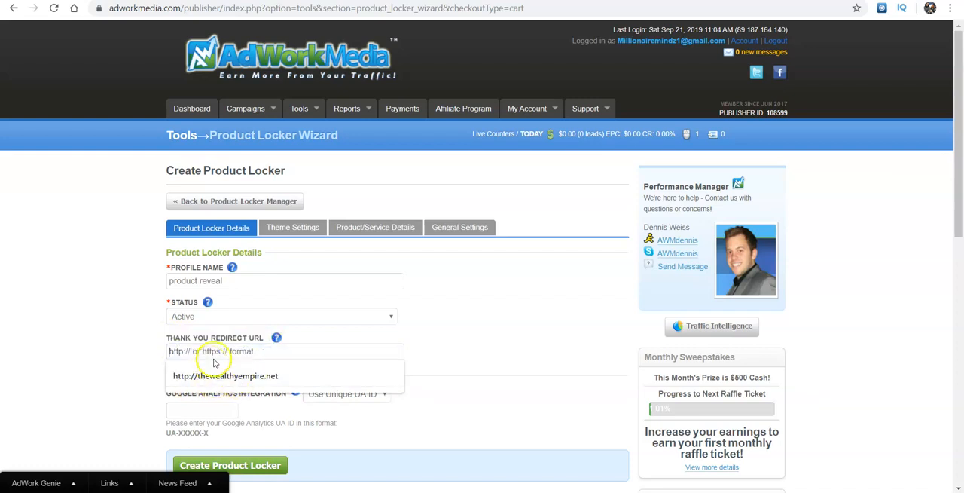
{"action": "left_click", "coordinate": [226, 375]}
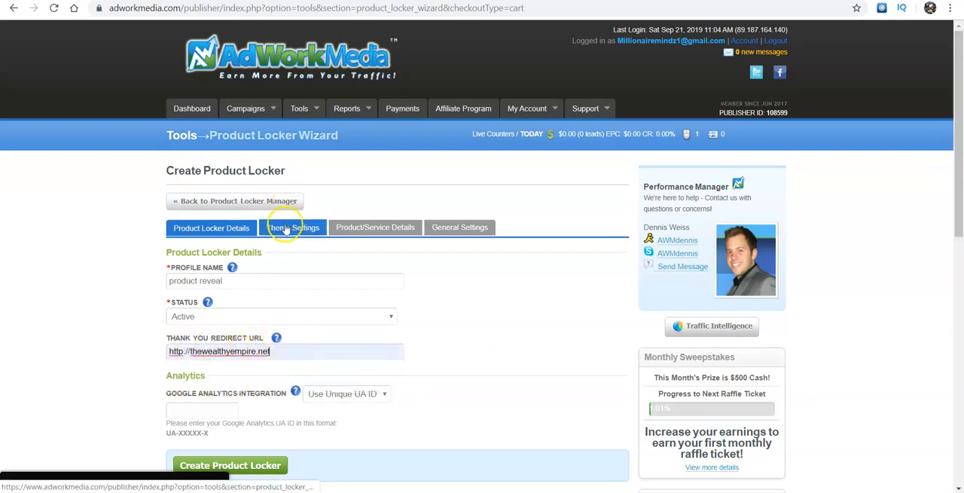
{"action": "left_click", "coordinate": [292, 226]}
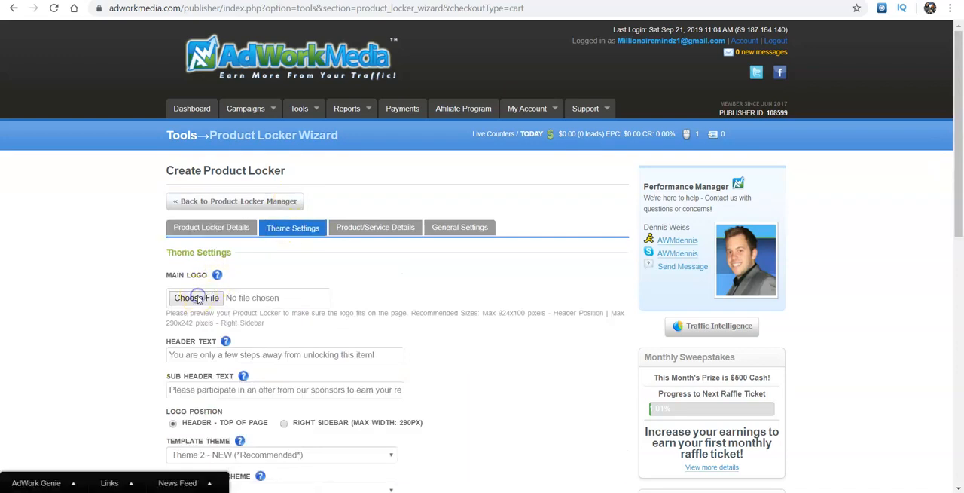
Step: Upload image_4_cosmeticsopt.png from Downloads as the locker's main logo
{"action": "left_click", "coordinate": [195, 299]}
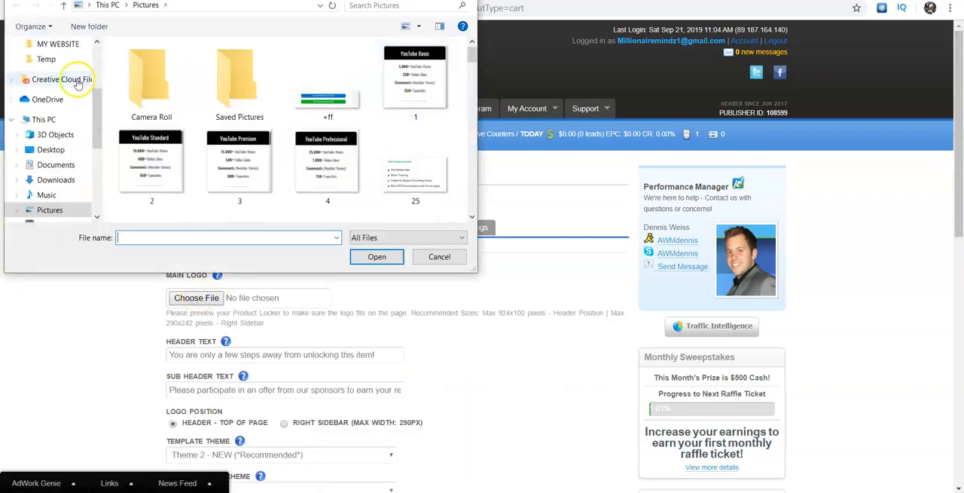
{"action": "left_click", "coordinate": [56, 179]}
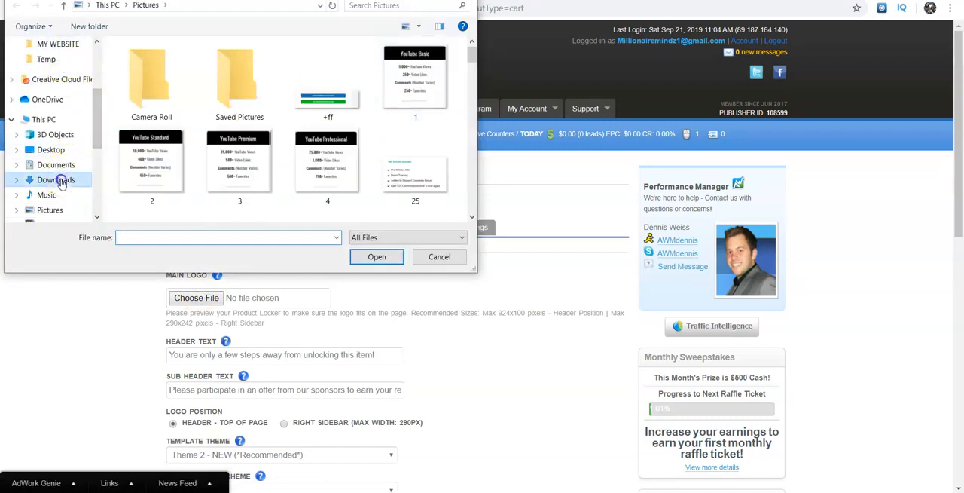
{"action": "left_click", "coordinate": [56, 179]}
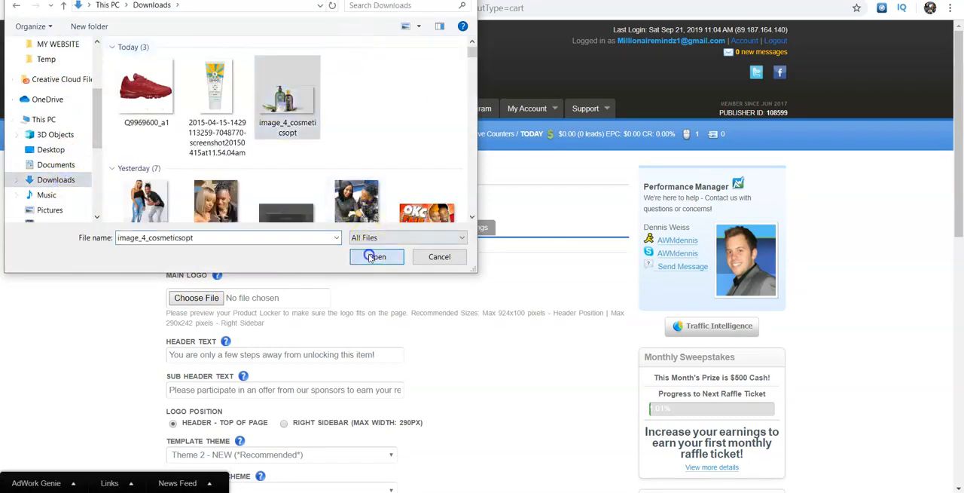
{"action": "left_click", "coordinate": [377, 256]}
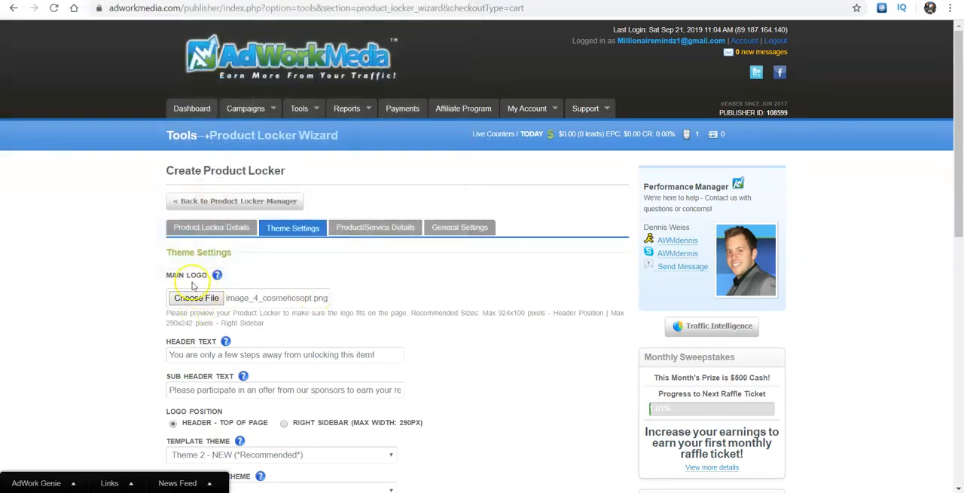
{"action": "mouse_move", "coordinate": [264, 331]}
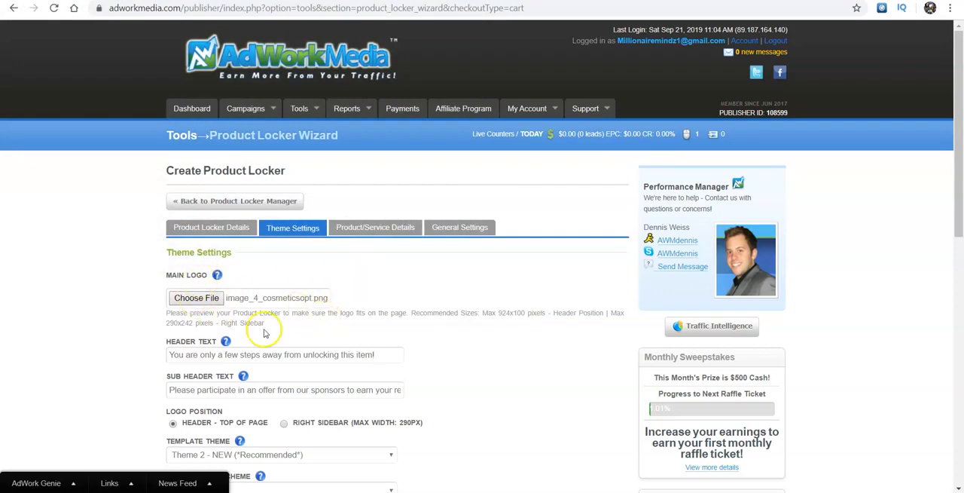
{"action": "mouse_move", "coordinate": [404, 259]}
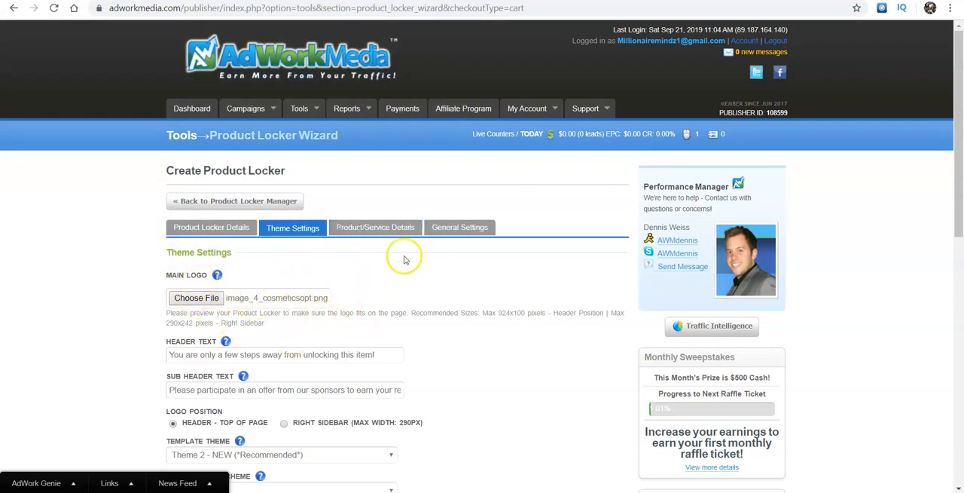
Step: Replace the default header text with 'Boston Round Conditioner'
{"action": "scroll", "scroll_direction": "down", "scroll_amount": 3}
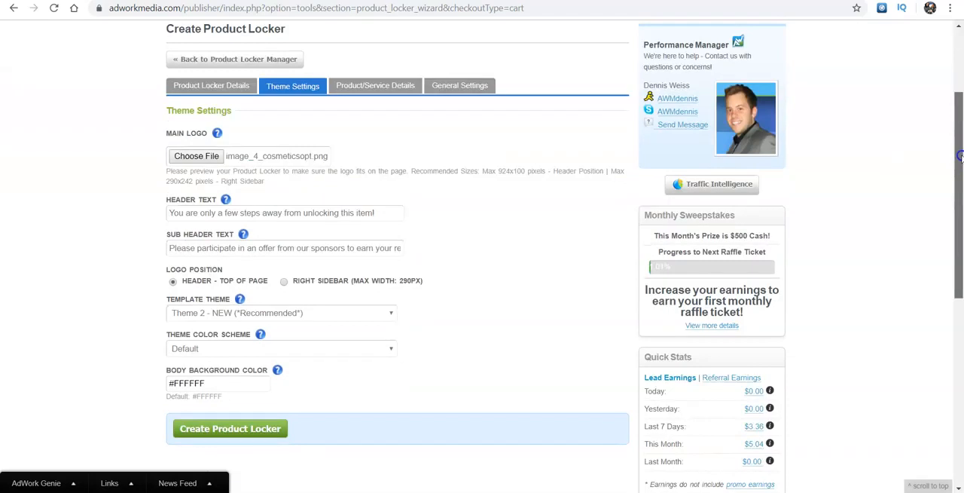
{"action": "mouse_move", "coordinate": [376, 185]}
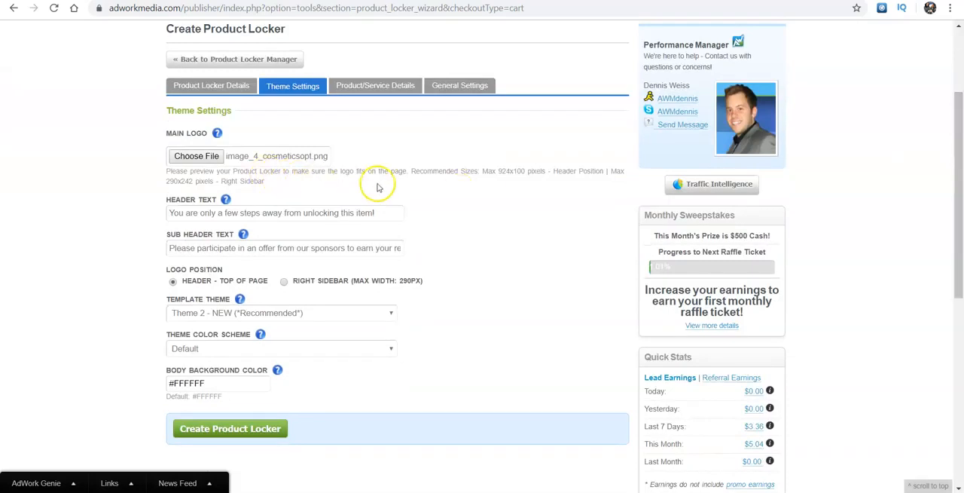
{"action": "mouse_move", "coordinate": [235, 184]}
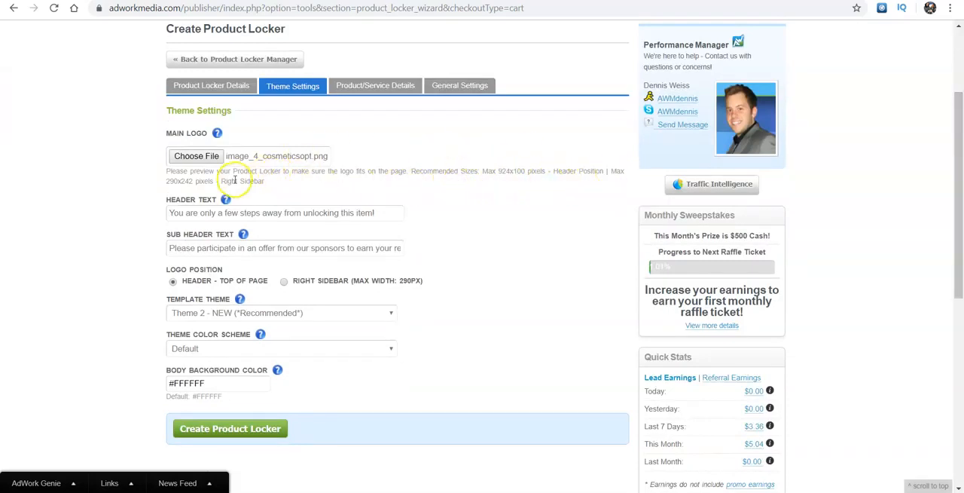
{"action": "mouse_move", "coordinate": [304, 197]}
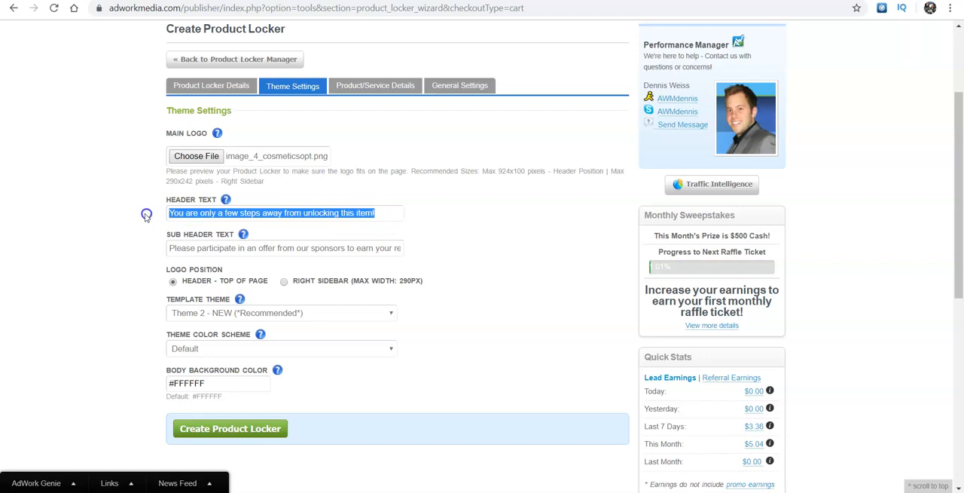
{"action": "key", "text": "Delete"}
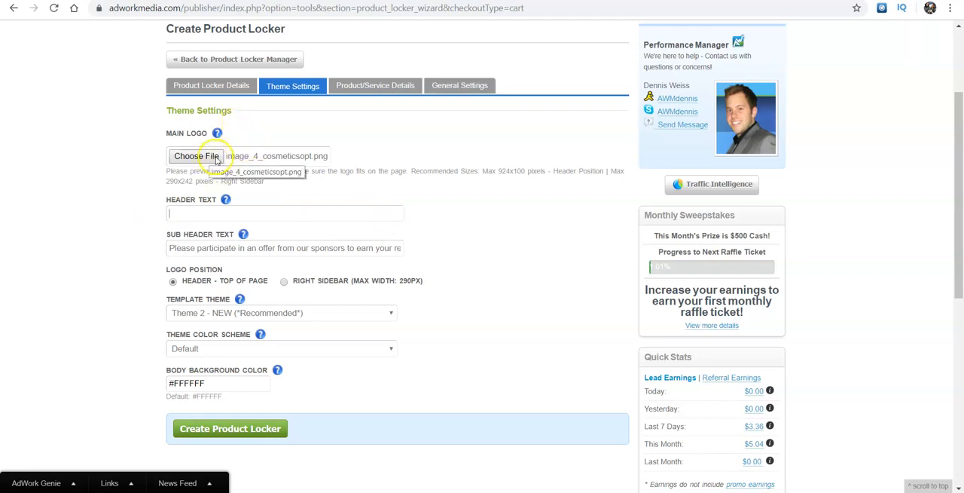
{"action": "mouse_move", "coordinate": [78, 301]}
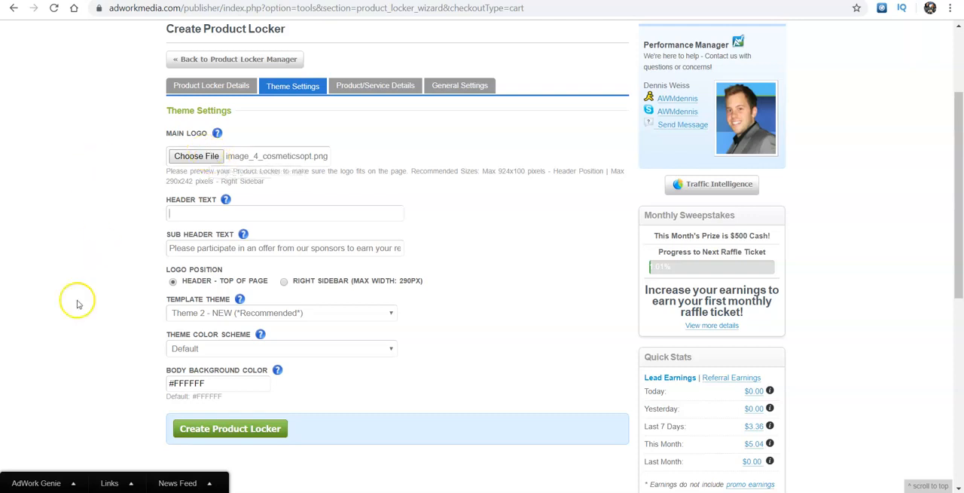
{"action": "type", "text": "E"}
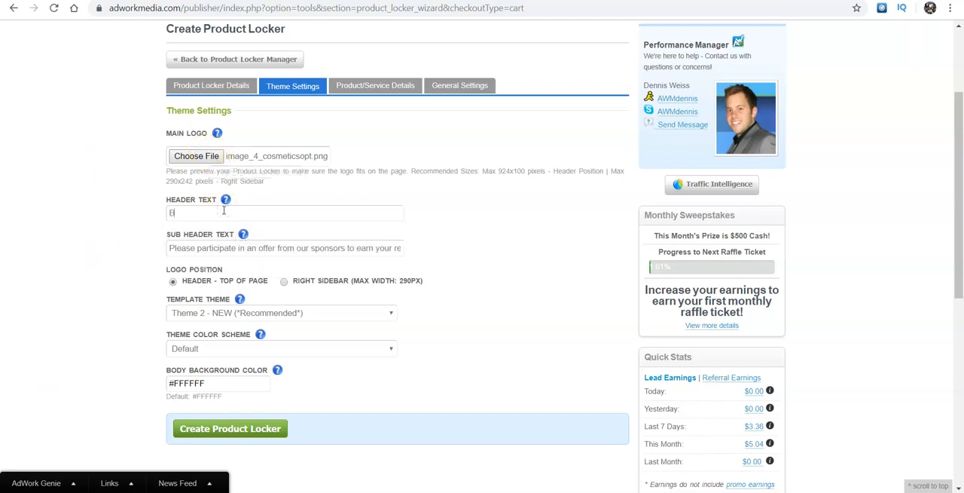
{"action": "type", "text": "Boston Round Conditioner"}
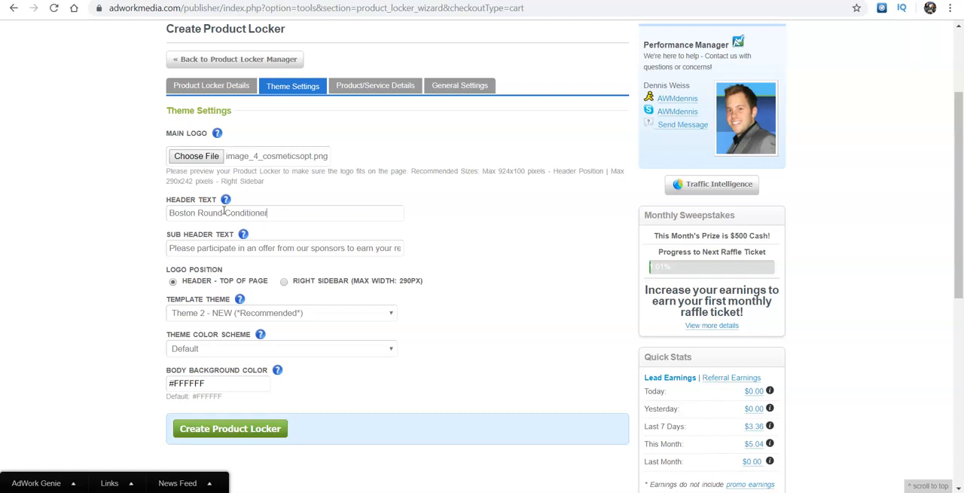
{"action": "mouse_move", "coordinate": [348, 190]}
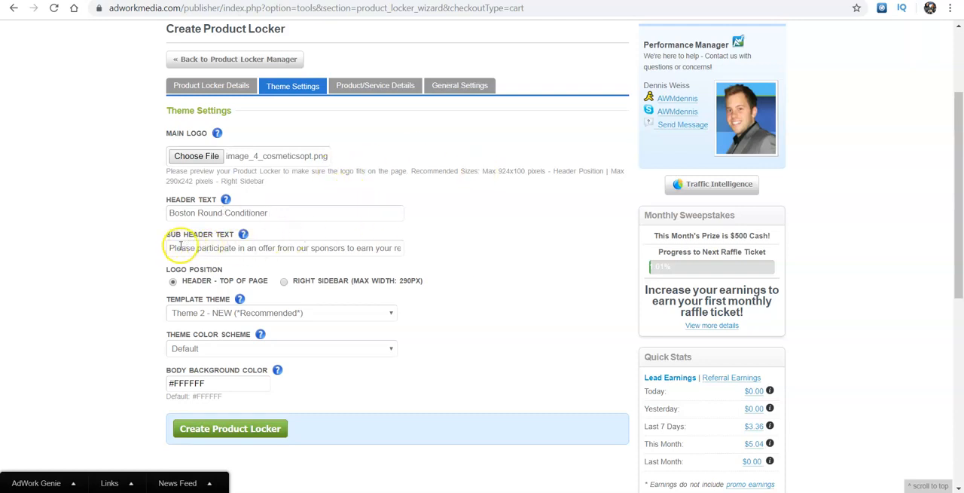
Step: Replace the sub header with 'Please complete offer below to get free product', keeping background #FFFFFF
{"action": "triple_click", "coordinate": [283, 247]}
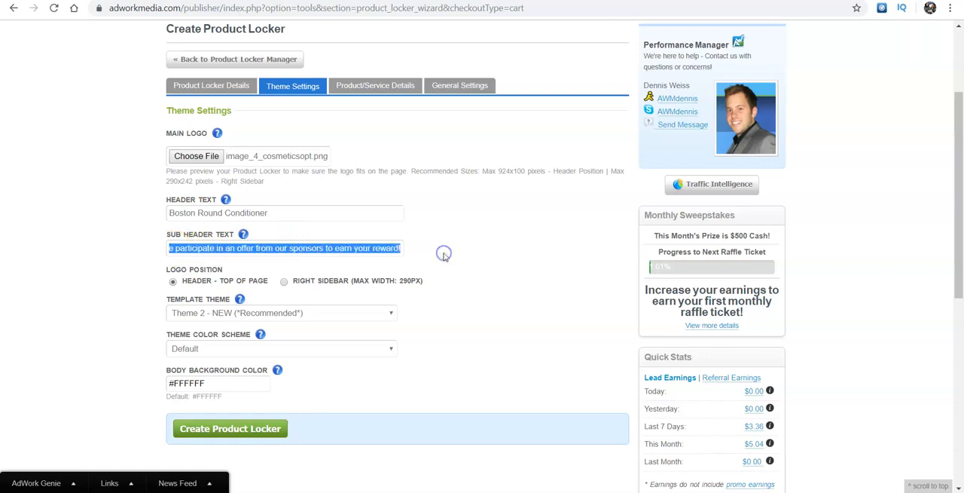
{"action": "key", "text": "Delete"}
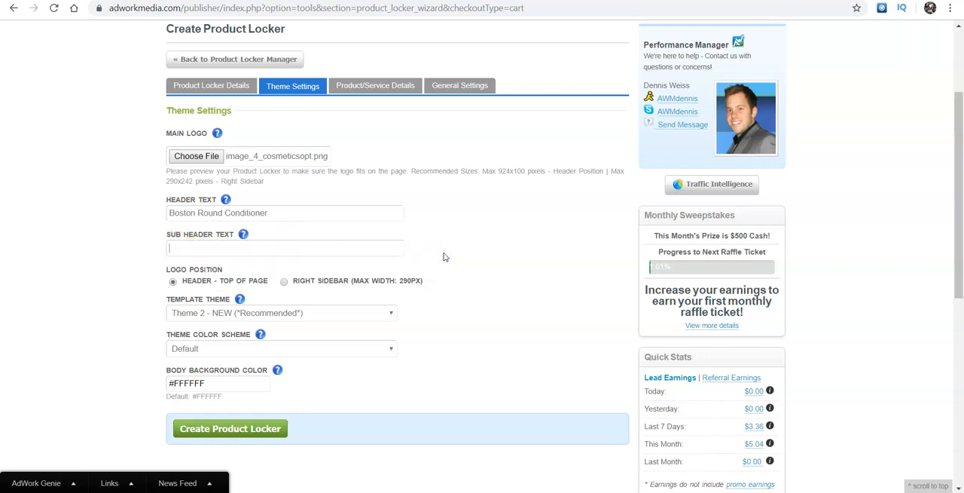
{"action": "type", "text": "P"}
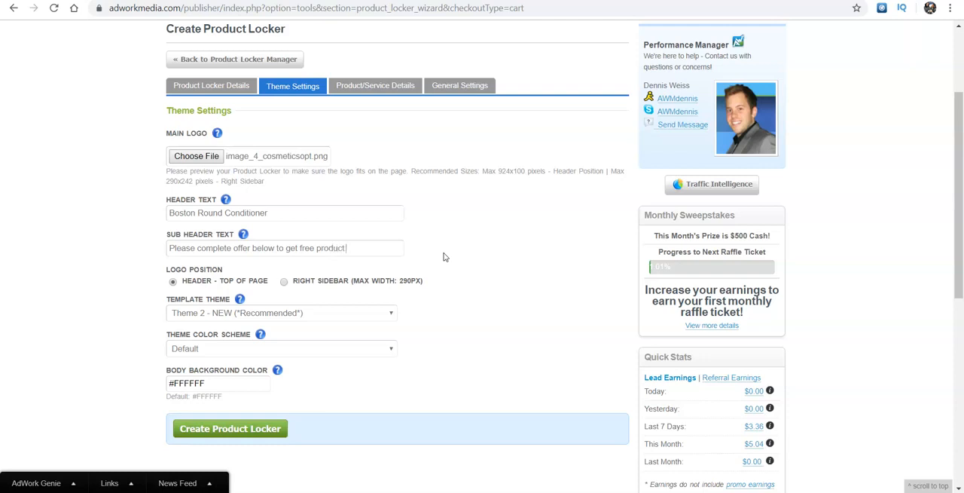
{"action": "mouse_move", "coordinate": [247, 268]}
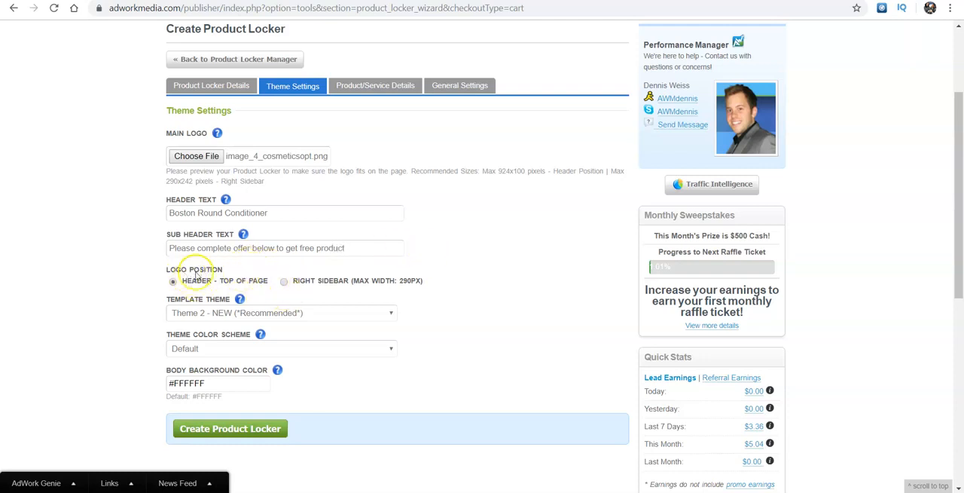
{"action": "mouse_move", "coordinate": [360, 281]}
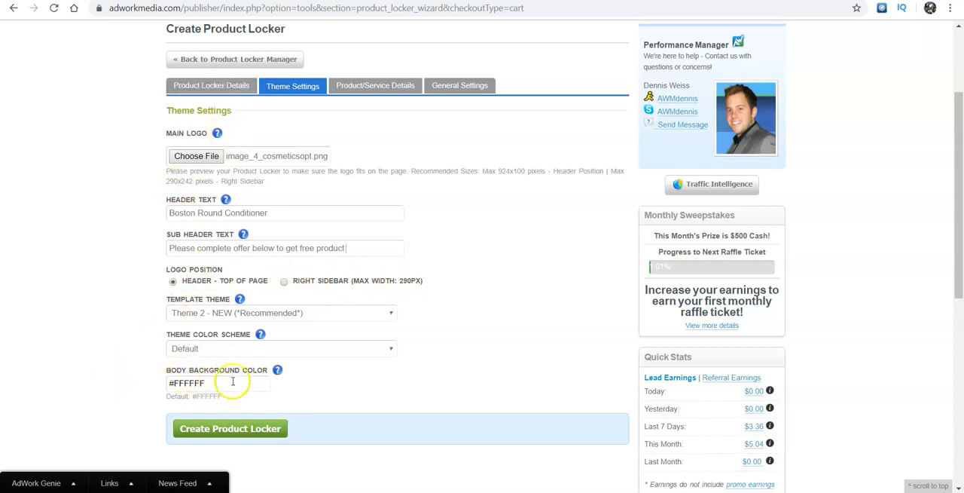
{"action": "left_click", "coordinate": [280, 348]}
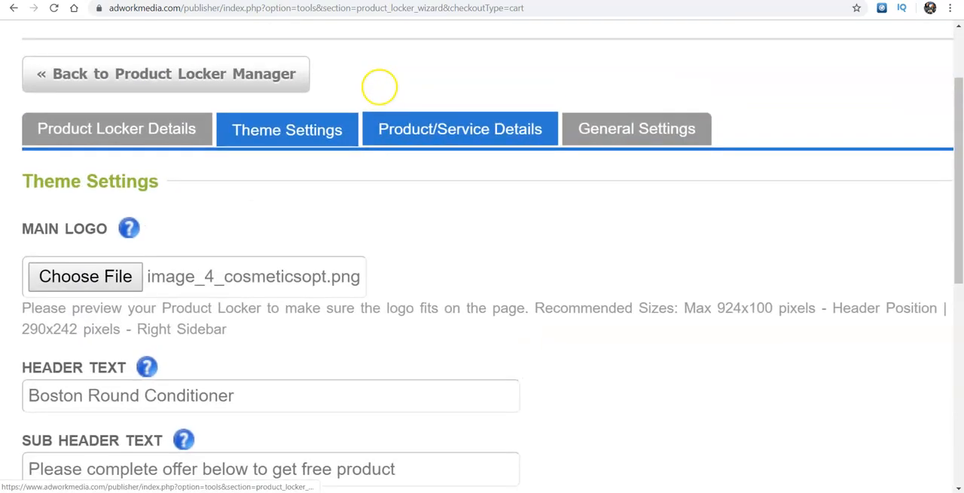
Step: Enter 'Boston Round Lotion' as the Product/Service Title
{"action": "left_click", "coordinate": [459, 128]}
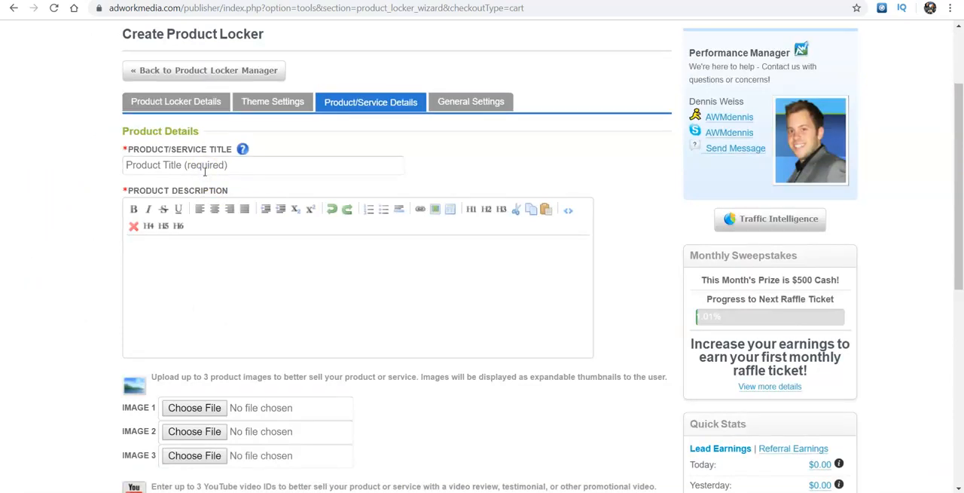
{"action": "type", "text": "Boston"}
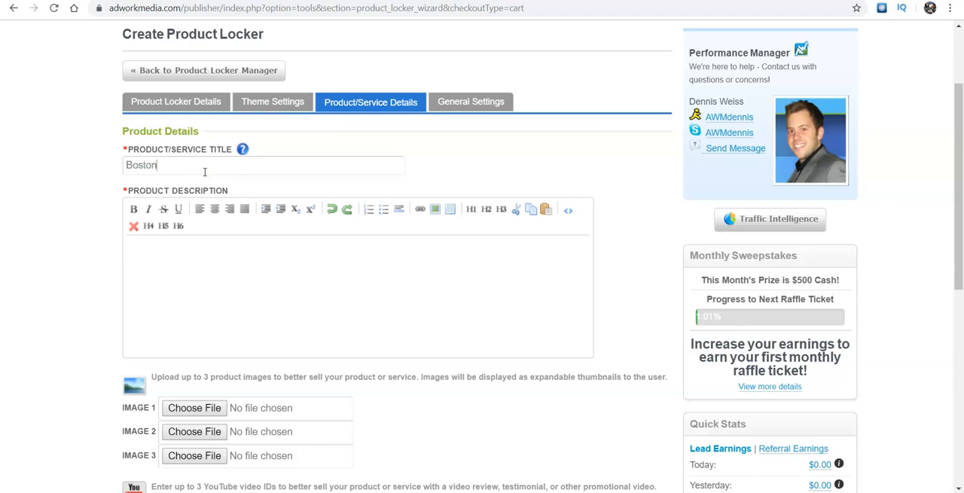
{"action": "type", "text": "Round"}
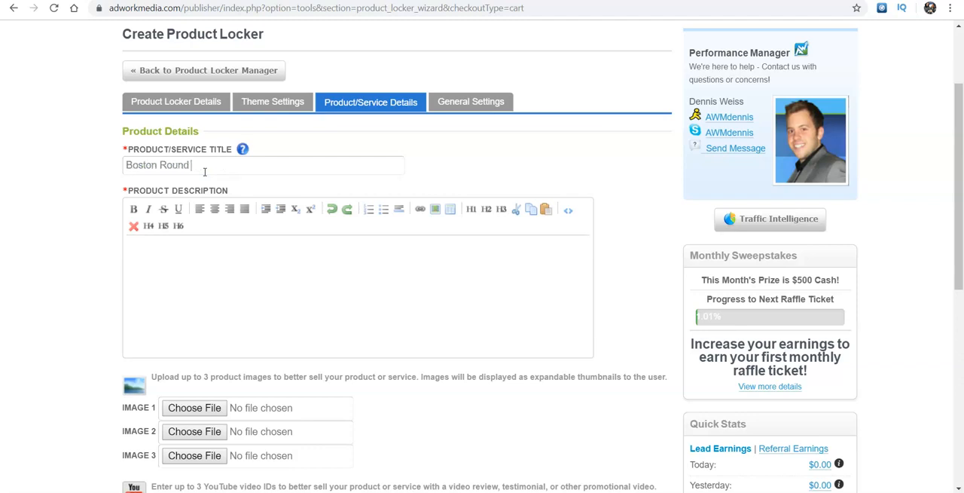
{"action": "type", "text": "Lotion"}
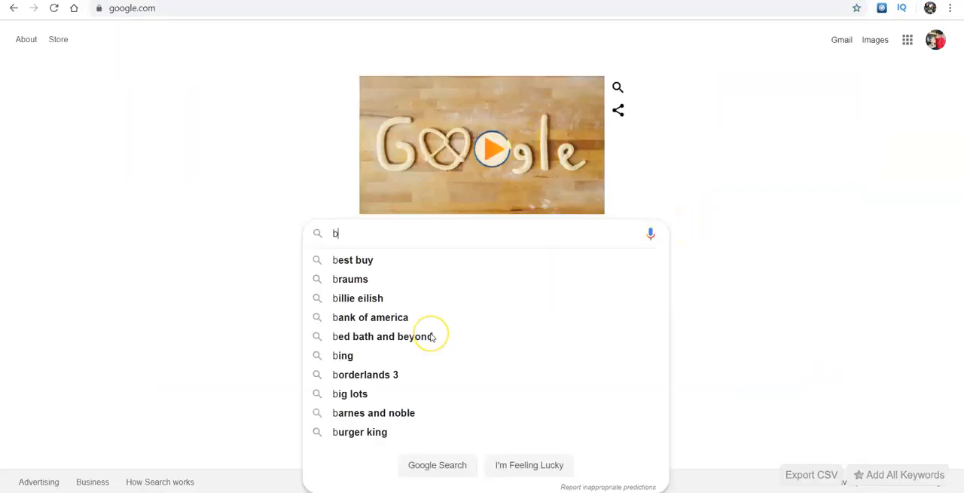
Step: Google 'boston round conditioner' and scroll the results toward the Nature's Garden bottles page
{"action": "type", "text": "oston roun"}
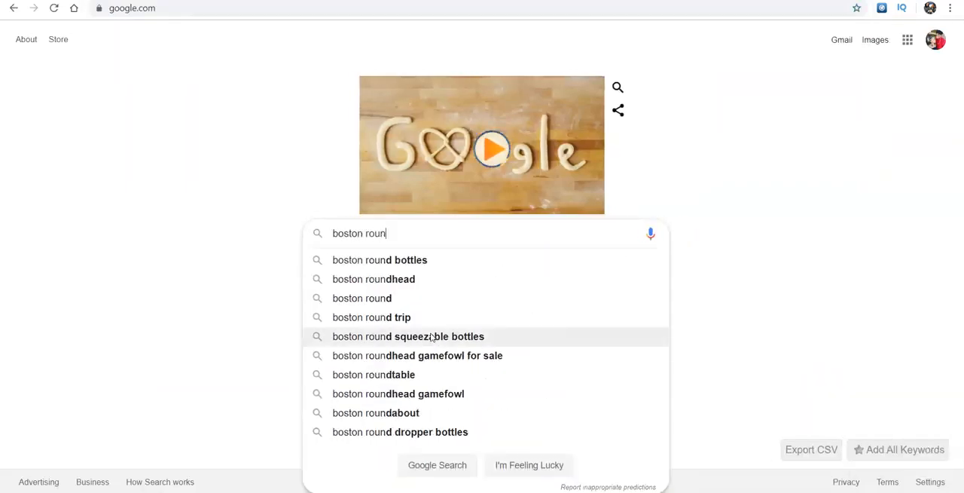
{"action": "type", "text": "conf"}
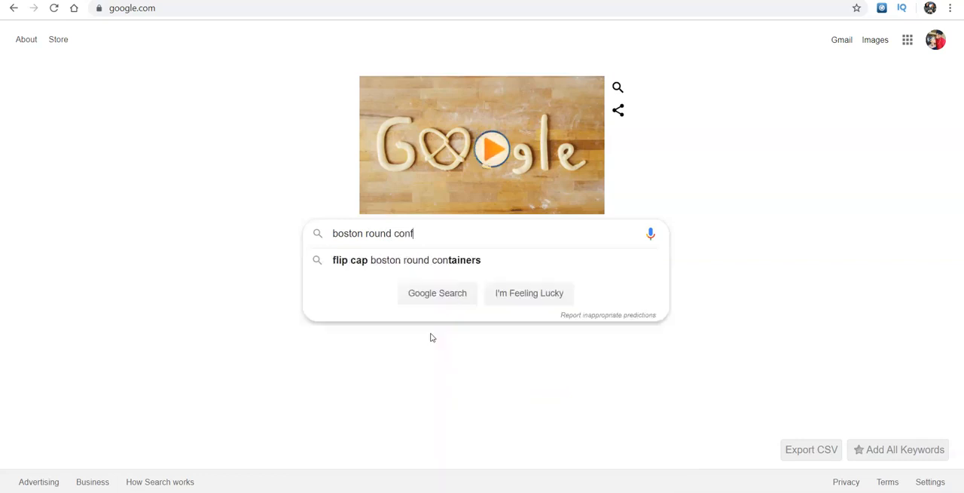
{"action": "type", "text": "itioner"}
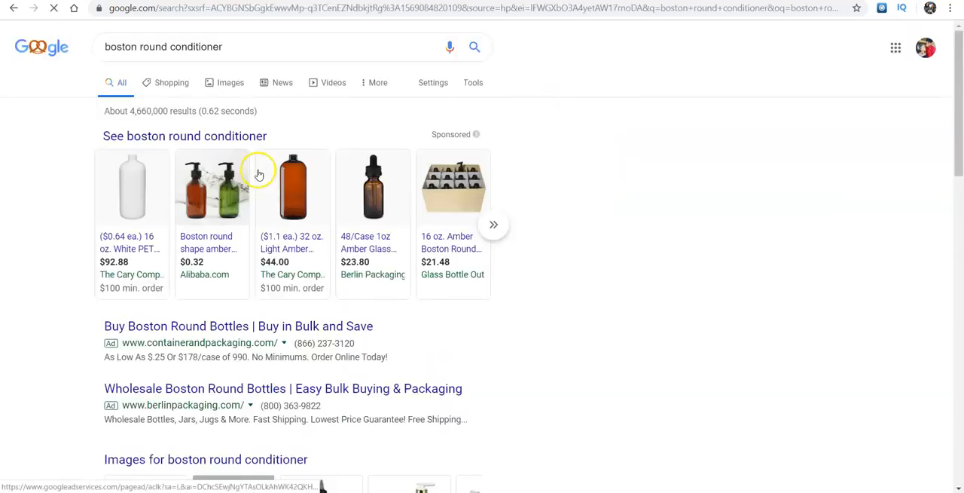
{"action": "scroll", "scroll_direction": "down", "scroll_amount": 3}
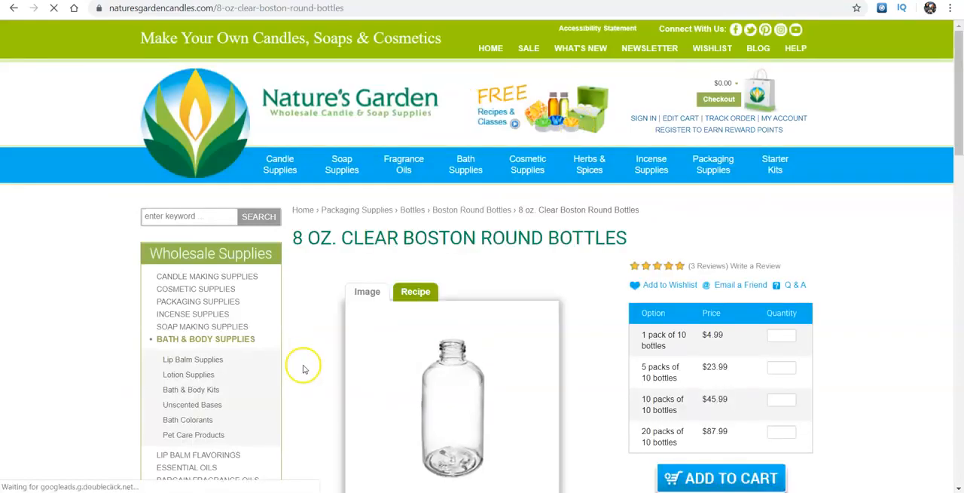
{"action": "scroll", "scroll_direction": "down", "scroll_amount": 3}
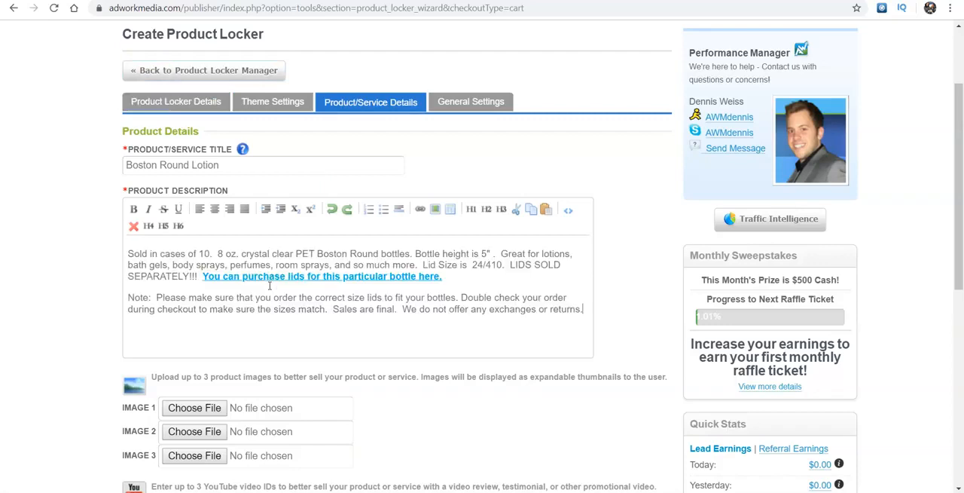
Step: Attach the product screenshot as Image 1, then return to the Nature's Garden page and dismiss its popup
{"action": "scroll", "scroll_direction": "down", "scroll_amount": 3}
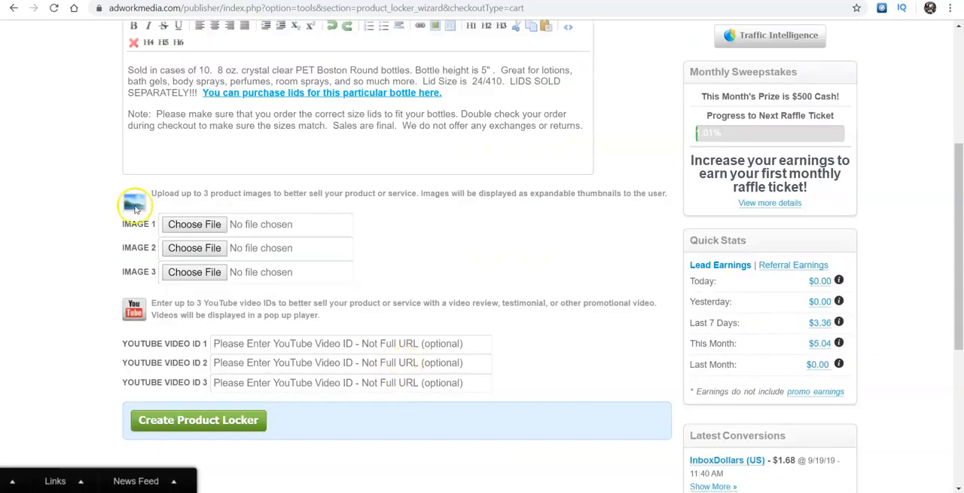
{"action": "mouse_move", "coordinate": [195, 223]}
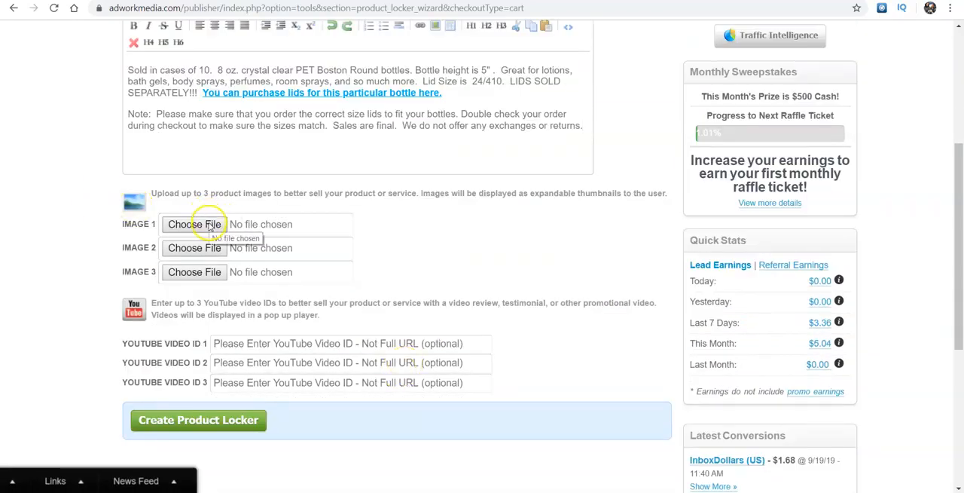
{"action": "left_click", "coordinate": [193, 223]}
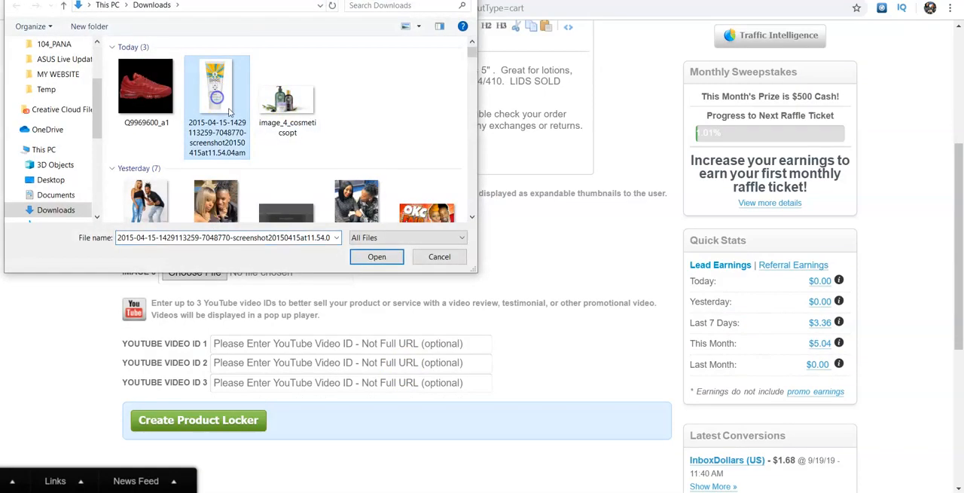
{"action": "left_click", "coordinate": [377, 256]}
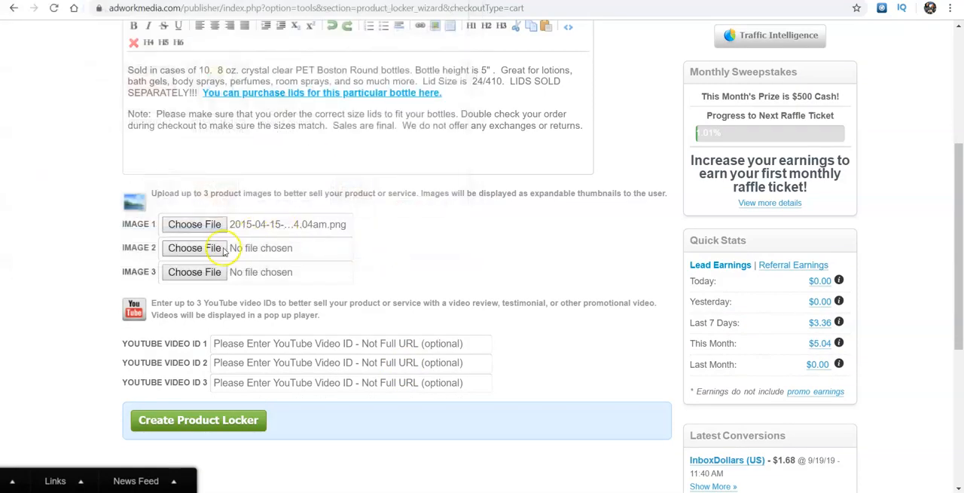
{"action": "left_click", "coordinate": [322, 92]}
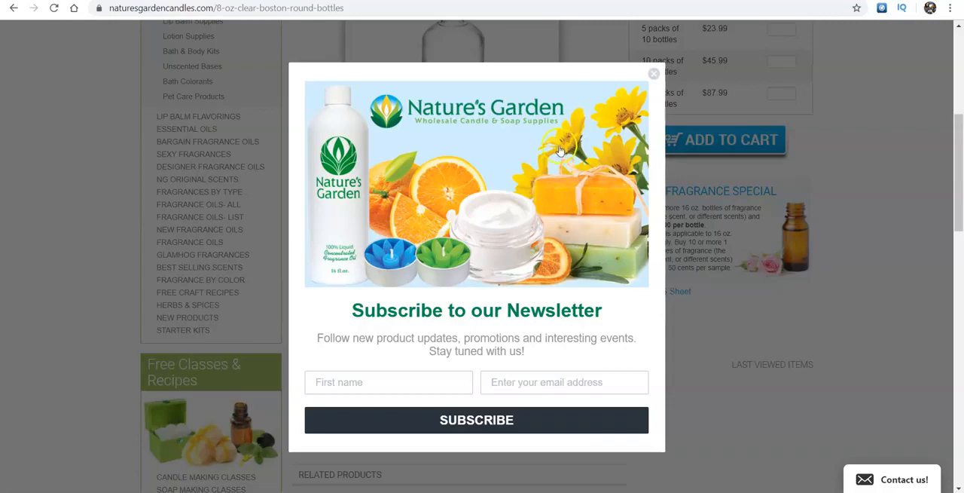
{"action": "left_click", "coordinate": [654, 72]}
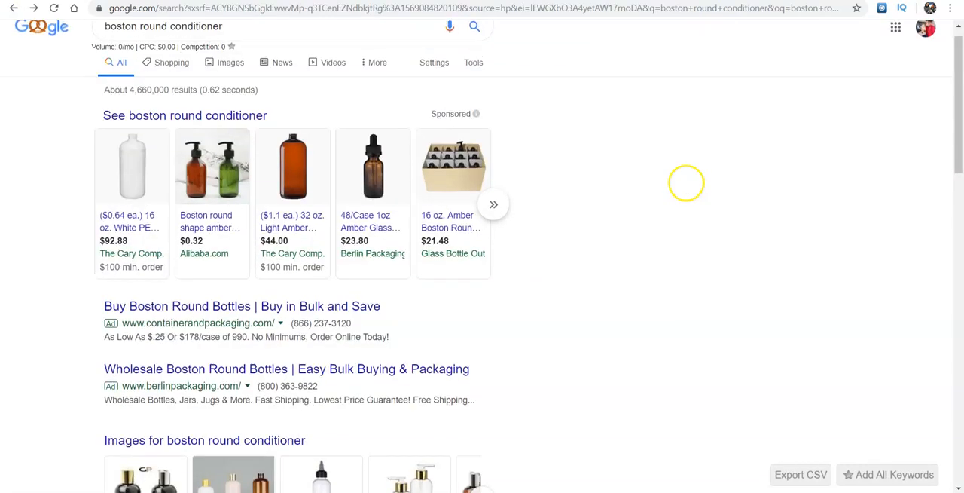
Step: Leave the Nature's Garden bottle page for the Google results tab
{"action": "left_click", "coordinate": [229, 64]}
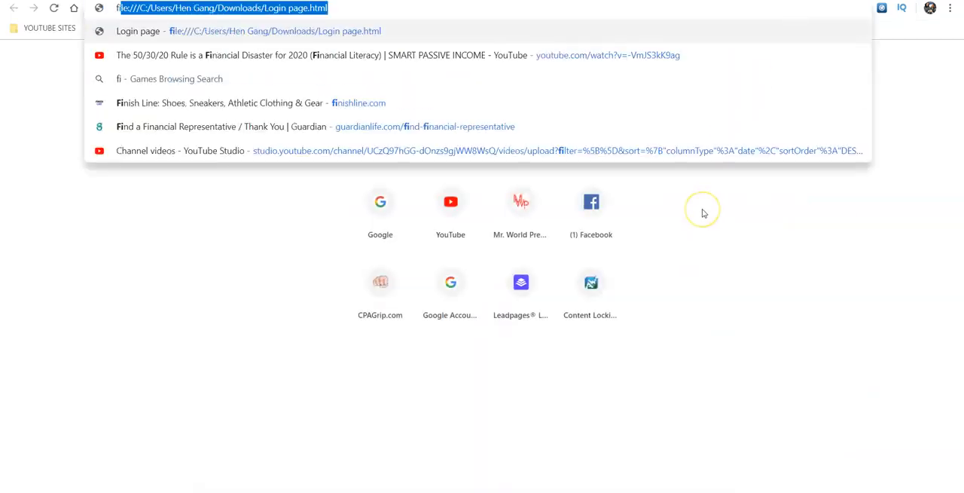
Step: Go to the Fiverr home page via fiverr.com in the address bar
{"action": "type", "text": "fiverr.co"}
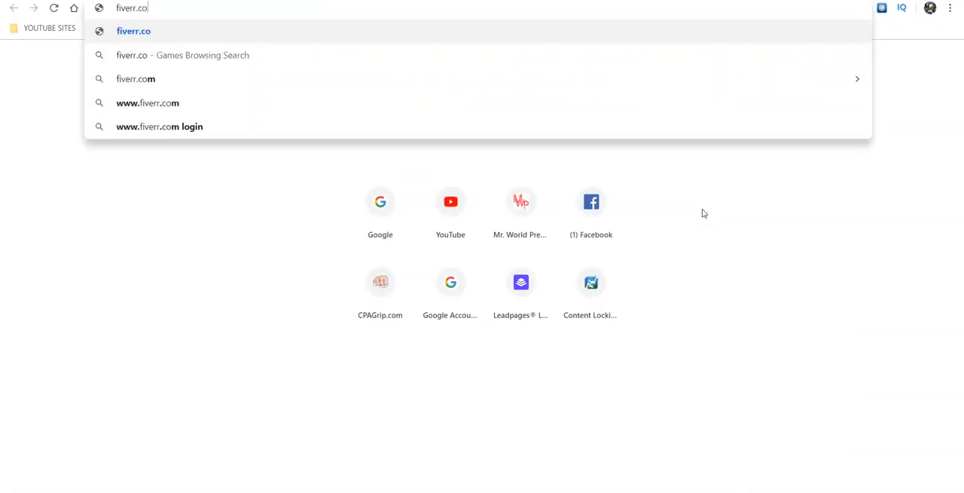
{"action": "left_click", "coordinate": [135, 78]}
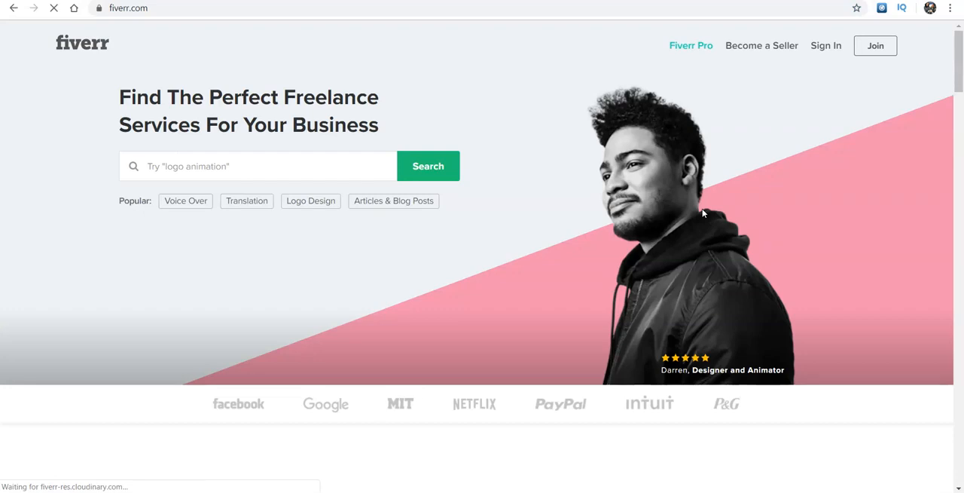
Step: Search Fiverr for 'testimonial' and browse the spokesperson video gigs
{"action": "type", "text": "f"}
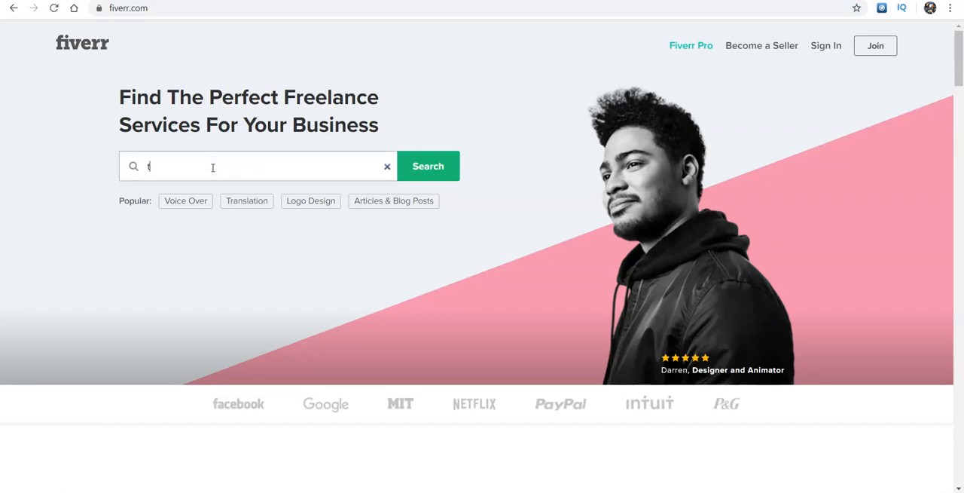
{"action": "type", "text": "testim"}
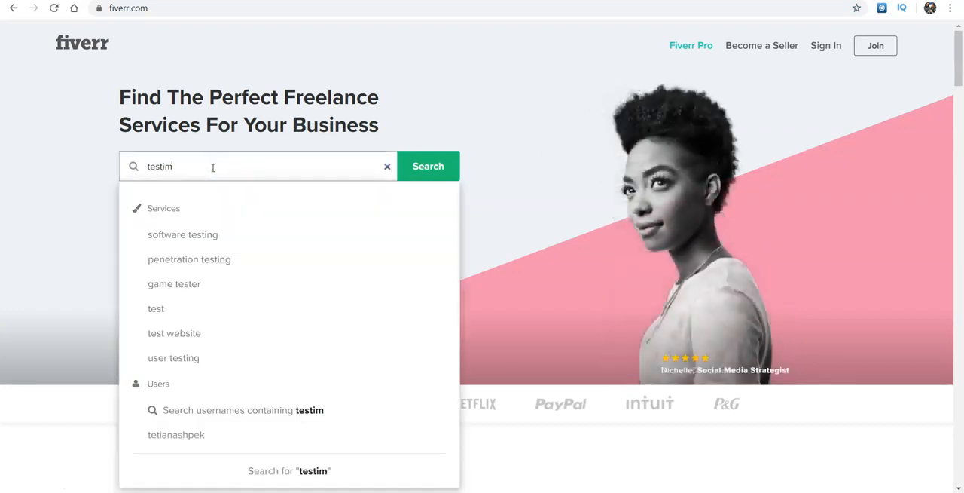
{"action": "left_click", "coordinate": [428, 166]}
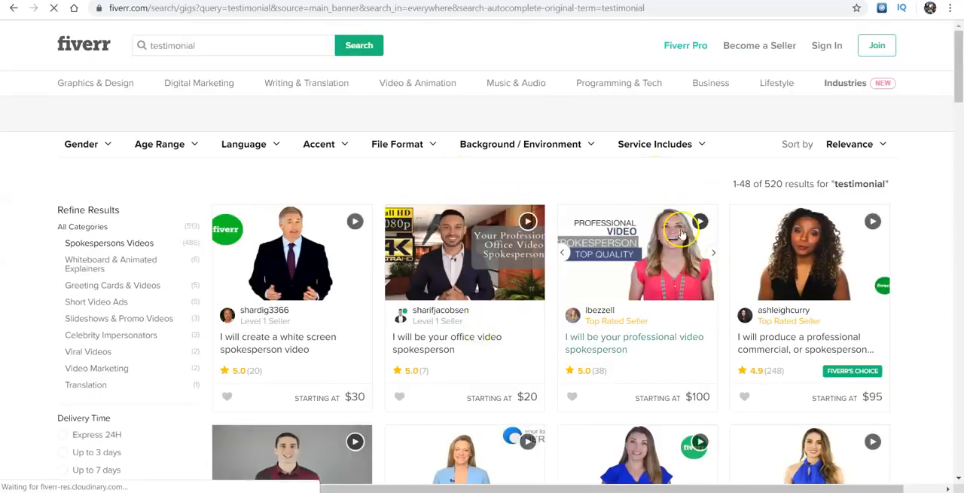
{"action": "scroll", "scroll_direction": "down", "scroll_amount": 3}
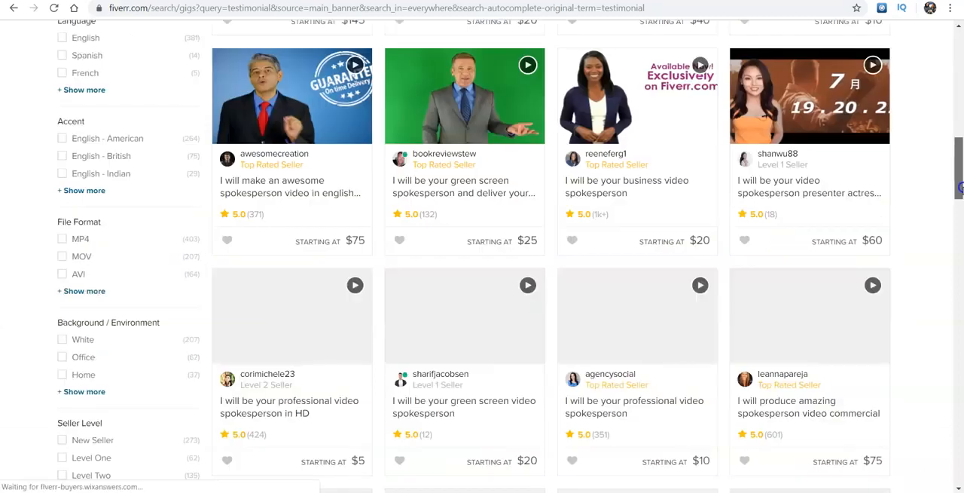
{"action": "scroll", "scroll_direction": "up", "scroll_amount": 3}
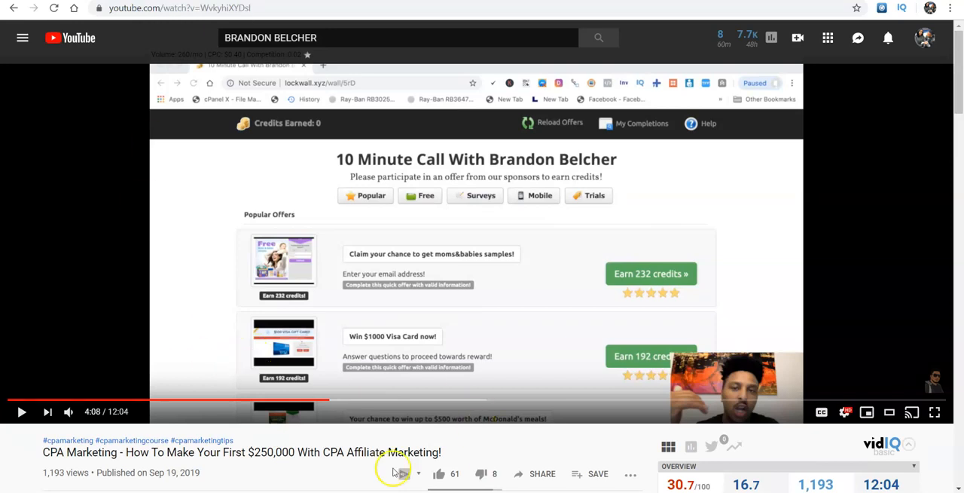
{"action": "left_click", "coordinate": [178, 8]}
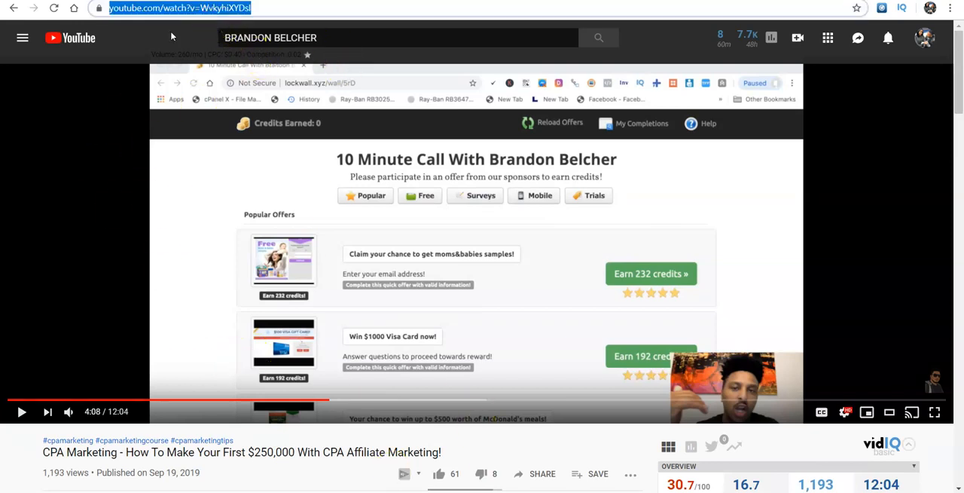
{"action": "right_click", "coordinate": [181, 8]}
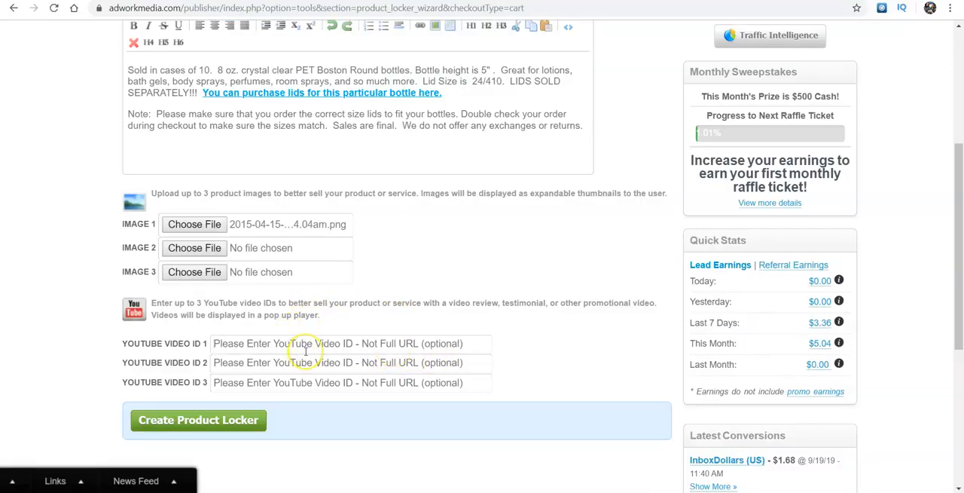
Step: Fill YouTube Video ID 1 with 'WvkyhiXYDsl' and clear the accidental page selection
{"action": "type", "text": "WvkyhiXYDsl"}
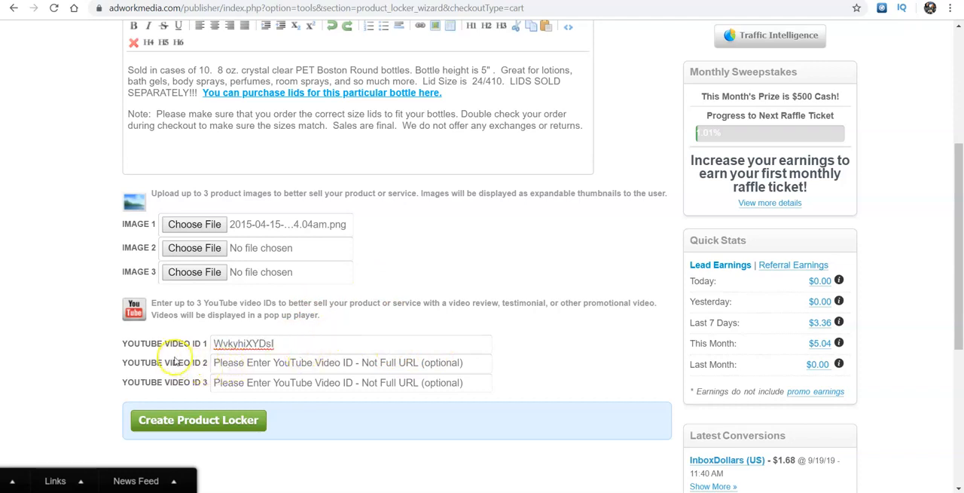
{"action": "mouse_move", "coordinate": [334, 218]}
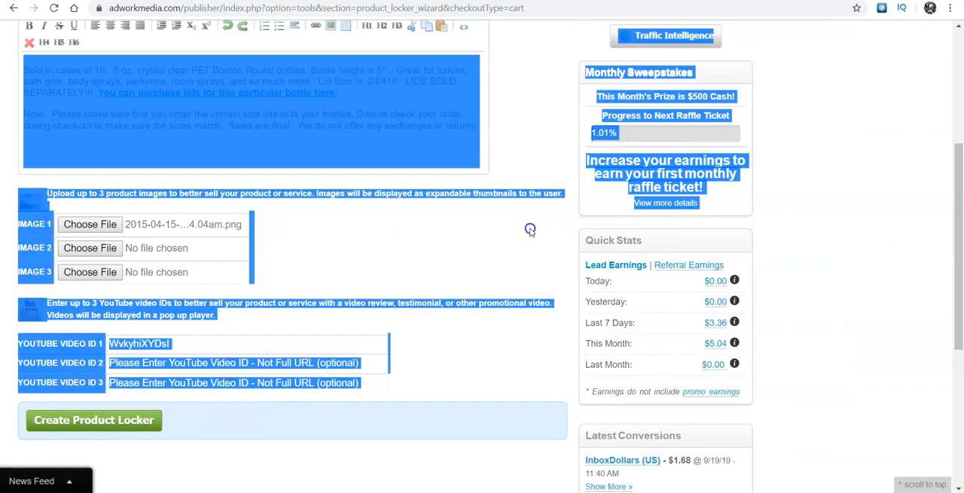
{"action": "left_click", "coordinate": [539, 369]}
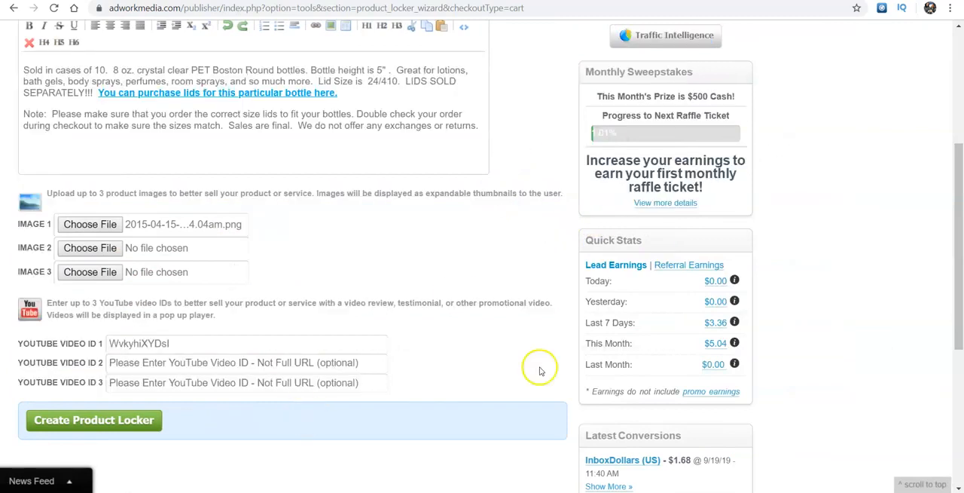
Step: In the locker's General Settings, set the regular price to 15.99
{"action": "scroll", "scroll_direction": "down", "scroll_amount": 3}
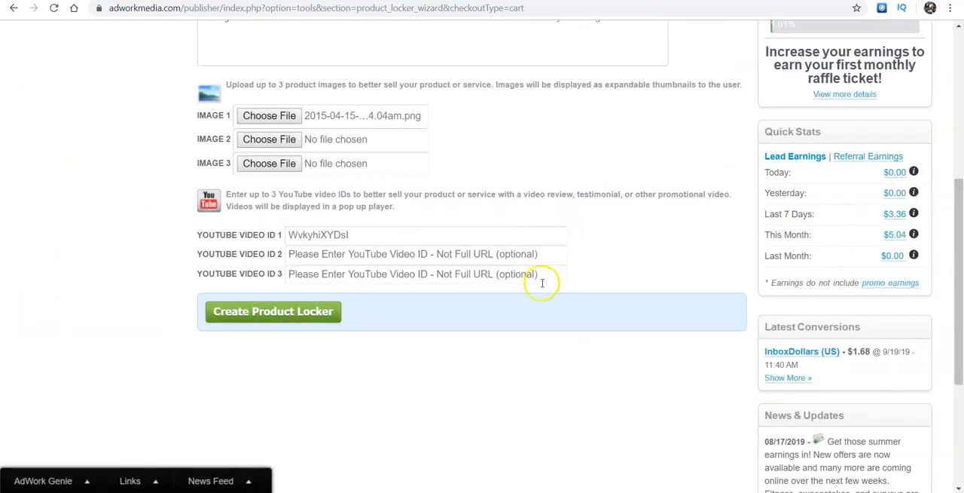
{"action": "scroll", "scroll_direction": "up", "scroll_amount": 3}
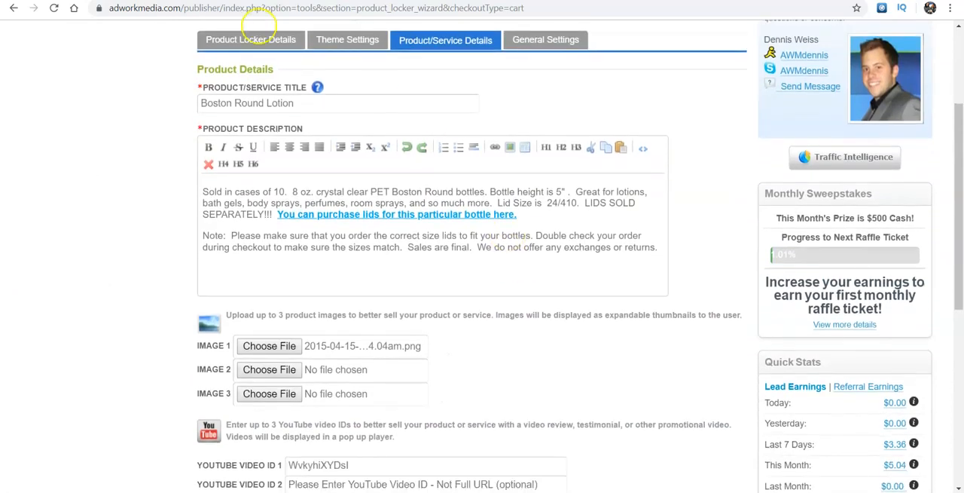
{"action": "left_click", "coordinate": [545, 39]}
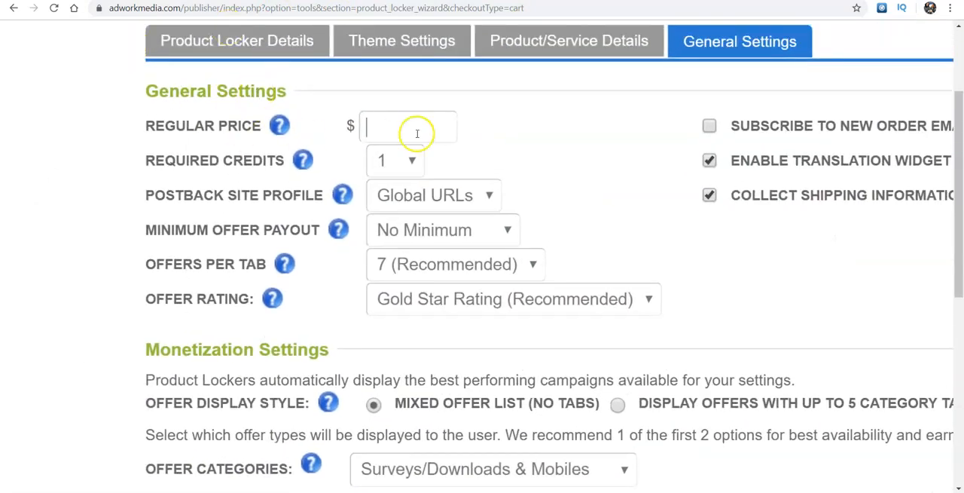
{"action": "mouse_move", "coordinate": [436, 128]}
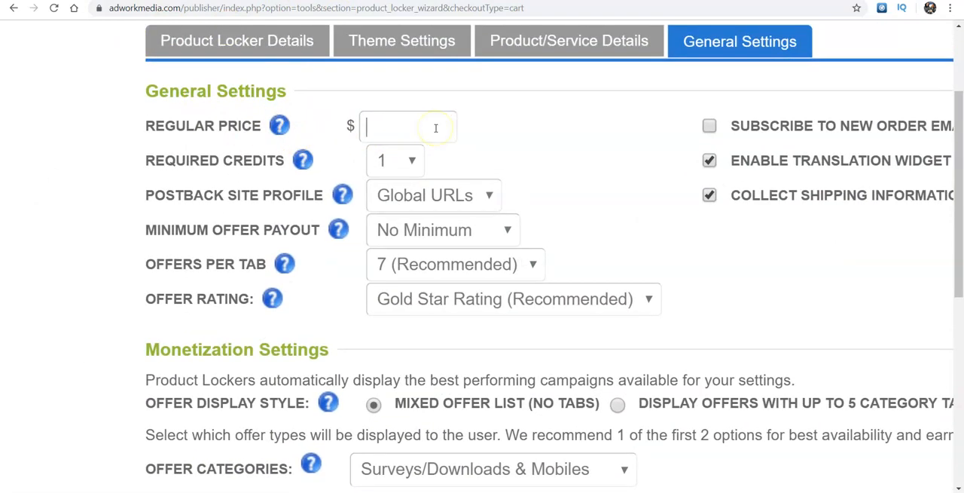
{"action": "type", "text": "15."}
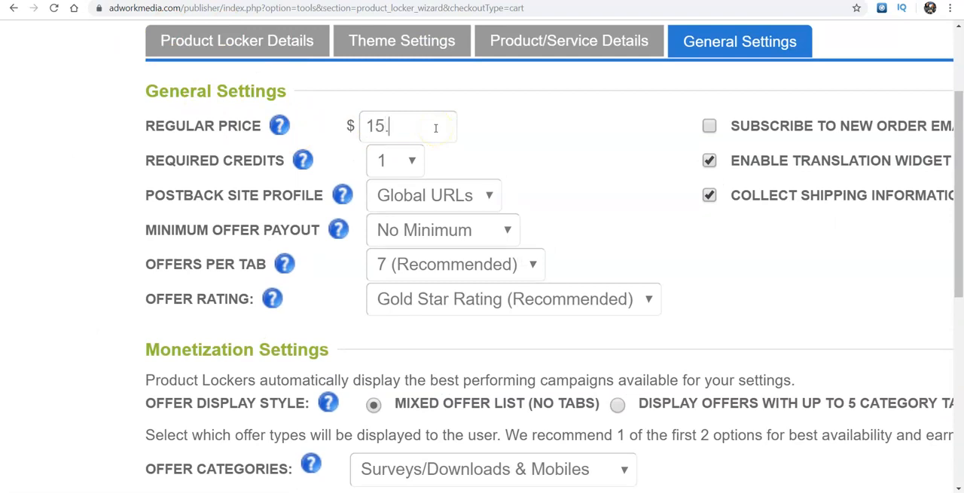
{"action": "type", "text": "99"}
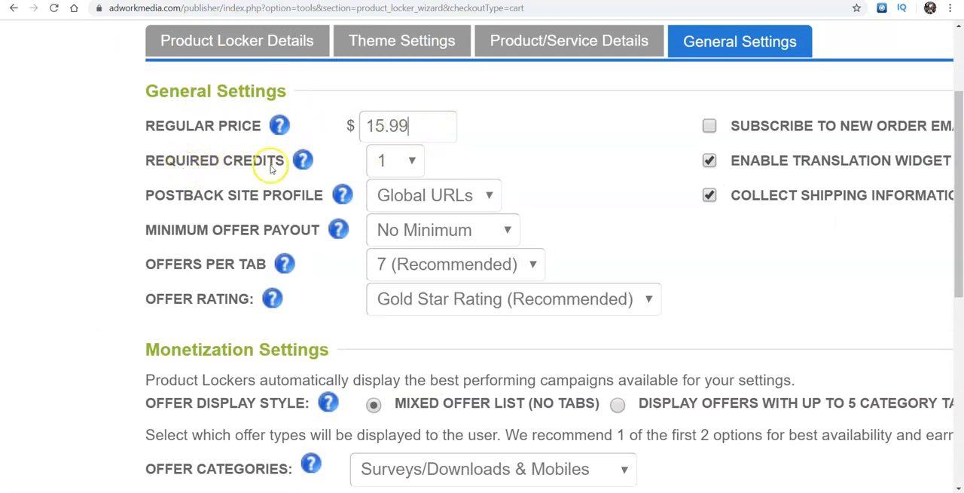
Step: Set Required Credits to 3
{"action": "left_click", "coordinate": [394, 159]}
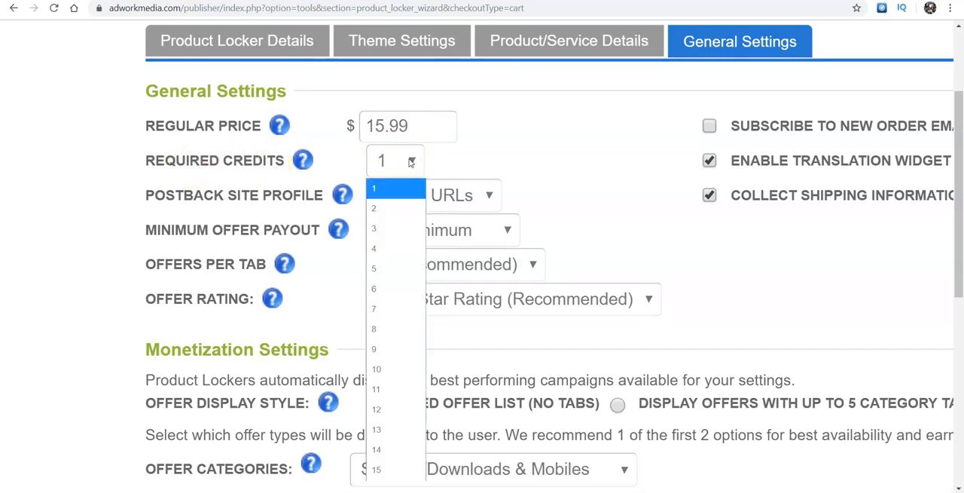
{"action": "mouse_move", "coordinate": [376, 229]}
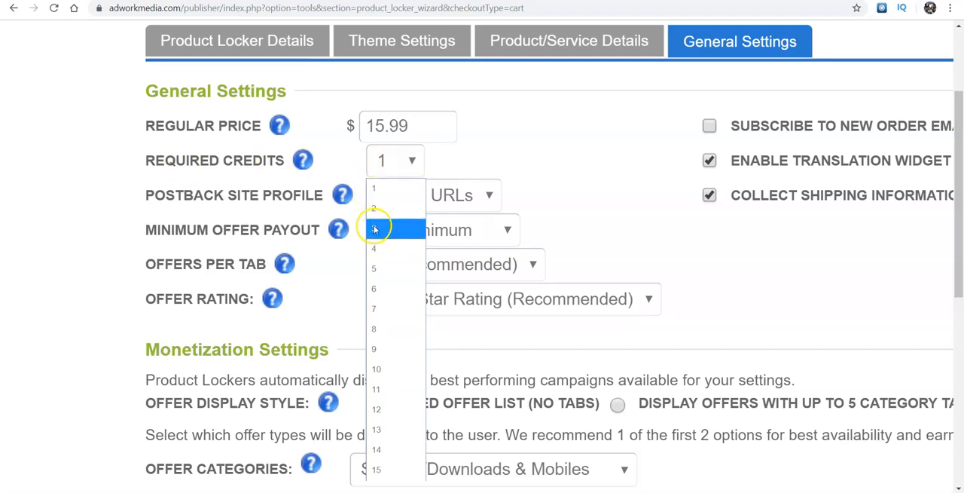
{"action": "left_click", "coordinate": [374, 227]}
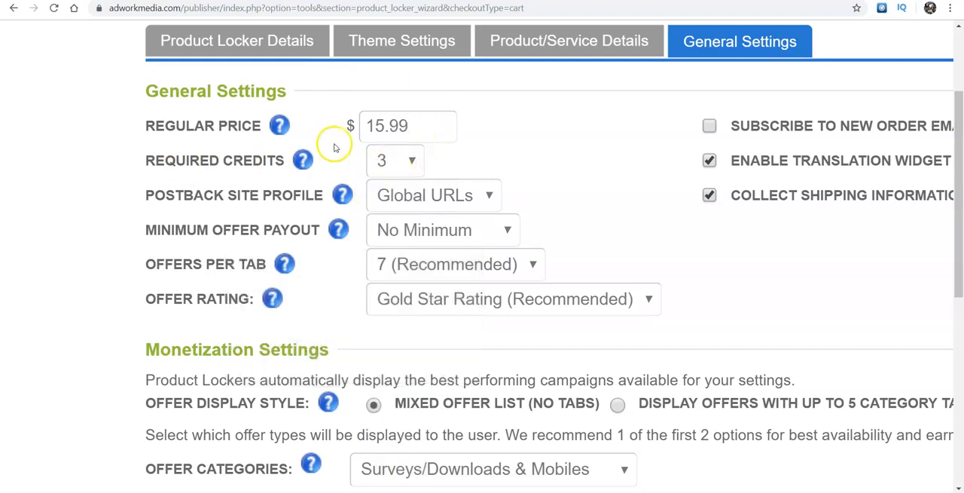
{"action": "mouse_move", "coordinate": [490, 166]}
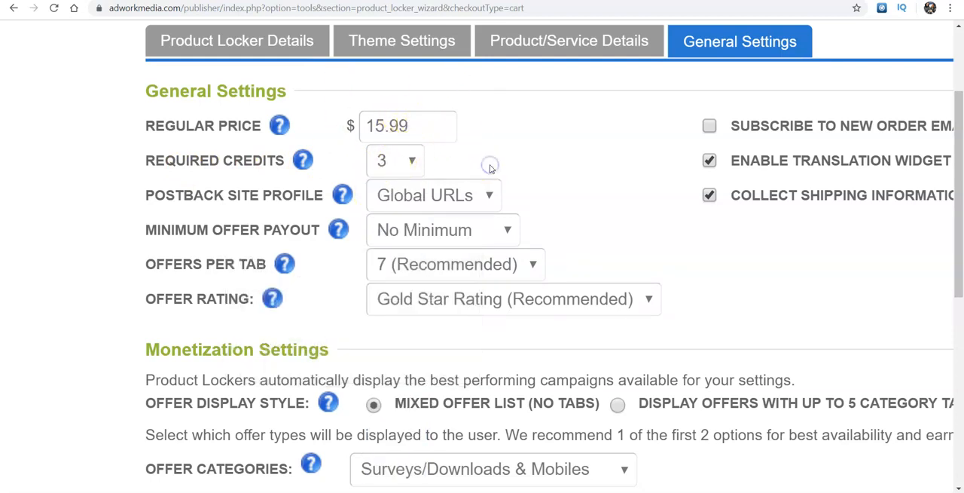
{"action": "mouse_move", "coordinate": [214, 233]}
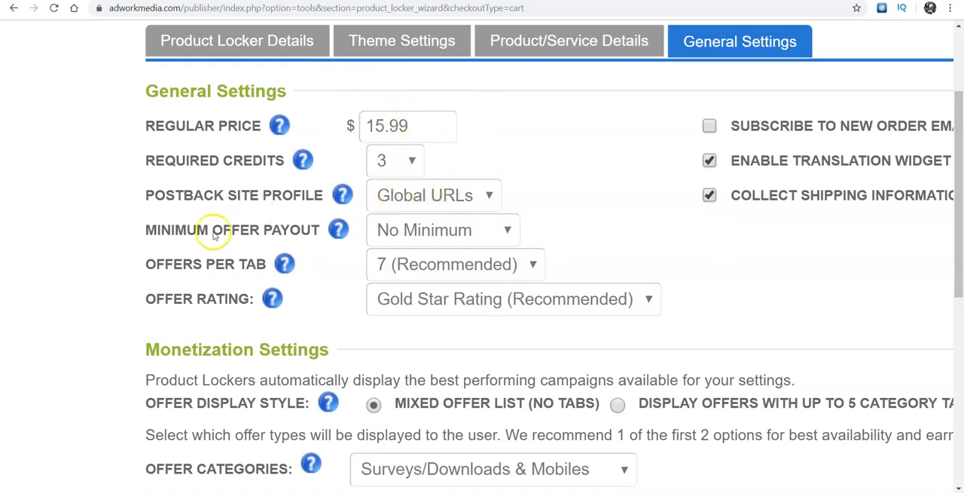
{"action": "mouse_move", "coordinate": [425, 232]}
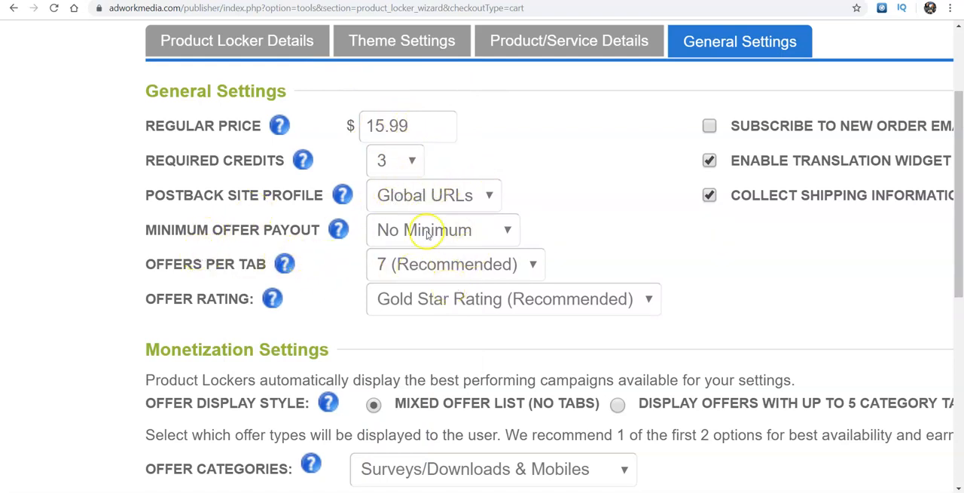
Step: In Monetization Settings, display offers with up to 5 category tabs
{"action": "scroll", "scroll_direction": "down", "scroll_amount": 3}
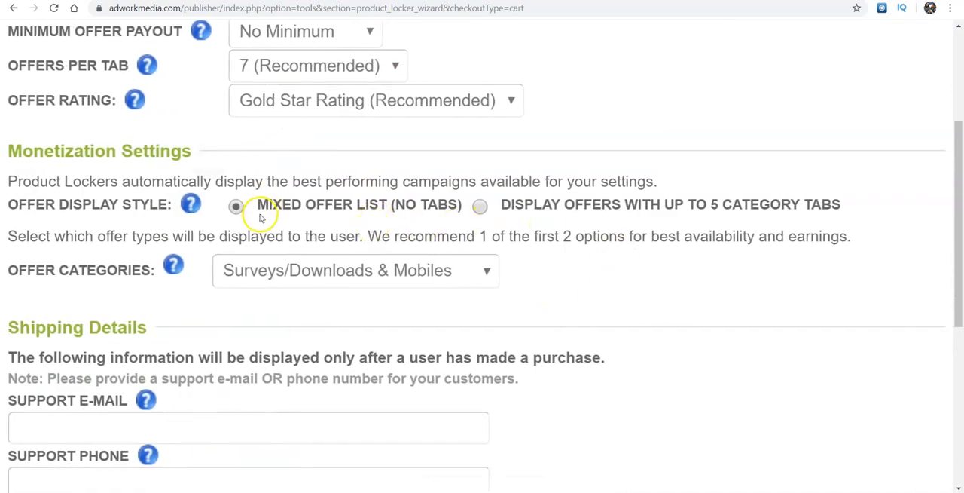
{"action": "scroll", "scroll_direction": "up", "scroll_amount": 3}
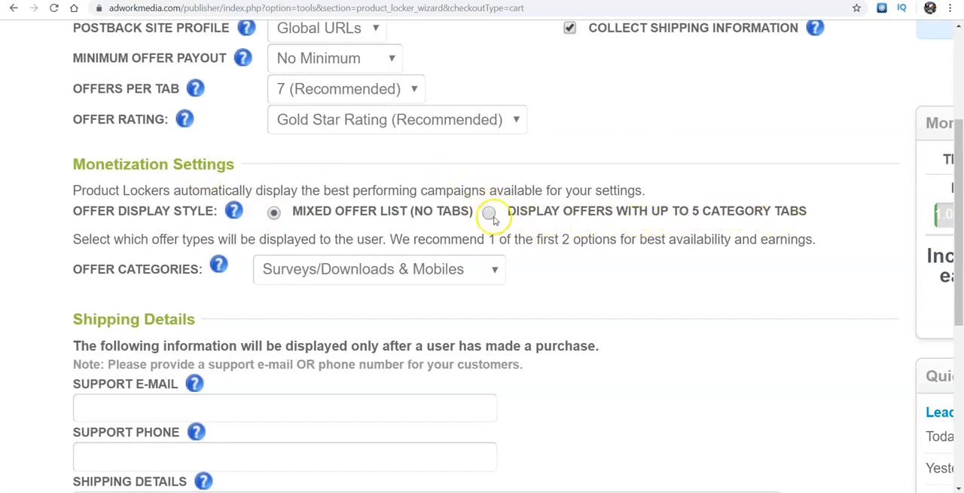
{"action": "left_click", "coordinate": [488, 211]}
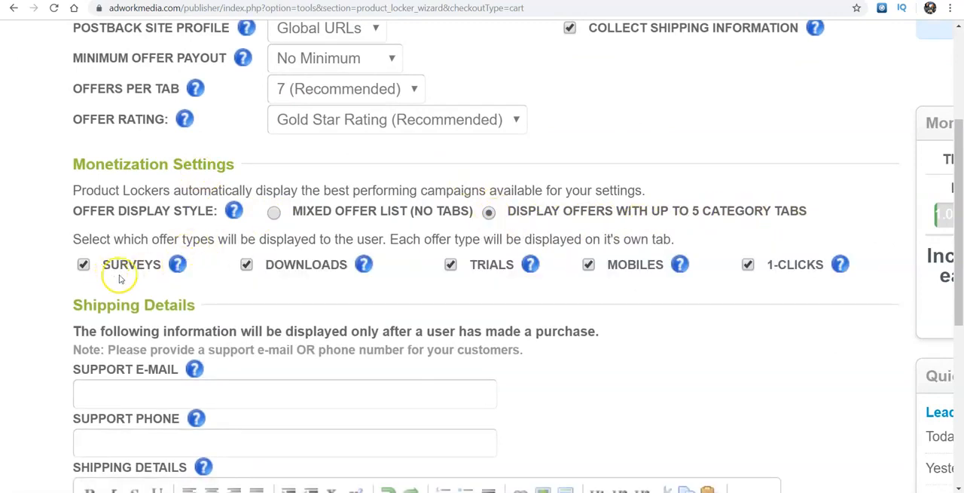
{"action": "mouse_move", "coordinate": [660, 277]}
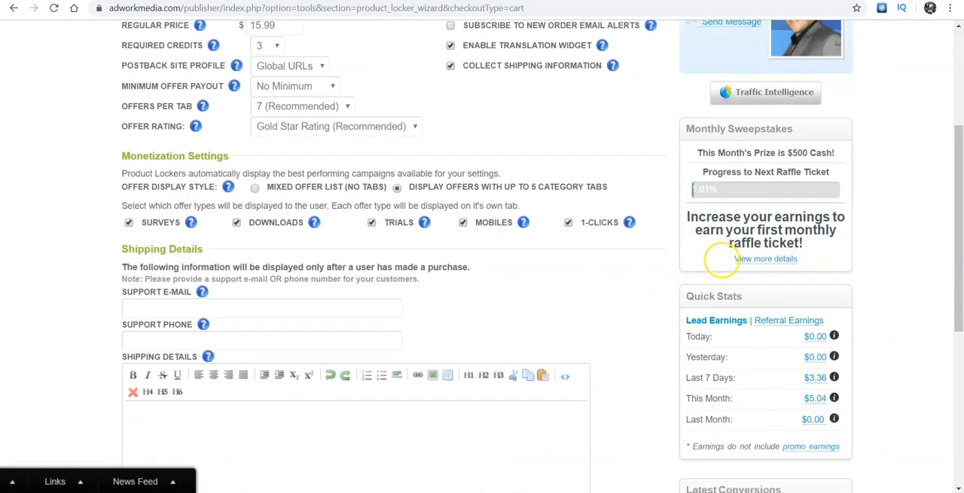
{"action": "scroll", "scroll_direction": "down", "scroll_amount": 3}
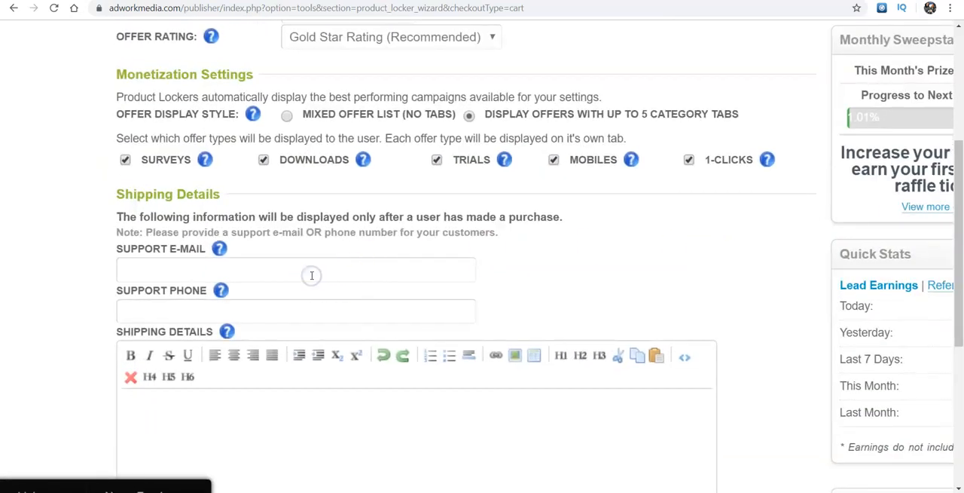
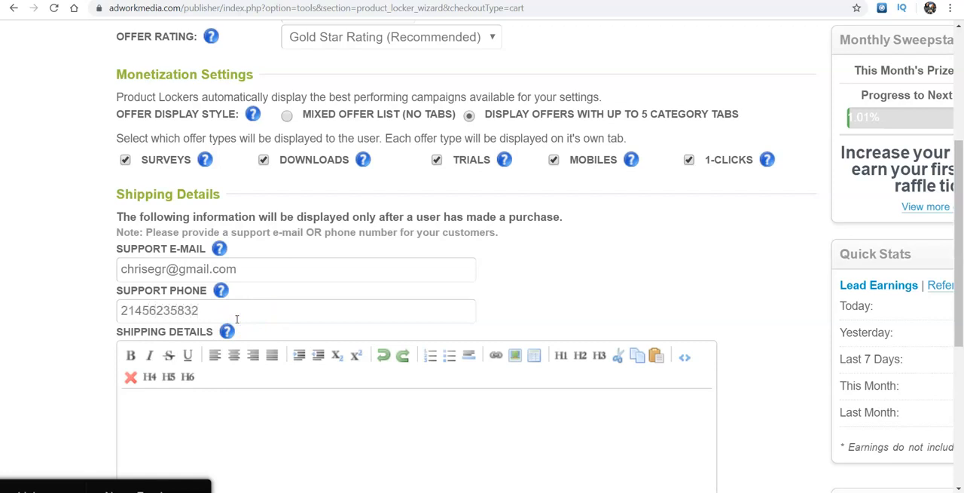
{"action": "scroll", "scroll_direction": "down", "scroll_amount": 3}
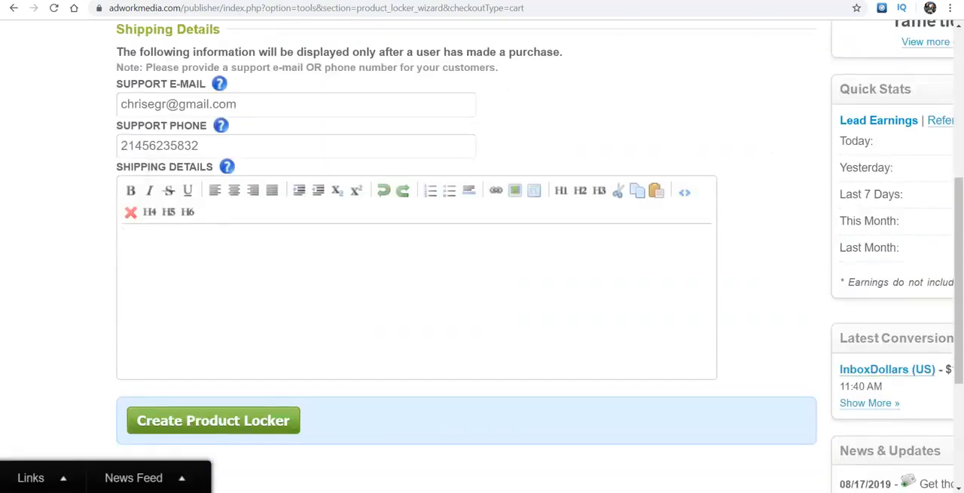
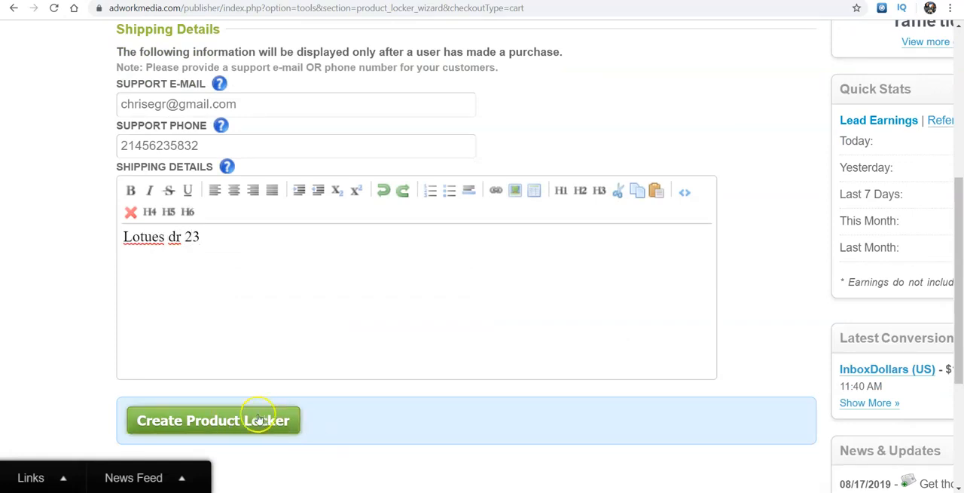
{"action": "left_click", "coordinate": [213, 419]}
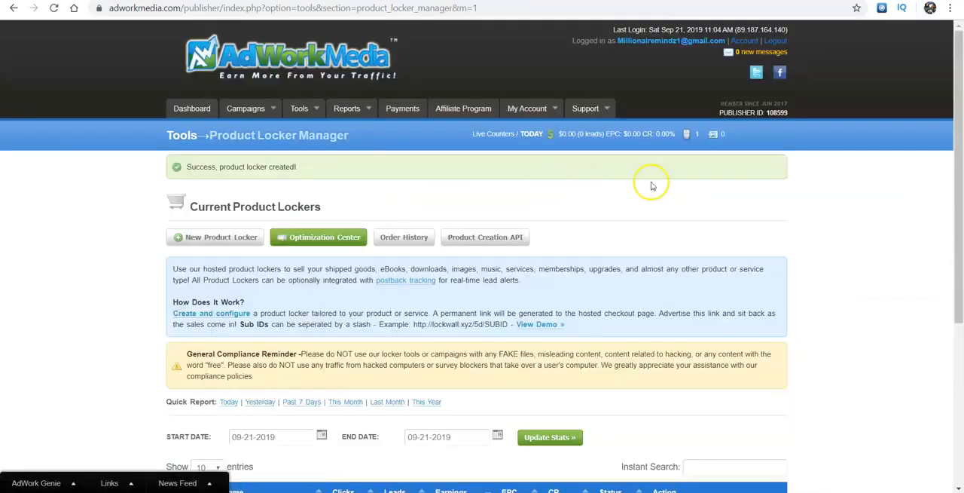
{"action": "scroll", "scroll_direction": "down", "scroll_amount": 3}
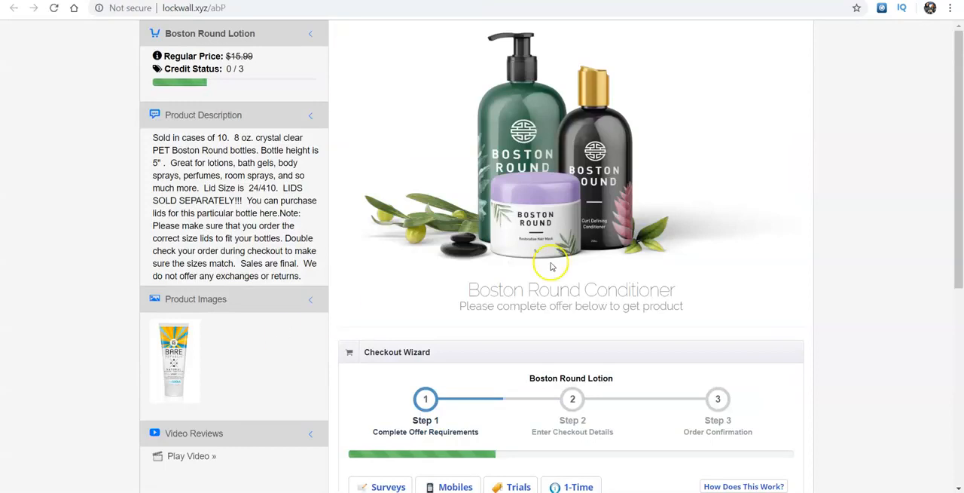
{"action": "mouse_move", "coordinate": [232, 401]}
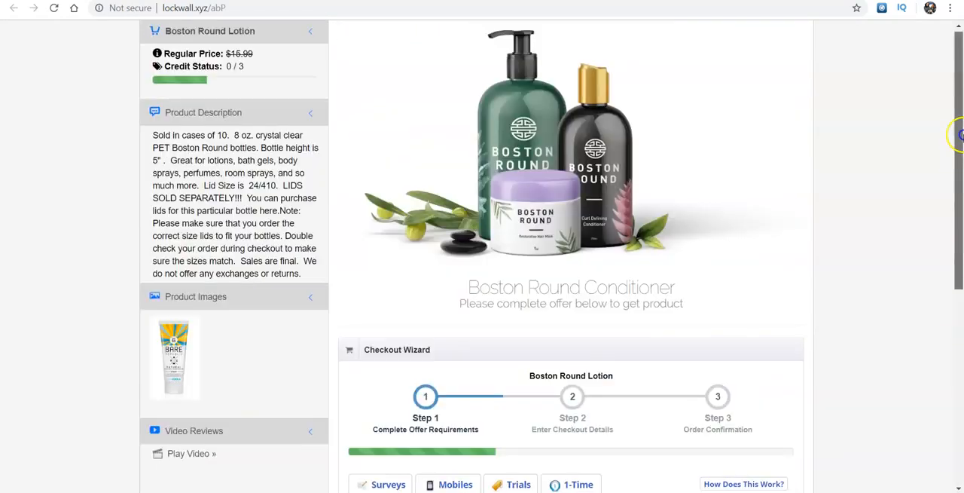
{"action": "scroll", "scroll_direction": "down", "scroll_amount": 3}
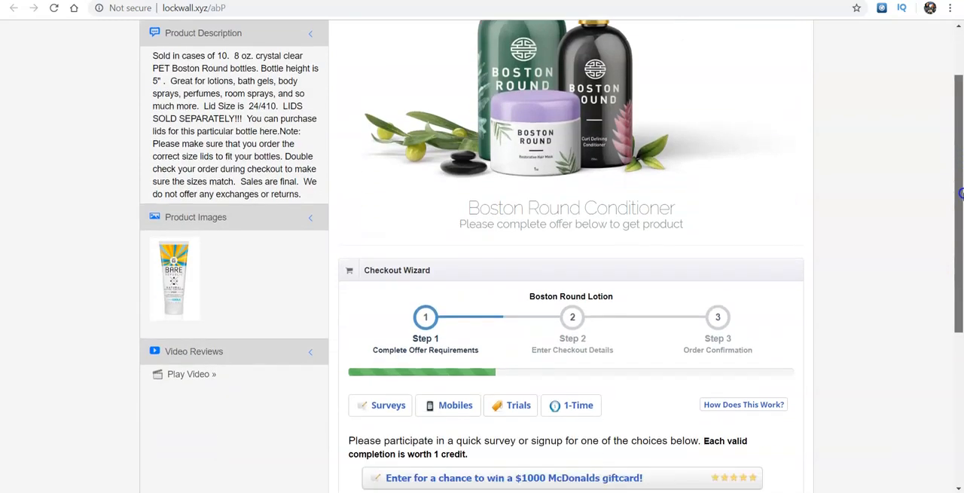
{"action": "scroll", "scroll_direction": "down", "scroll_amount": 3}
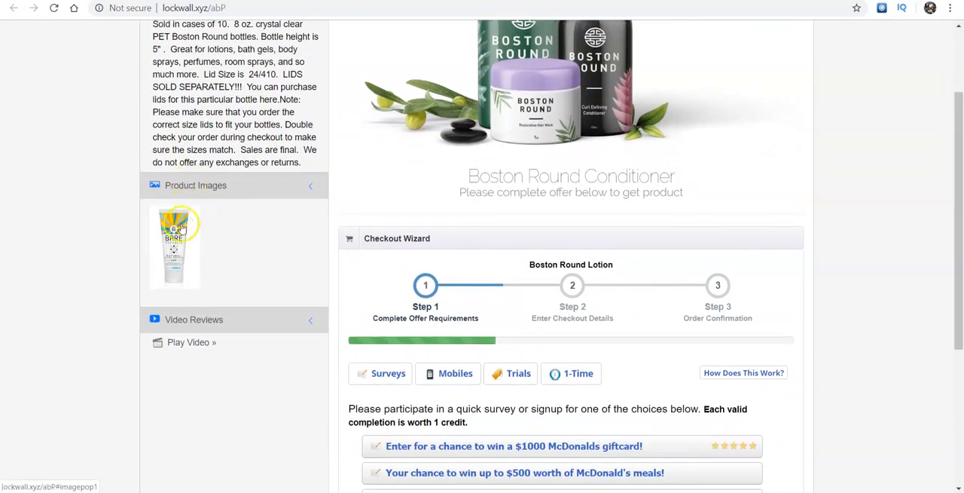
{"action": "mouse_move", "coordinate": [263, 232]}
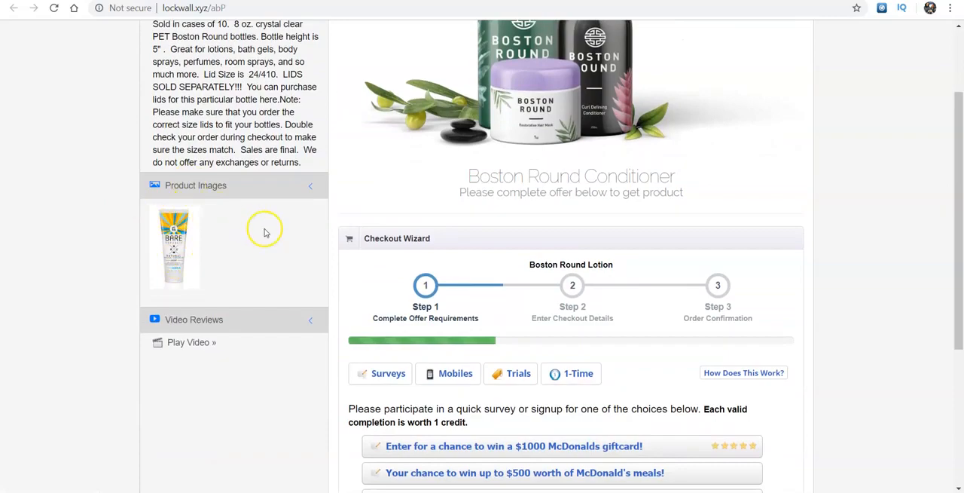
{"action": "left_click", "coordinate": [173, 247]}
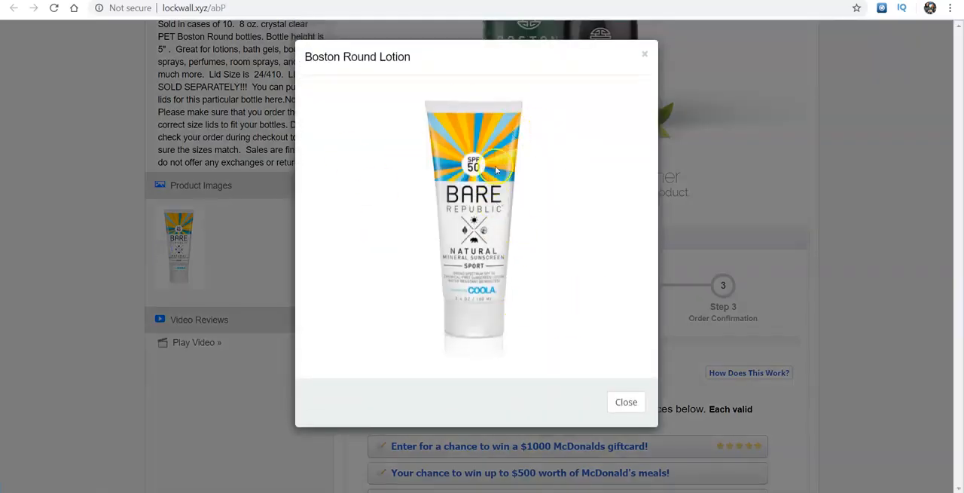
{"action": "left_click", "coordinate": [626, 401]}
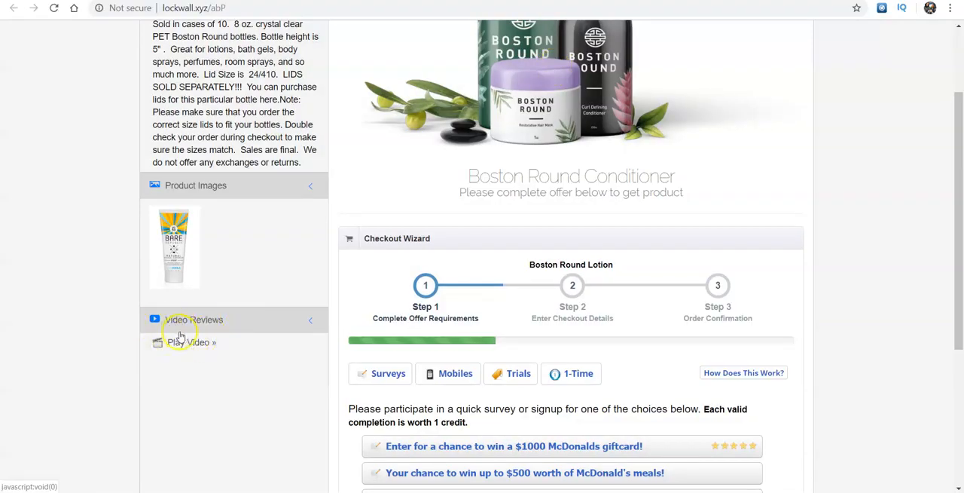
{"action": "left_click", "coordinate": [191, 342]}
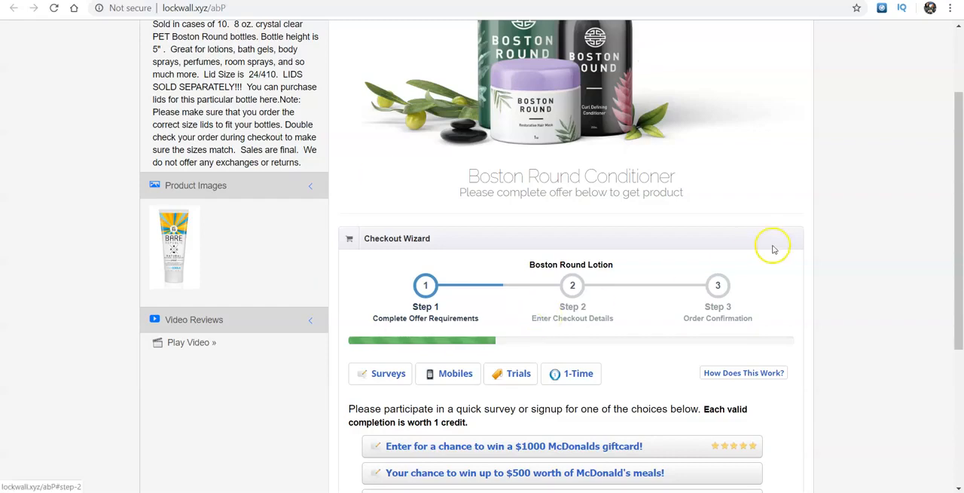
Step: Scroll the Boston Round Lotion checkout wizard and list its mobile offers
{"action": "scroll", "scroll_direction": "up", "scroll_amount": 3}
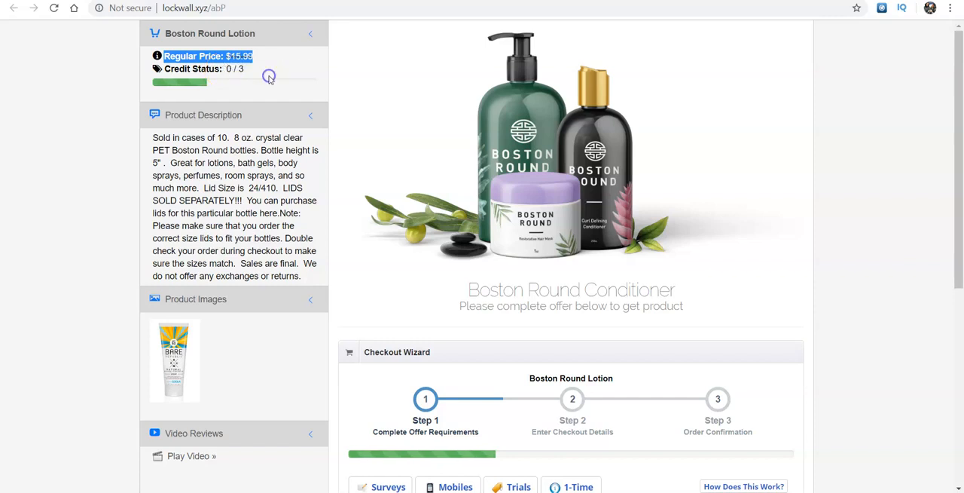
{"action": "scroll", "scroll_direction": "down", "scroll_amount": 3}
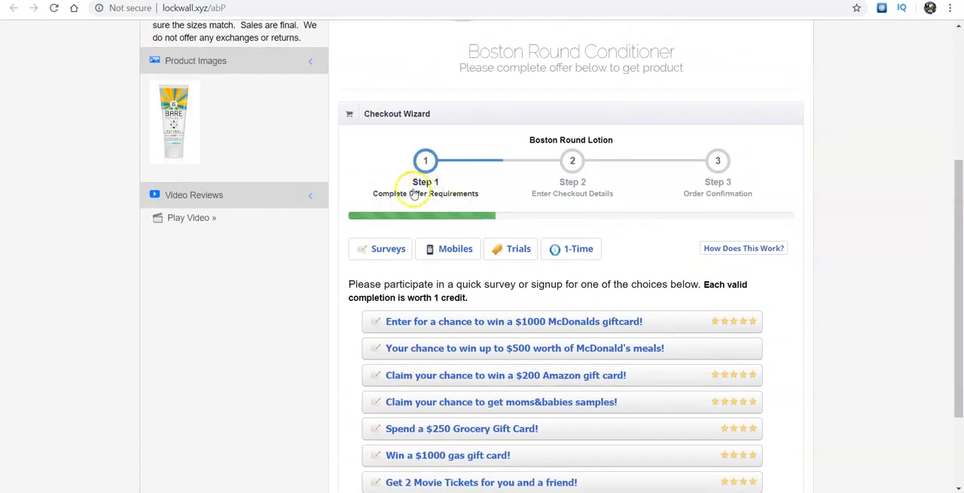
{"action": "mouse_move", "coordinate": [533, 203]}
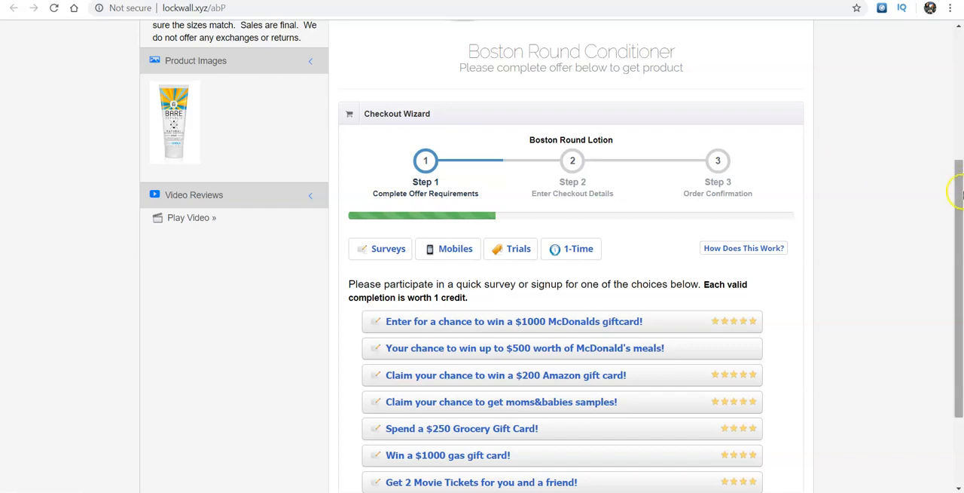
{"action": "scroll", "scroll_direction": "up", "scroll_amount": 3}
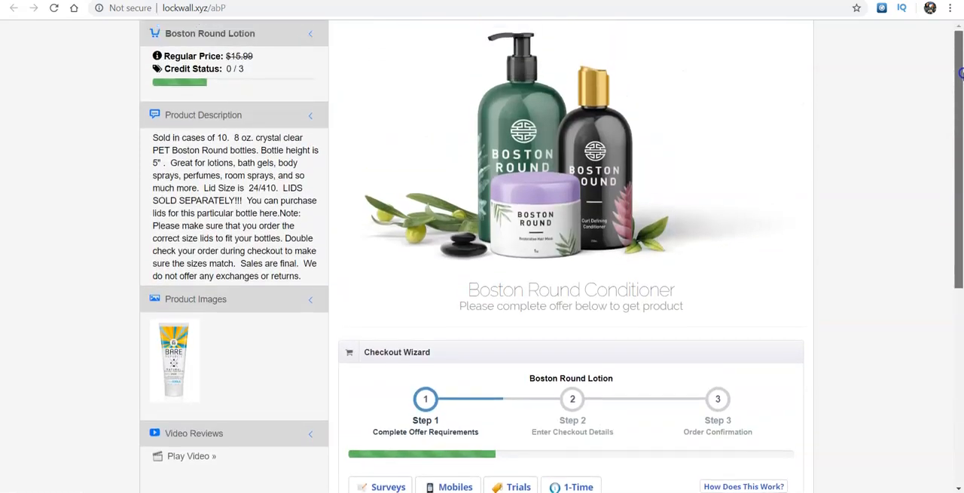
{"action": "scroll", "scroll_direction": "down", "scroll_amount": 3}
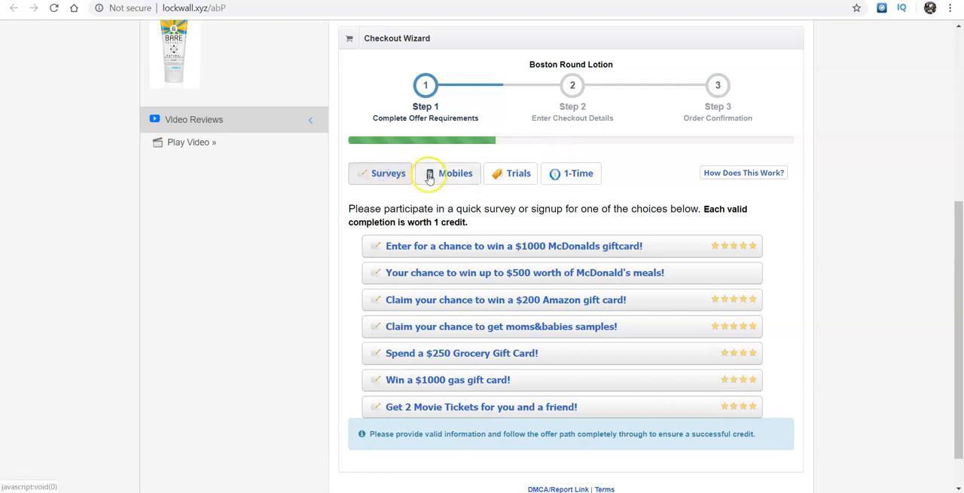
{"action": "left_click", "coordinate": [518, 172]}
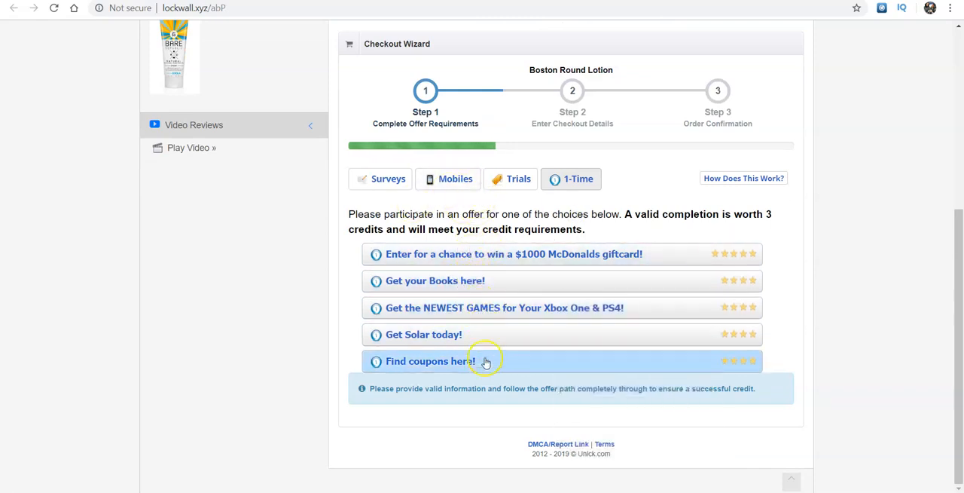
{"action": "mouse_move", "coordinate": [958, 248]}
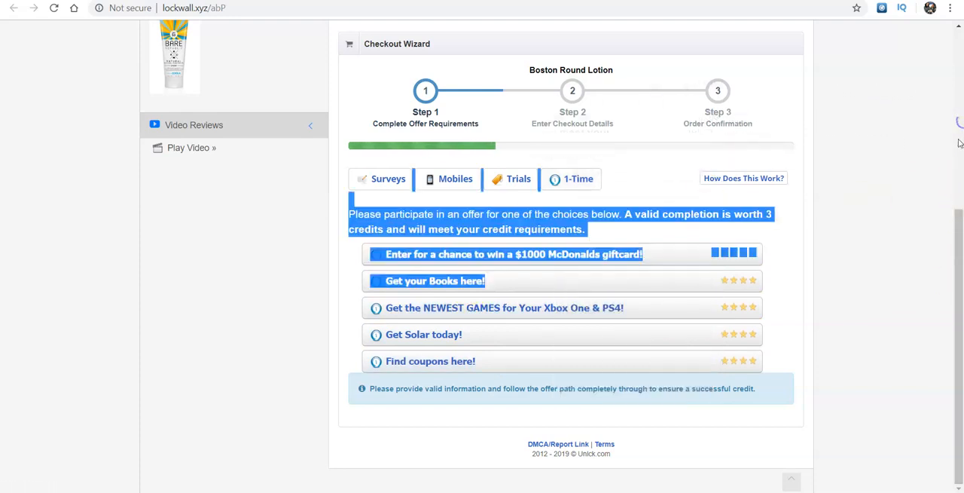
Step: Browse the Step 1 offer list and return to the top of the locker page
{"action": "scroll", "scroll_direction": "up", "scroll_amount": 3}
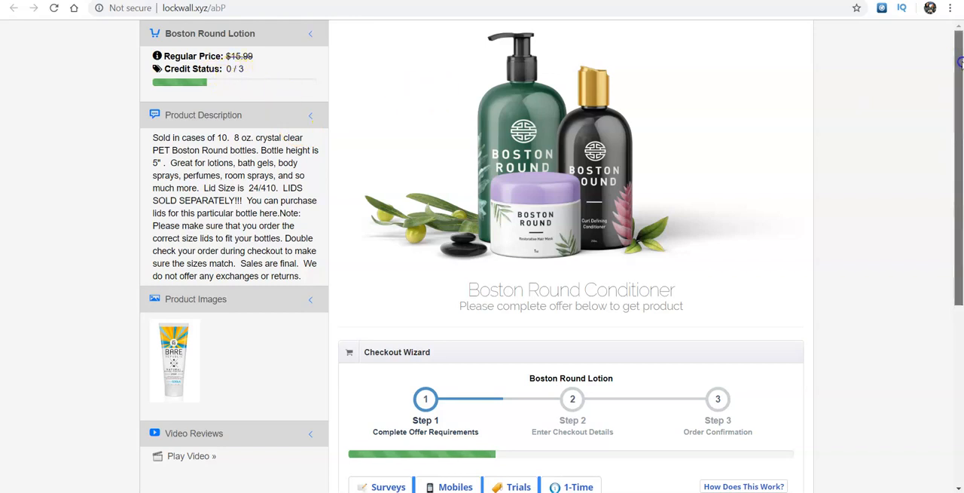
{"action": "scroll", "scroll_direction": "down", "scroll_amount": 3}
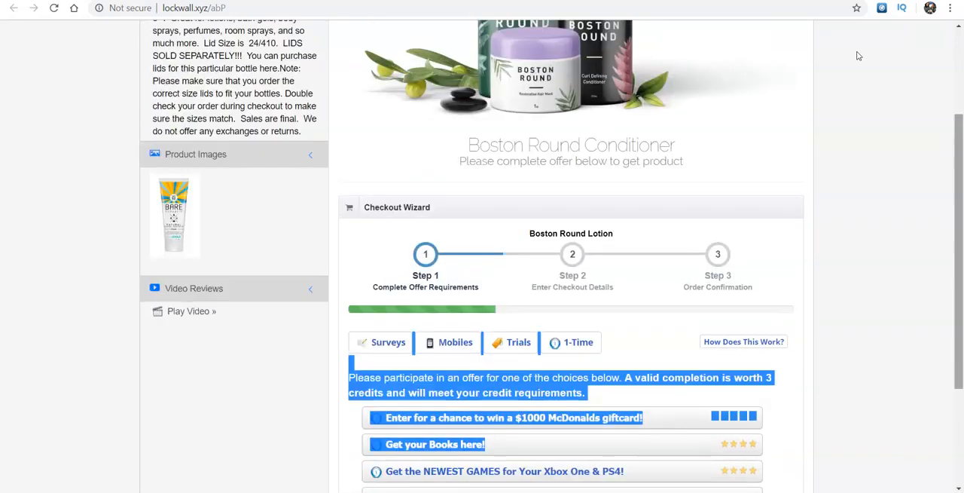
{"action": "scroll", "scroll_direction": "up", "scroll_amount": 3}
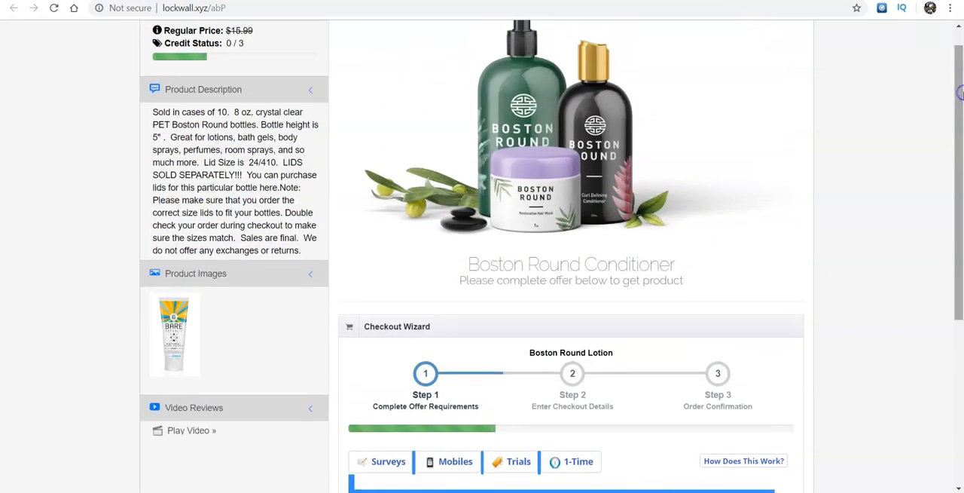
{"action": "scroll", "scroll_direction": "up", "scroll_amount": 3}
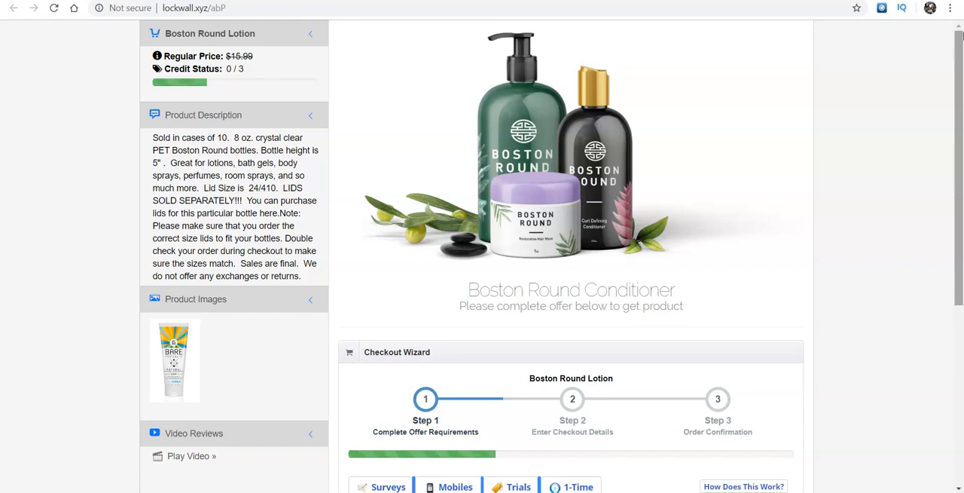
{"action": "mouse_move", "coordinate": [716, 6]}
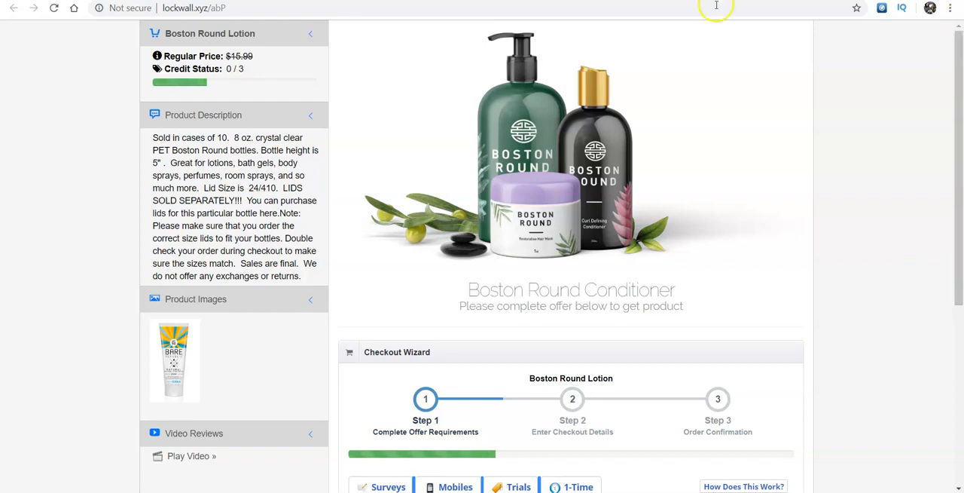
{"action": "mouse_move", "coordinate": [89, 72]}
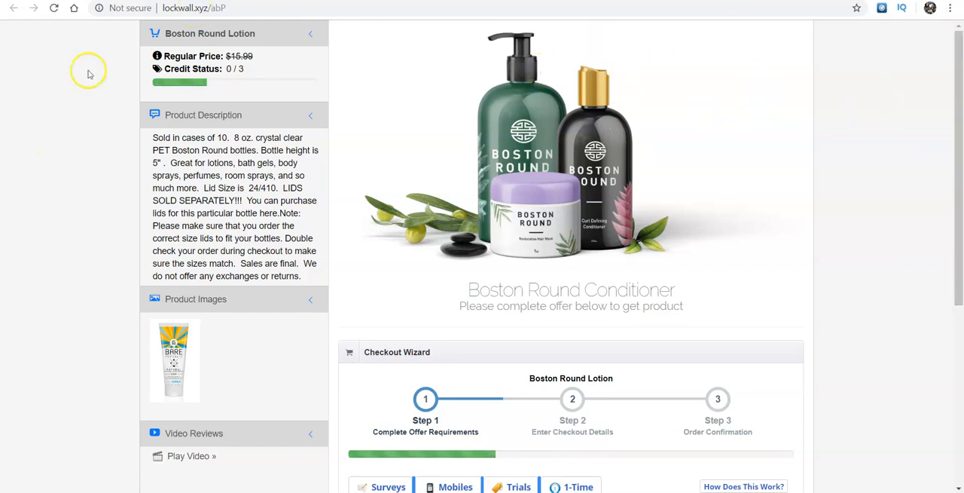
{"action": "mouse_move", "coordinate": [124, 42]}
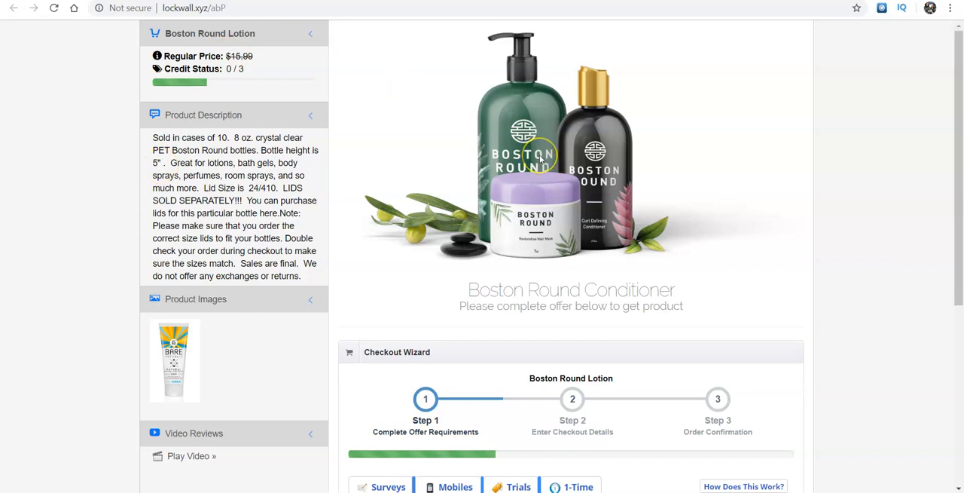
{"action": "mouse_move", "coordinate": [639, 164]}
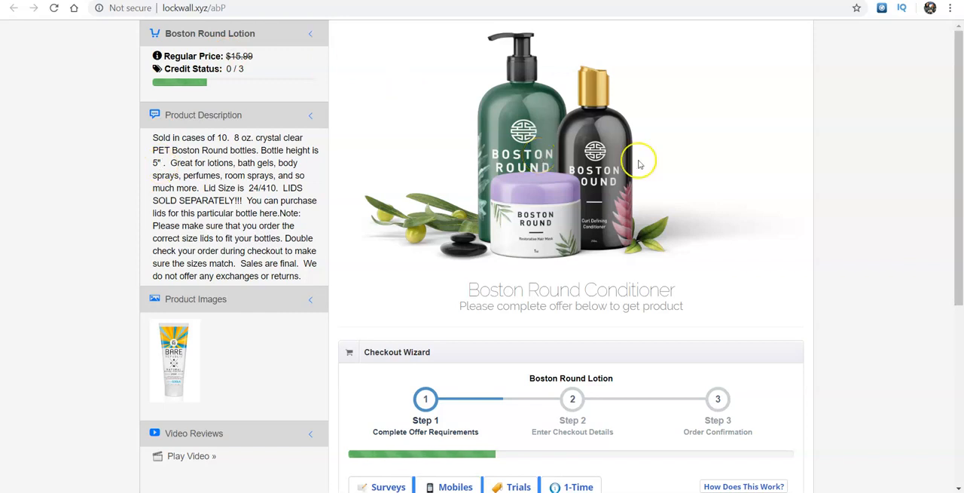
{"action": "scroll", "scroll_direction": "down", "scroll_amount": 3}
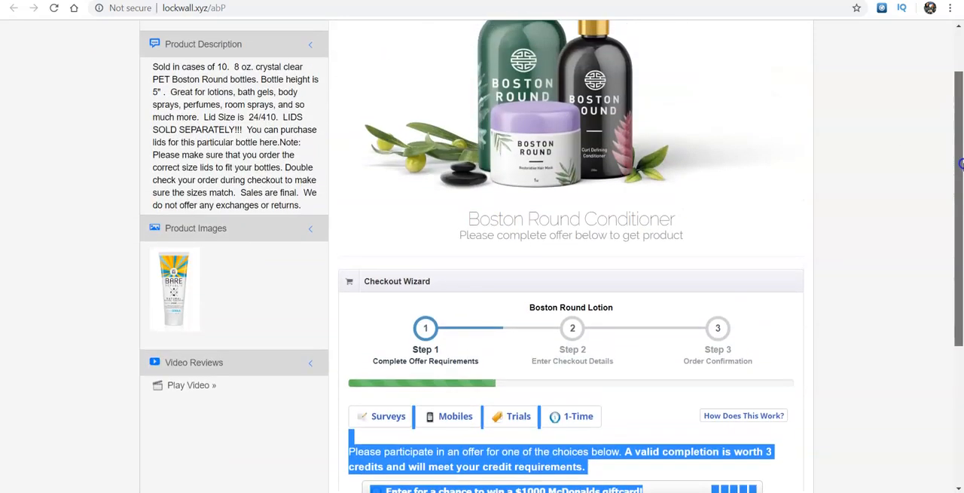
{"action": "scroll", "scroll_direction": "down", "scroll_amount": 3}
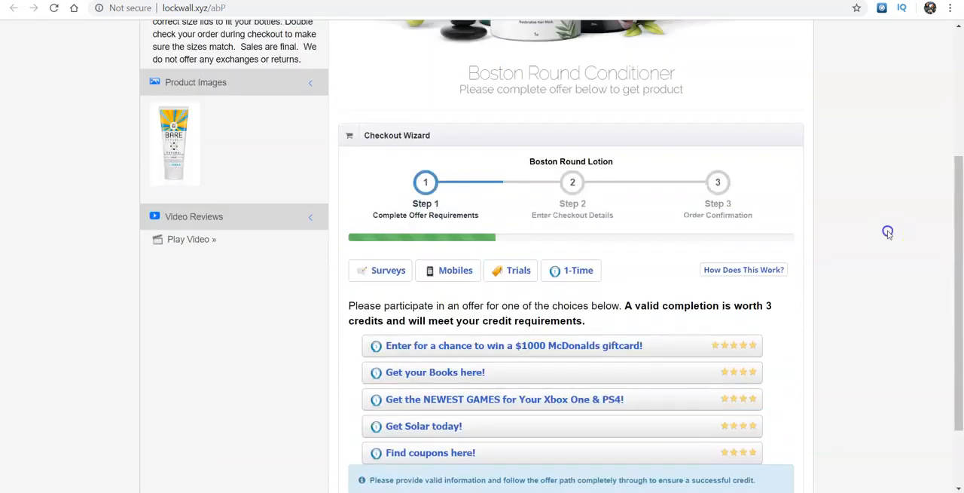
{"action": "scroll", "scroll_direction": "up", "scroll_amount": 3}
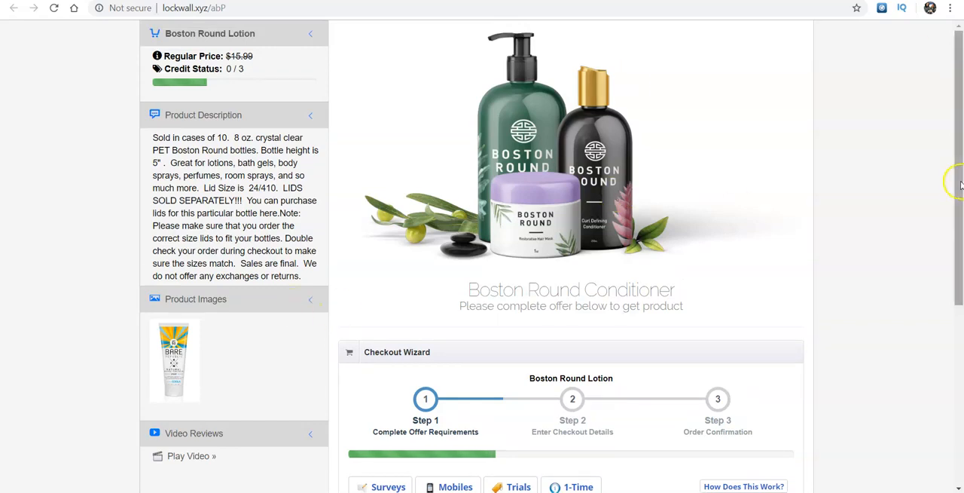
{"action": "scroll", "scroll_direction": "down", "scroll_amount": 3}
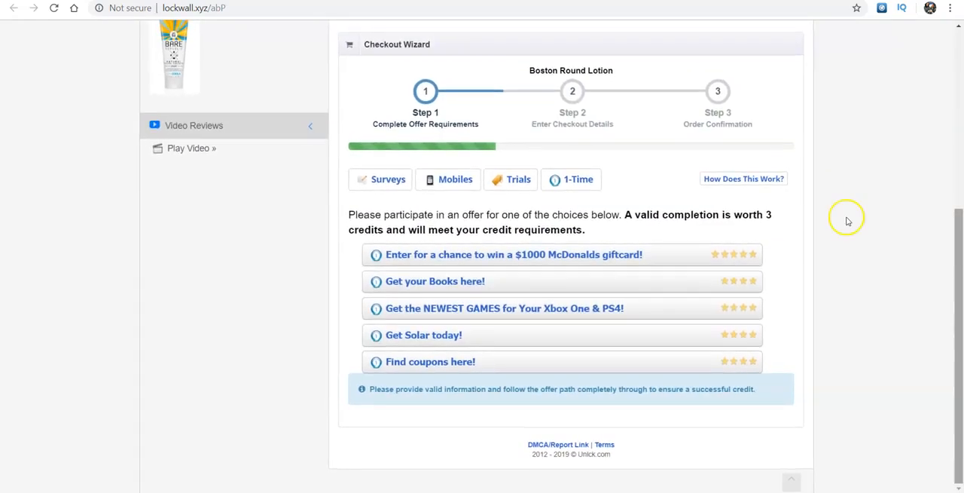
{"action": "mouse_move", "coordinate": [708, 155]}
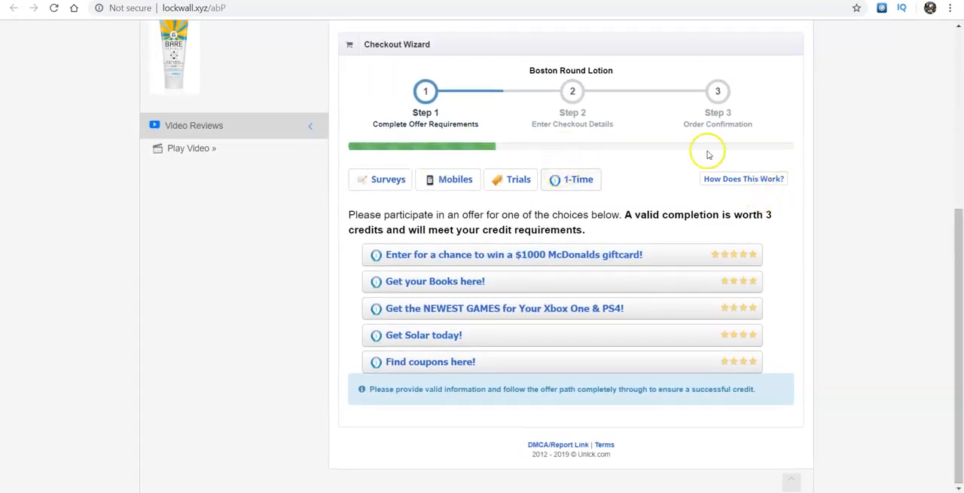
{"action": "scroll", "scroll_direction": "up", "scroll_amount": 3}
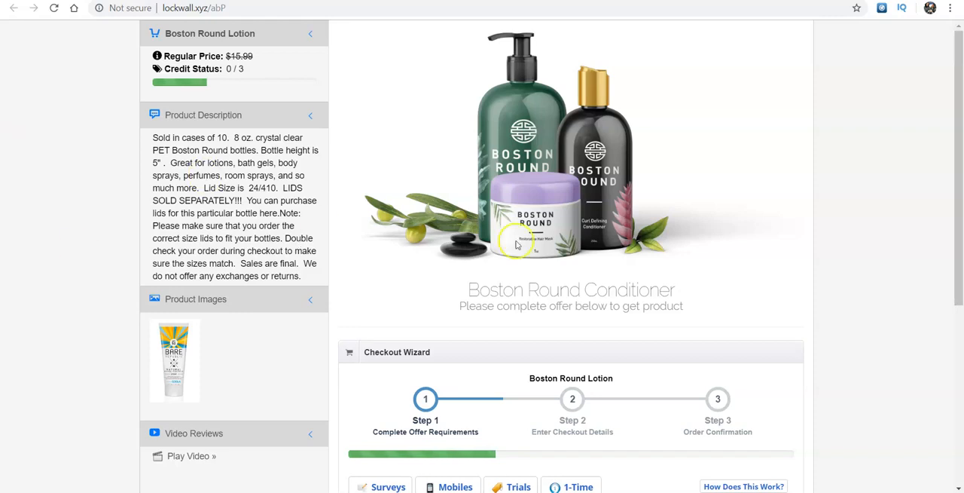
{"action": "mouse_move", "coordinate": [434, 22]}
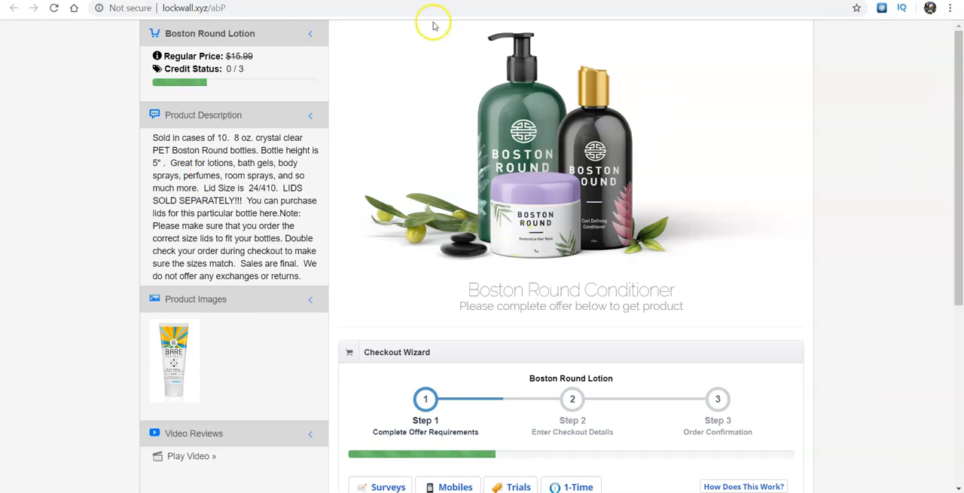
{"action": "mouse_move", "coordinate": [434, 22]}
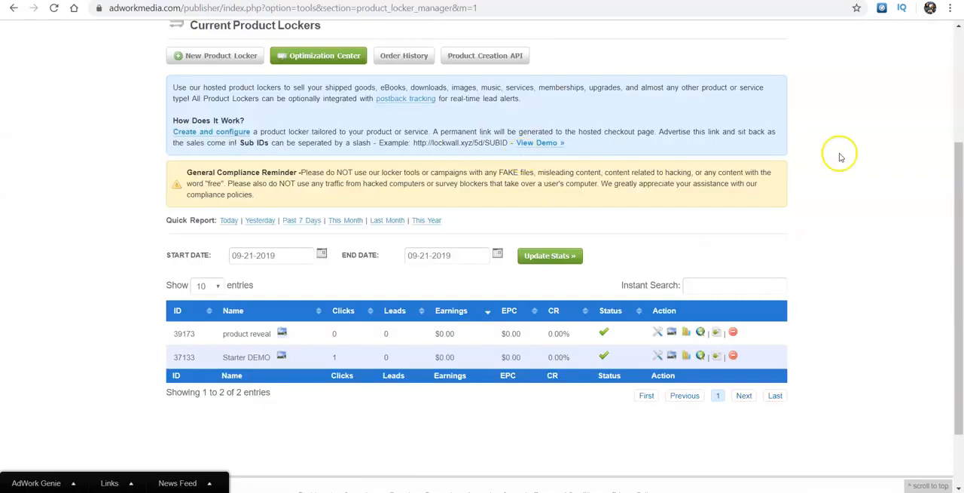
Step: Go to Tools > Product Locker and reach the Product Locker Style choices for a new locker
{"action": "scroll", "scroll_direction": "up", "scroll_amount": 3}
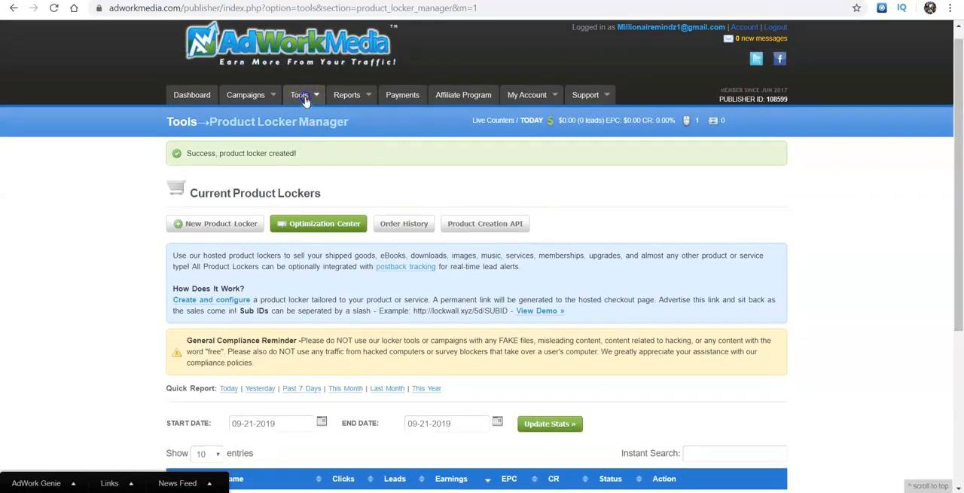
{"action": "left_click", "coordinate": [298, 109]}
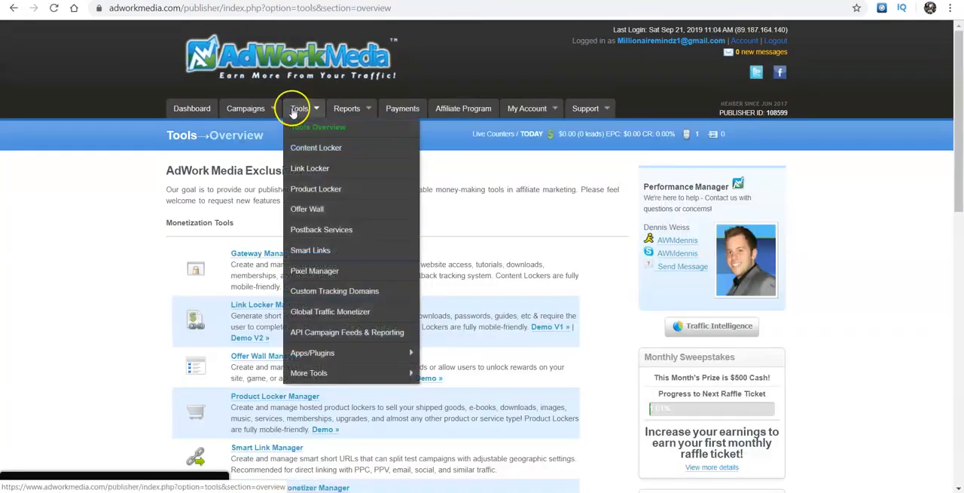
{"action": "mouse_move", "coordinate": [323, 229]}
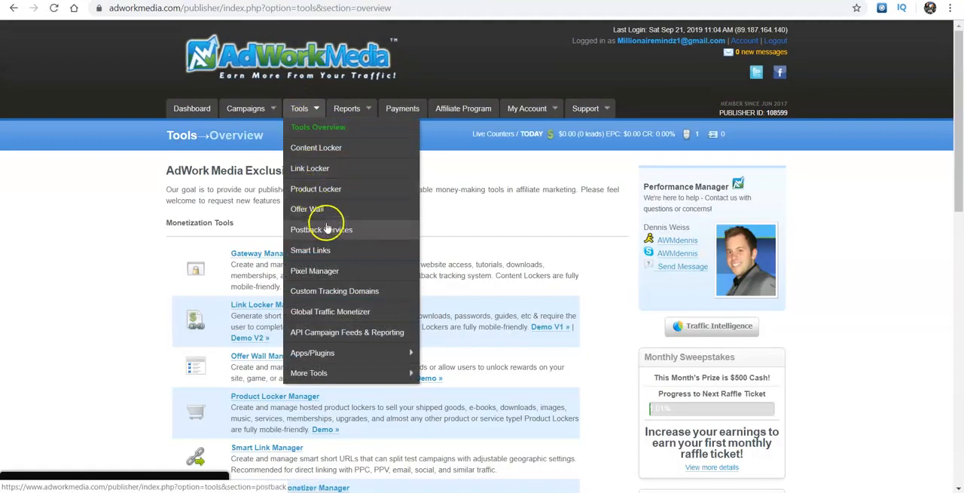
{"action": "left_click", "coordinate": [316, 188]}
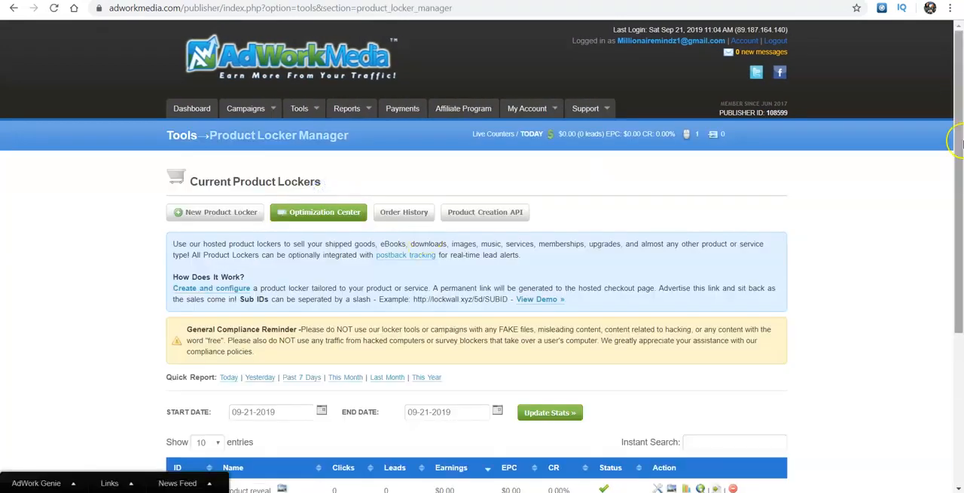
{"action": "scroll", "scroll_direction": "down", "scroll_amount": 3}
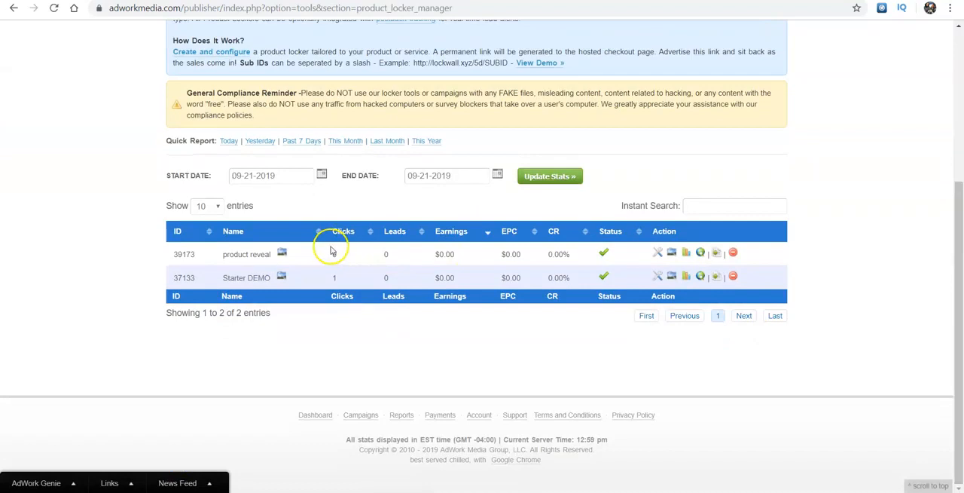
{"action": "scroll", "scroll_direction": "up", "scroll_amount": 3}
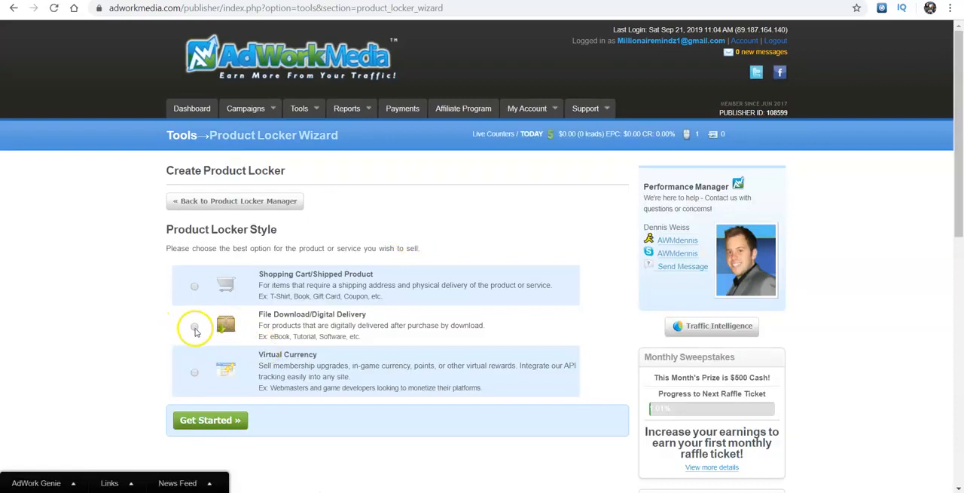
Step: Start a File Download/Digital Delivery locker and review its Theme Settings
{"action": "left_click", "coordinate": [211, 419]}
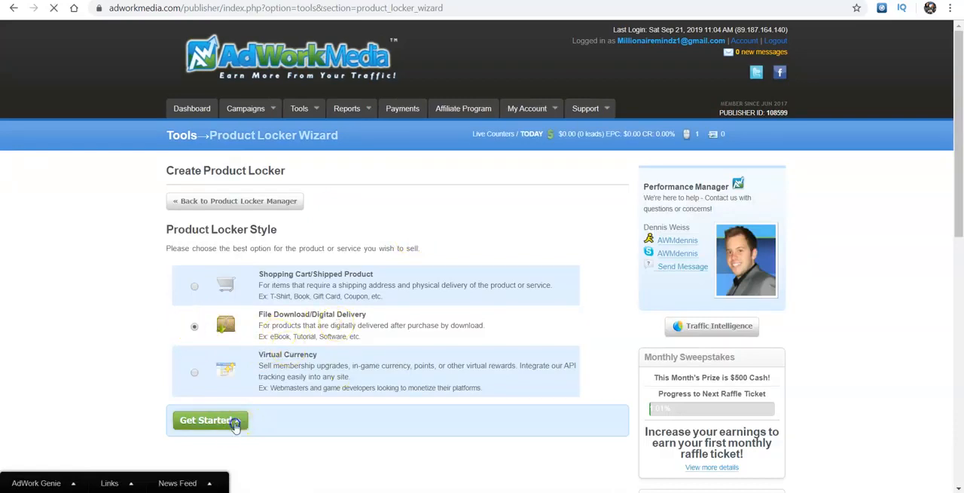
{"action": "left_click", "coordinate": [211, 419]}
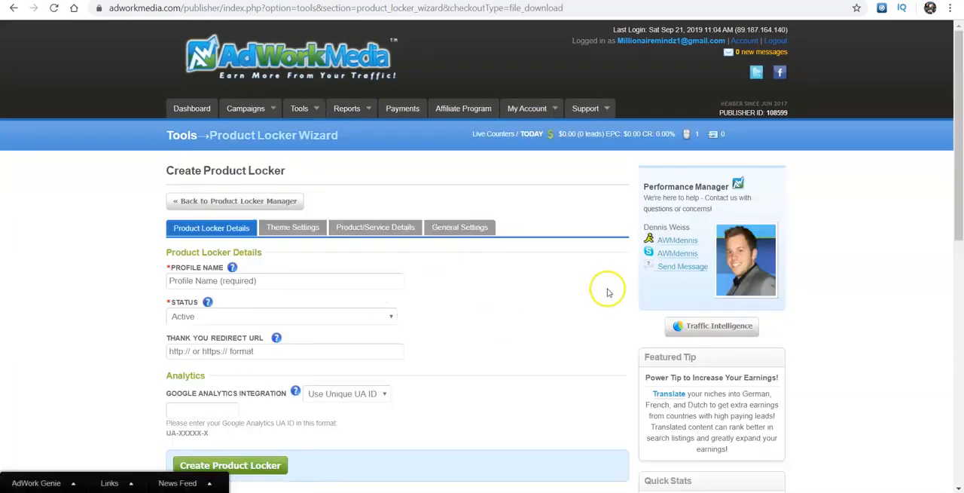
{"action": "left_click", "coordinate": [292, 226]}
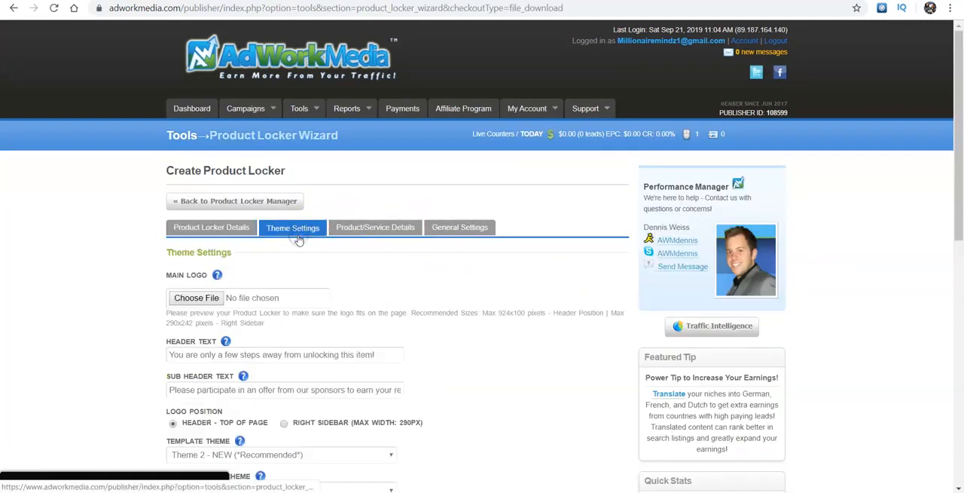
{"action": "scroll", "scroll_direction": "down", "scroll_amount": 3}
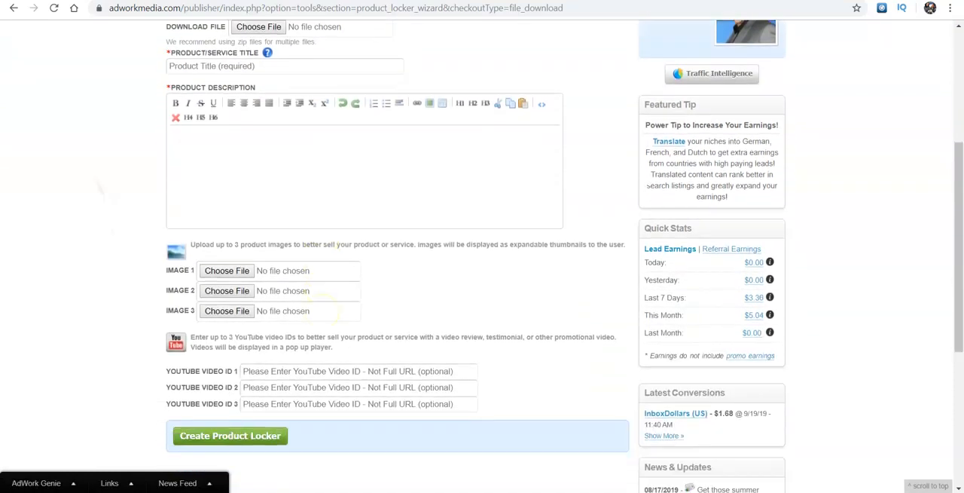
{"action": "scroll", "scroll_direction": "up", "scroll_amount": 3}
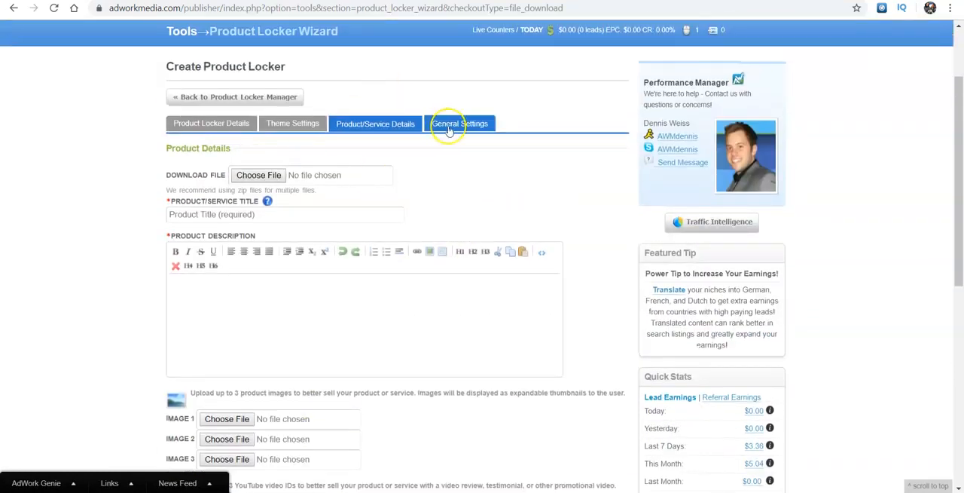
Step: Review the new locker's General Settings form
{"action": "left_click", "coordinate": [460, 124]}
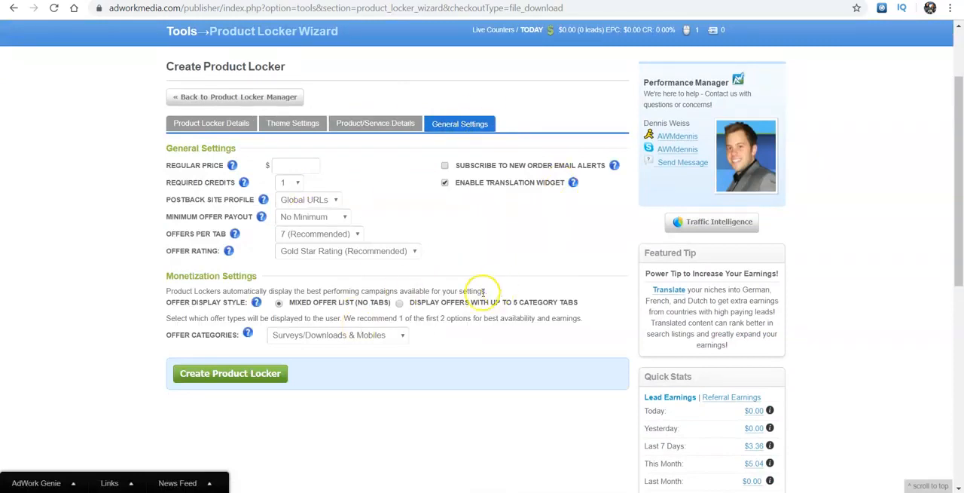
{"action": "left_click", "coordinate": [399, 302]}
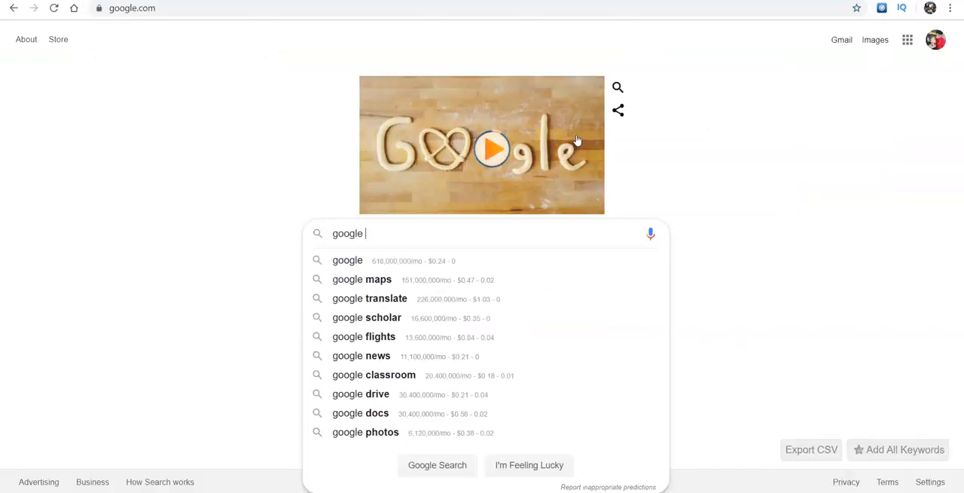
Step: Search Google for 'google trends' and open the Google Trends website
{"action": "type", "text": "trends"}
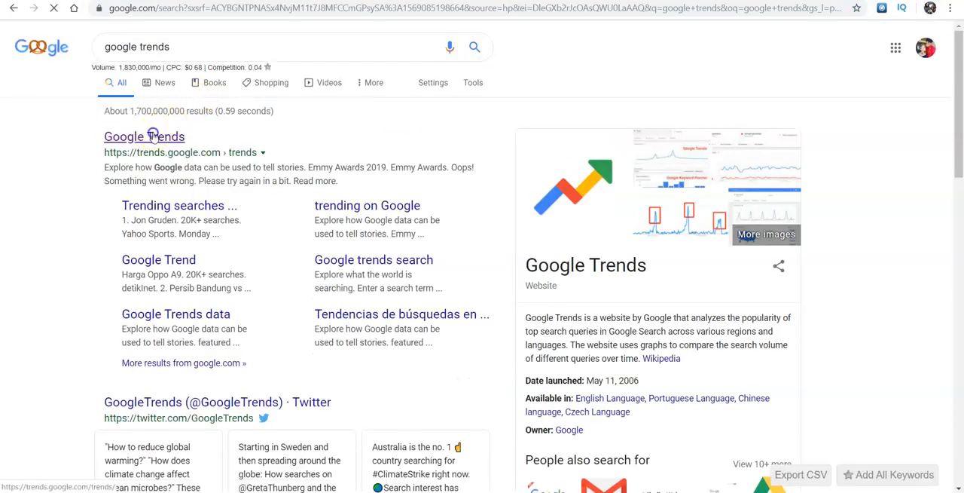
{"action": "left_click", "coordinate": [144, 137]}
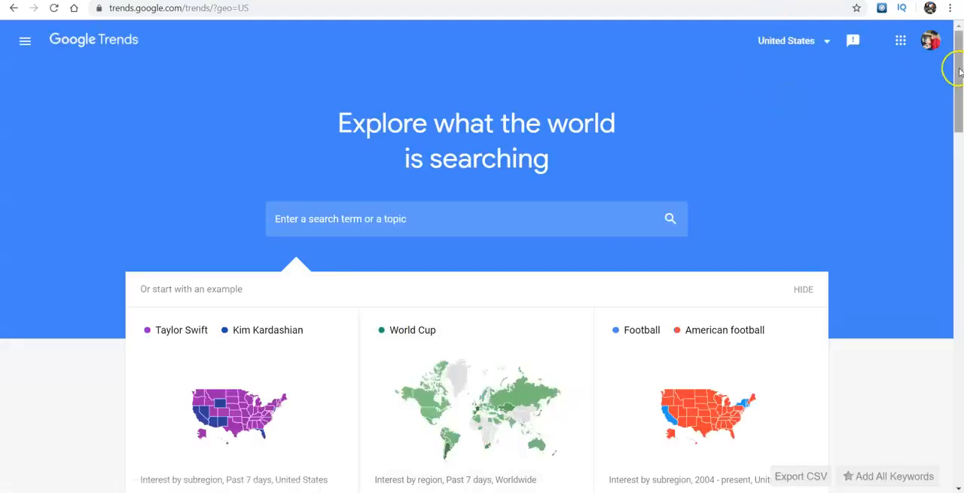
{"action": "scroll", "scroll_direction": "down", "scroll_amount": 3}
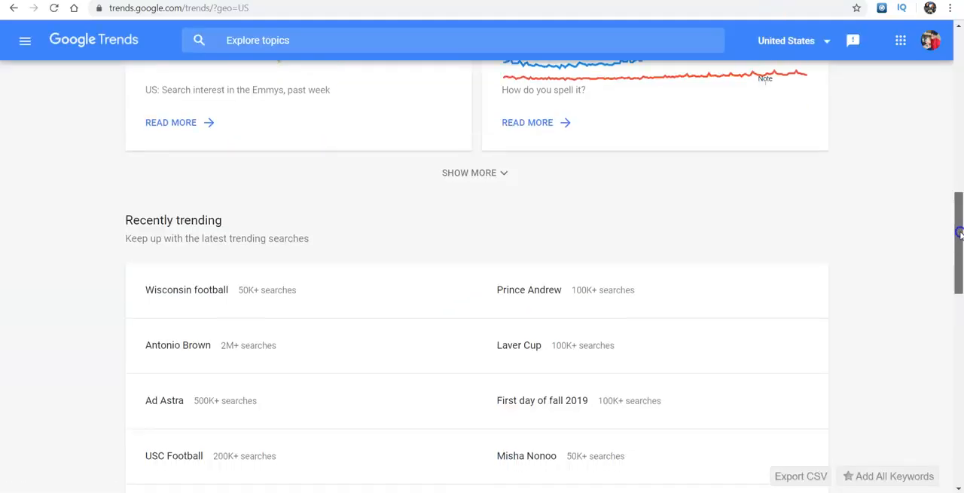
{"action": "scroll", "scroll_direction": "down", "scroll_amount": 3}
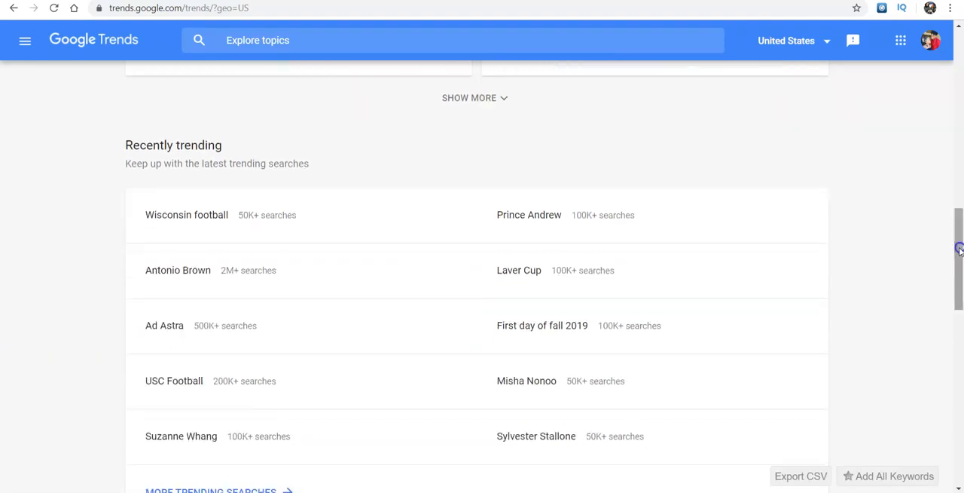
{"action": "mouse_move", "coordinate": [551, 214]}
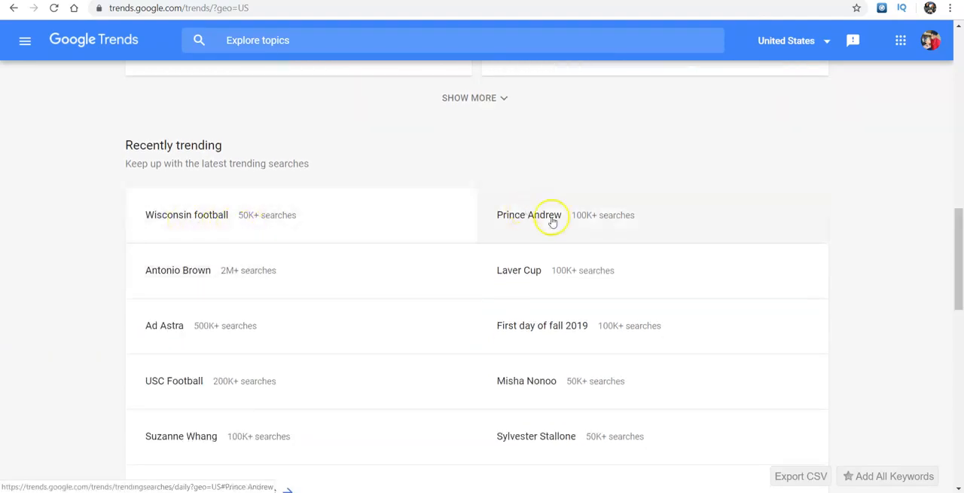
{"action": "mouse_move", "coordinate": [191, 290]}
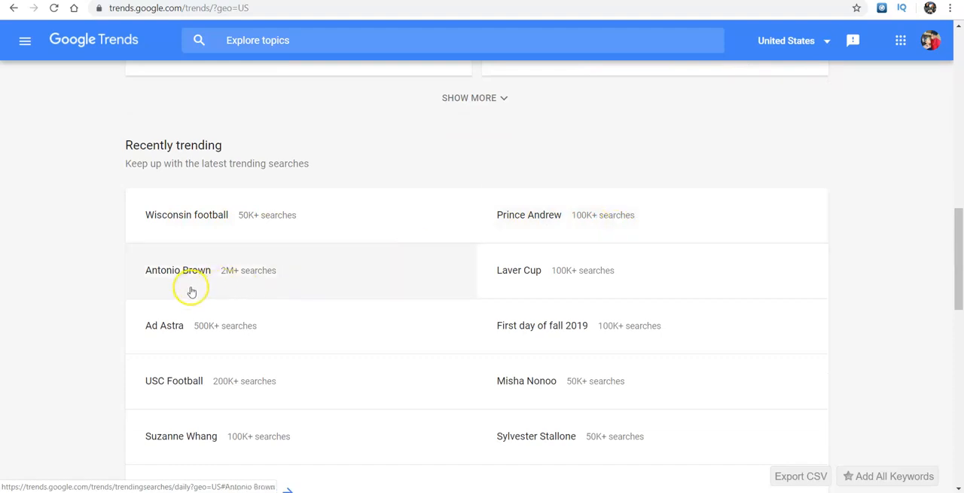
{"action": "mouse_move", "coordinate": [720, 262]}
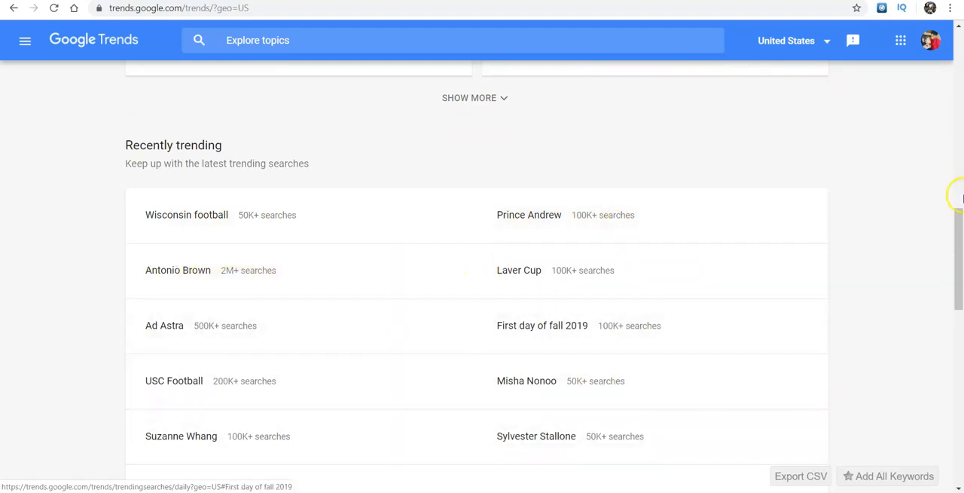
{"action": "scroll", "scroll_direction": "down", "scroll_amount": 3}
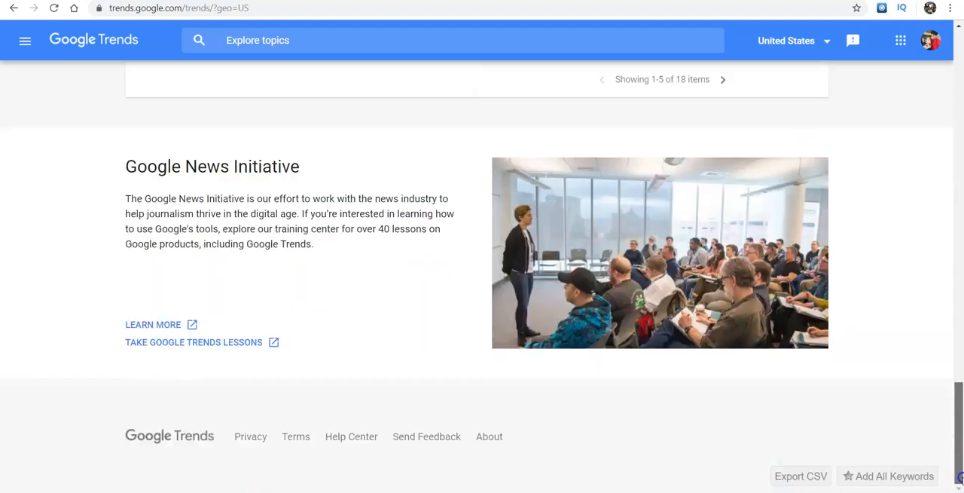
{"action": "scroll", "scroll_direction": "up", "scroll_amount": 3}
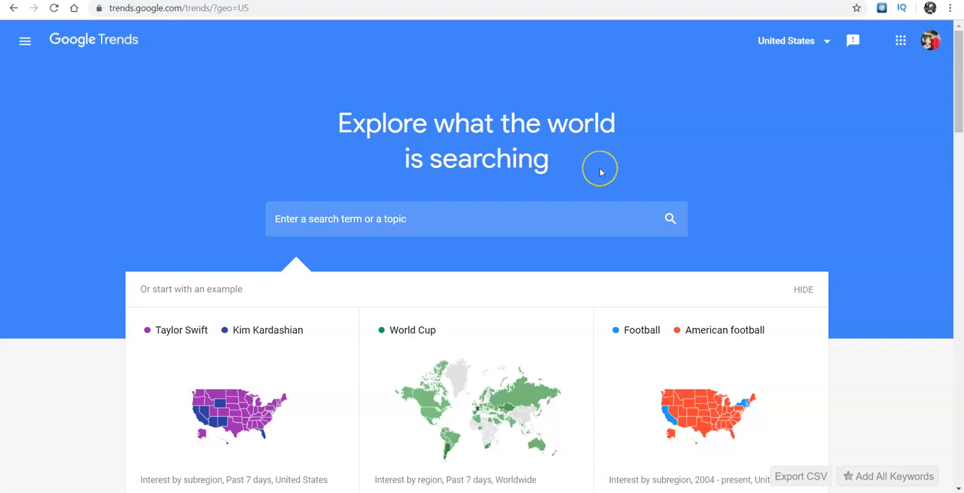
{"action": "mouse_move", "coordinate": [600, 167]}
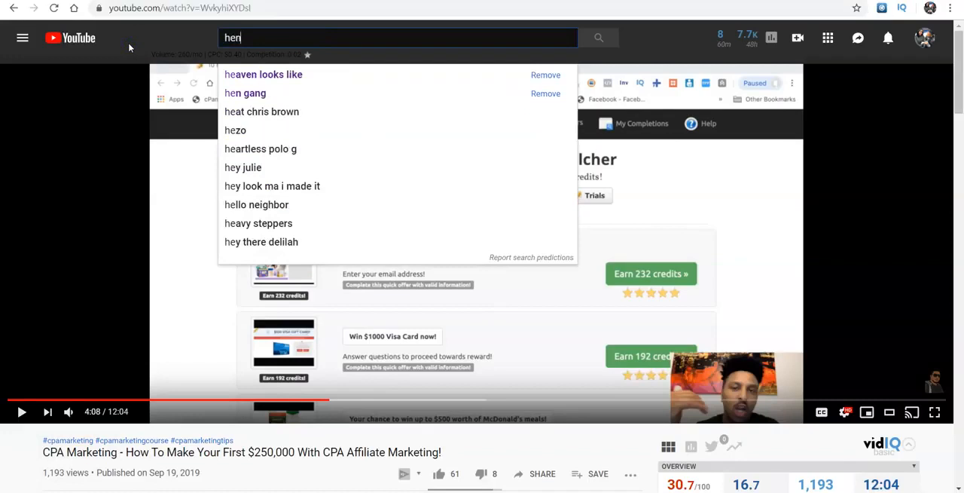
Step: Search YouTube for 'hen gang' and play the OKC STATE FAIR 2019 VLOG video
{"action": "left_click", "coordinate": [244, 94]}
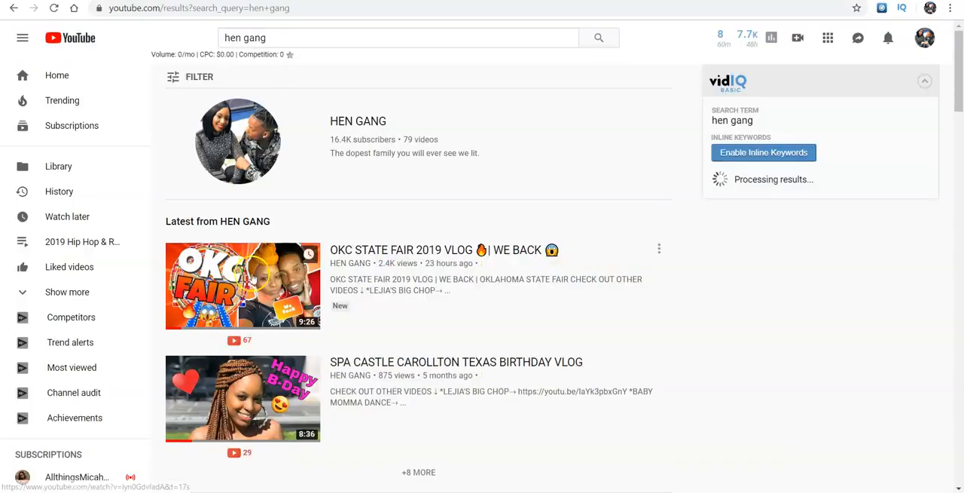
{"action": "left_click", "coordinate": [241, 286]}
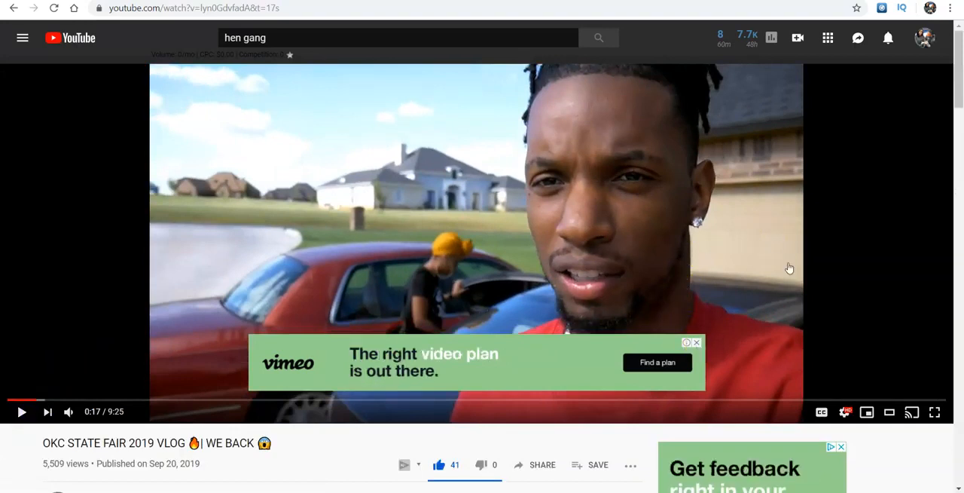
{"action": "scroll", "scroll_direction": "down", "scroll_amount": 3}
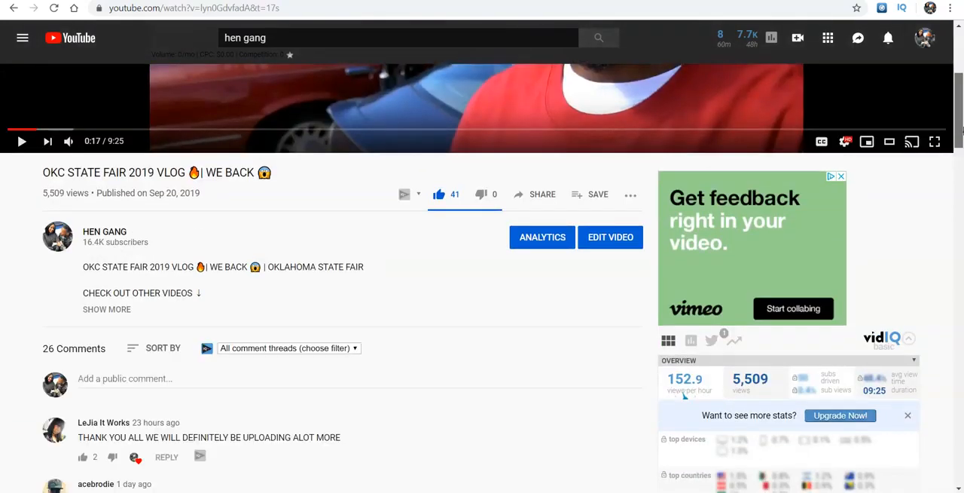
{"action": "scroll", "scroll_direction": "down", "scroll_amount": 3}
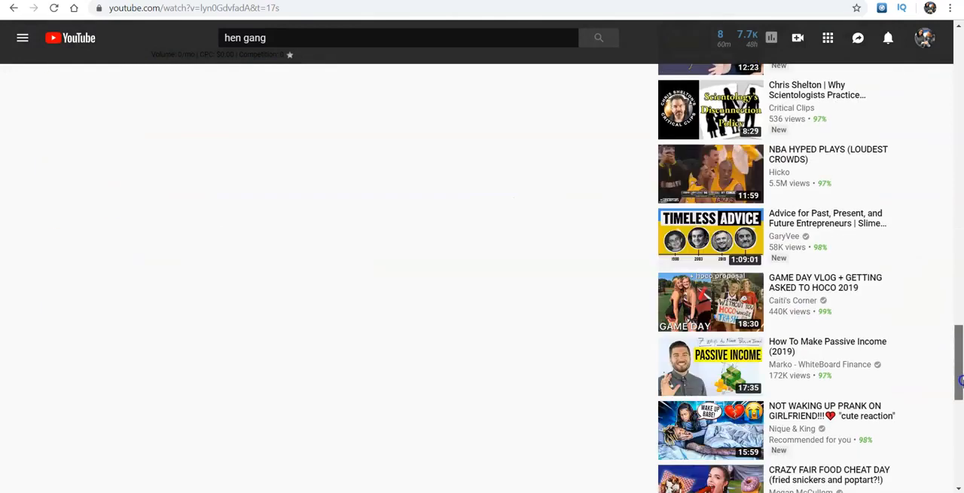